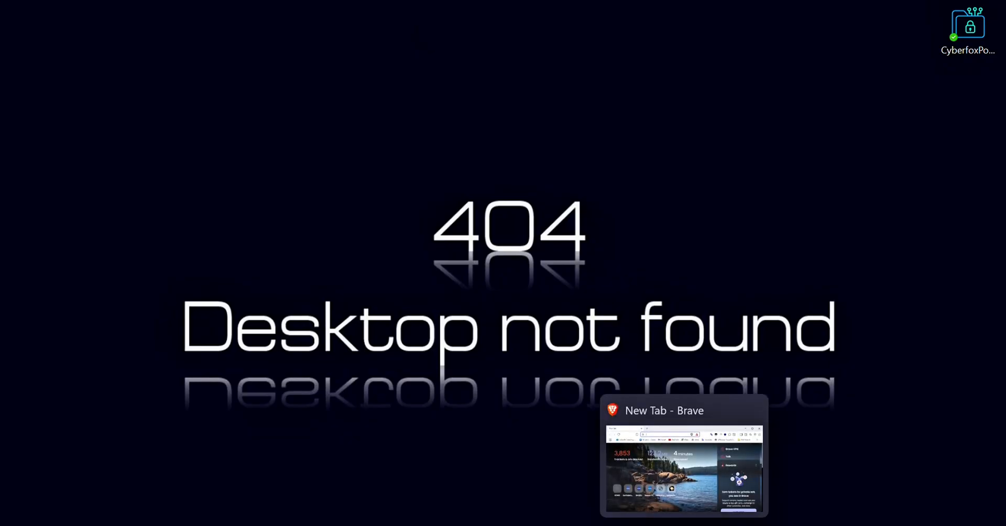
# Search Google for 'nasa vdp' in Brave and open the nasa.gov Vulnerability Disclosure Policy result
pyautogui.click(684, 456)
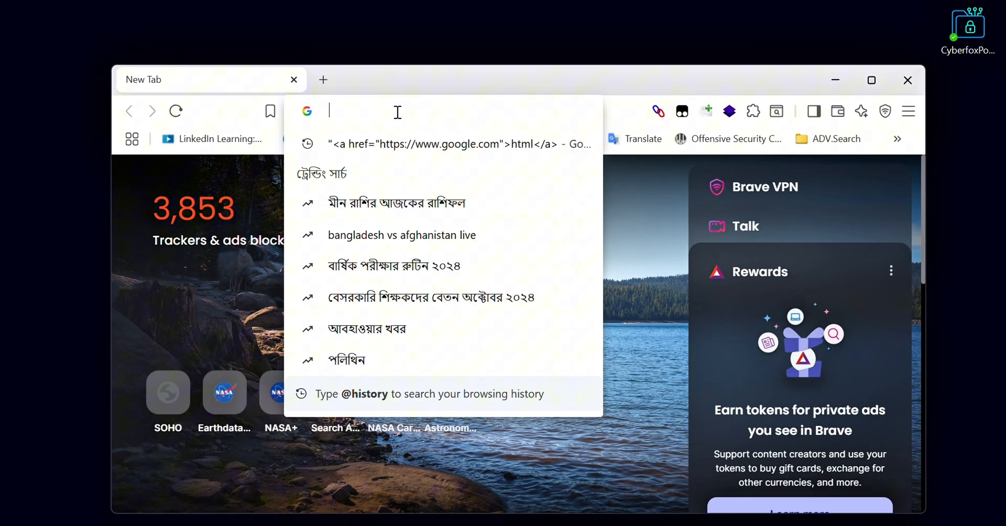
pyautogui.write('nasa')
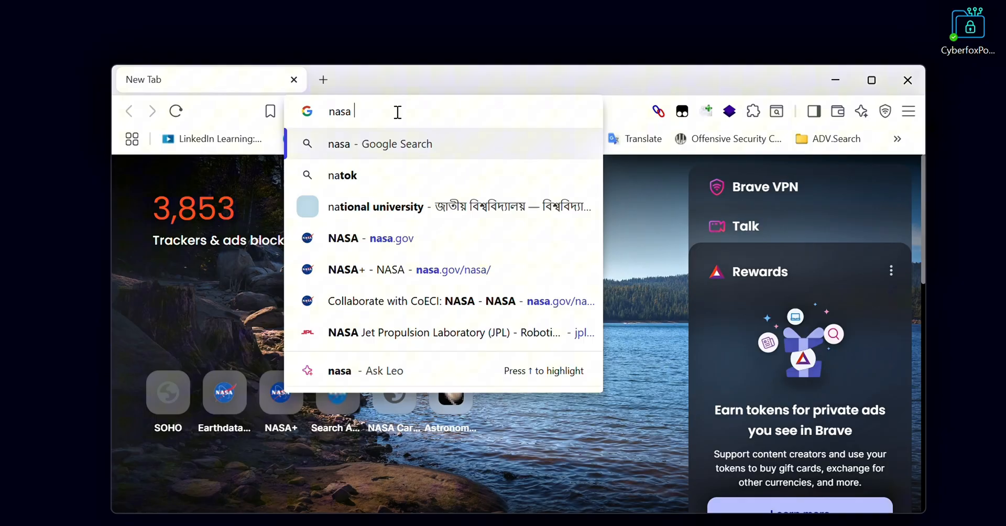
pyautogui.write('vdp&oq')
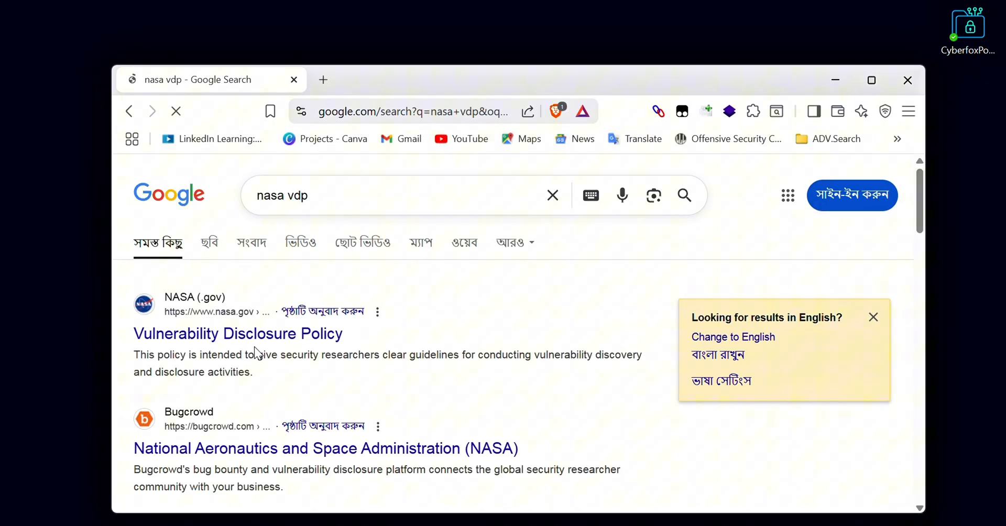
pyautogui.click(238, 333)
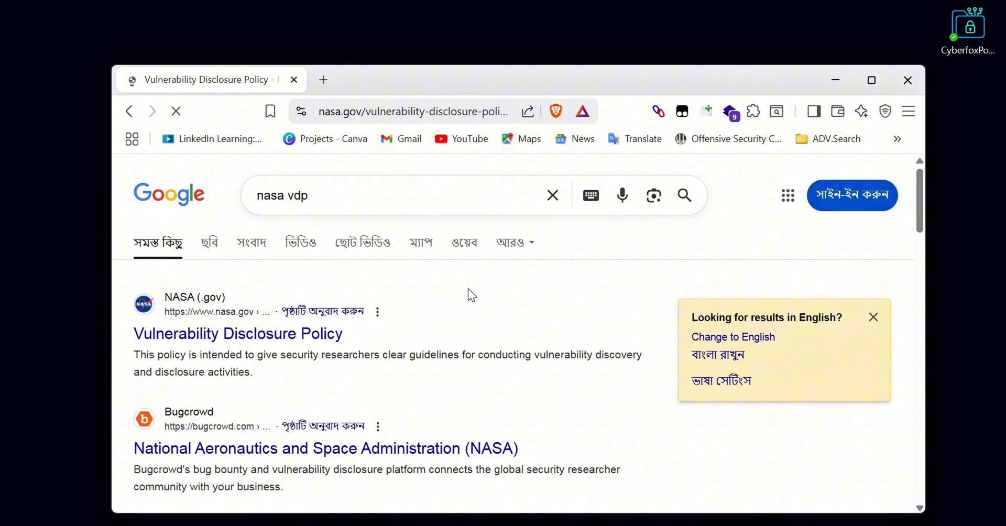
# Scroll to the Scope > Systems section and copy the list of in-scope domain names
pyautogui.click(238, 334)
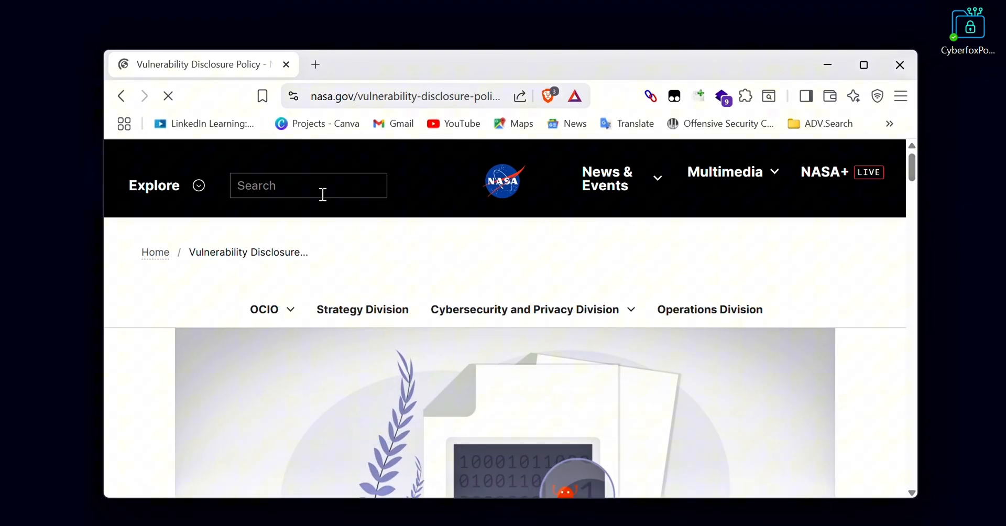
pyautogui.scroll(-3)
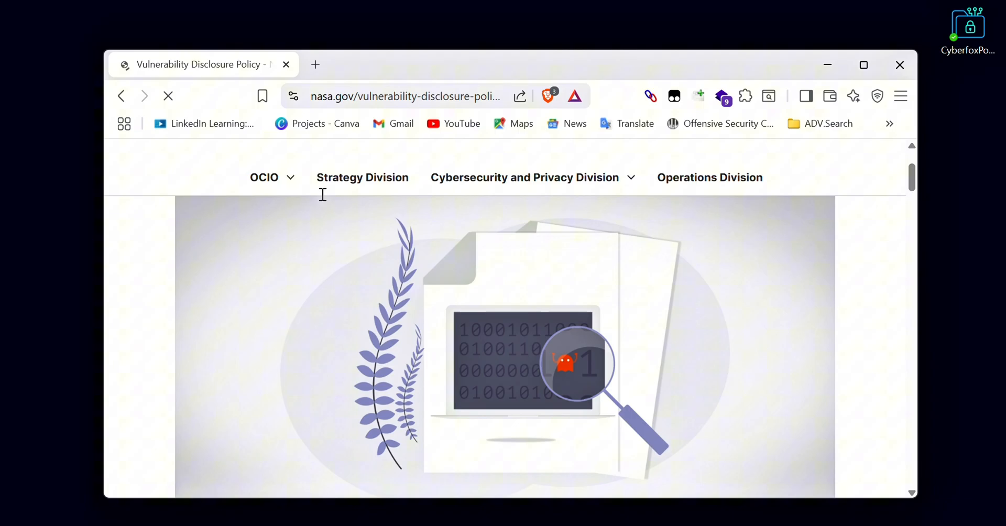
pyautogui.scroll(-3)
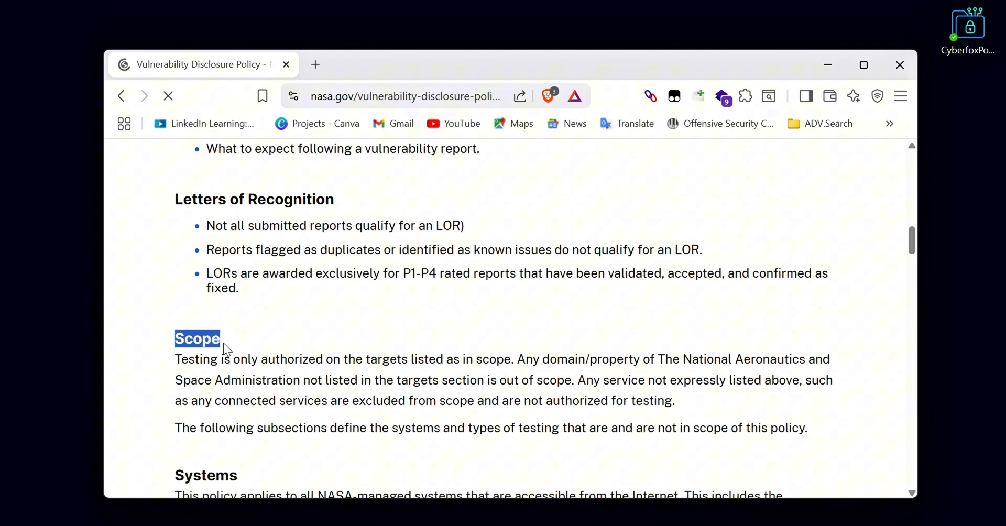
pyautogui.scroll(-3)
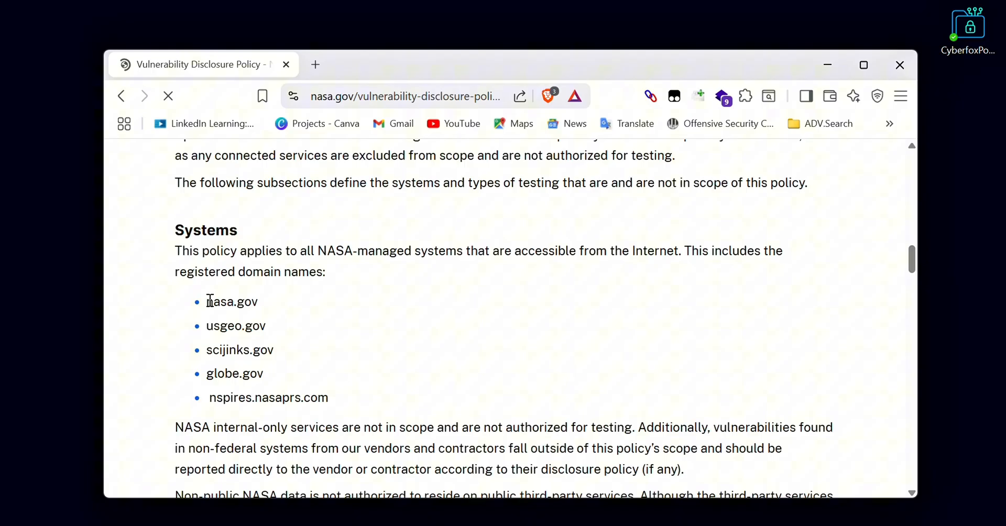
pyautogui.rightClick(250, 357)
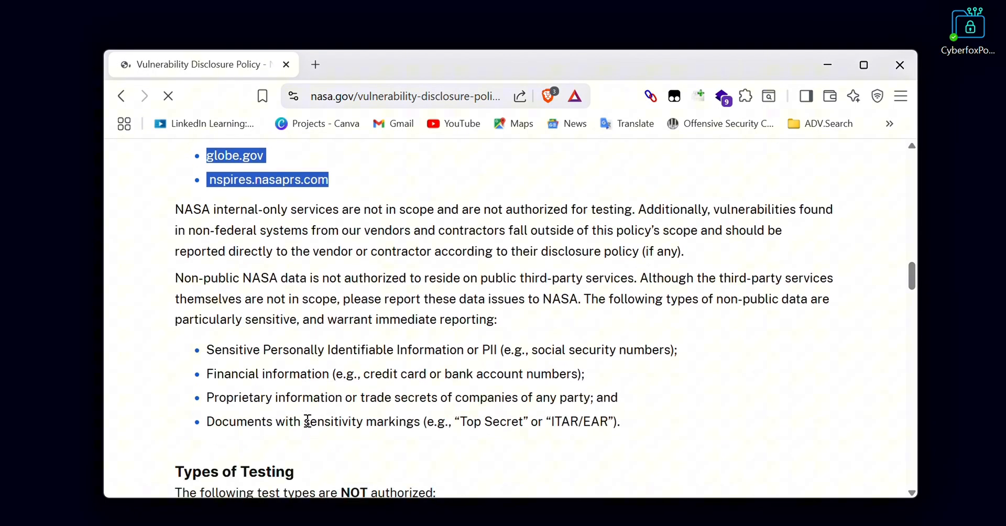
# Review the prohibited-testing section further down and copy the in-scope domains again
pyautogui.scroll(-3)
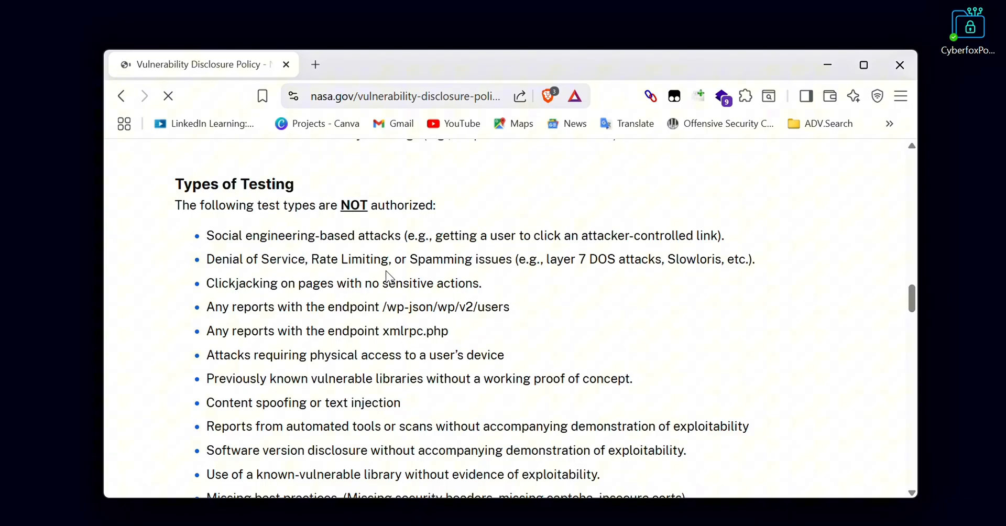
pyautogui.scroll(-3)
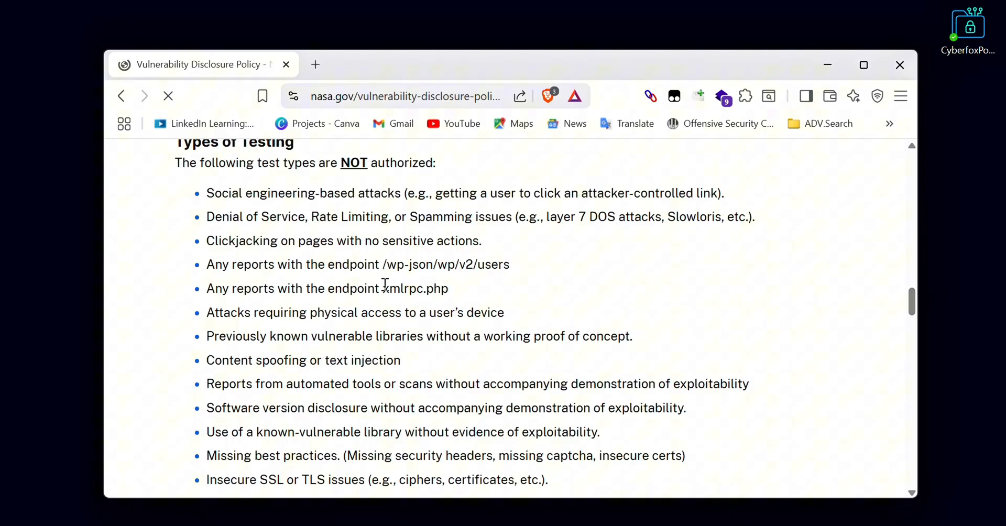
pyautogui.scroll(-3)
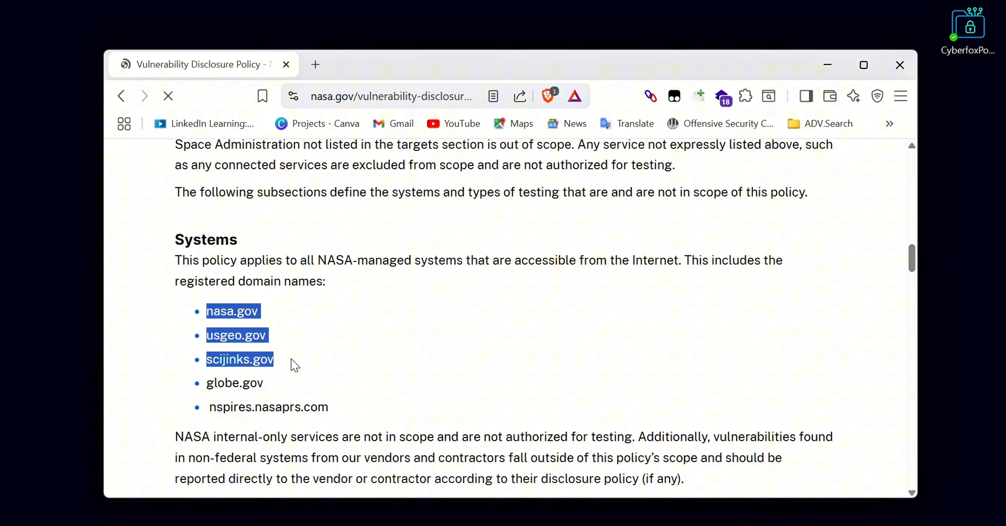
pyautogui.rightClick(296, 365)
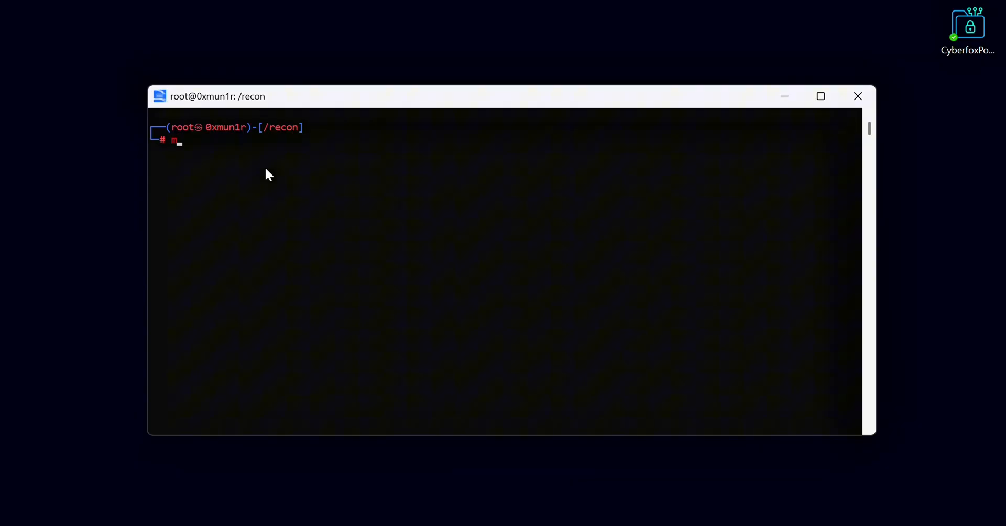
# Create a nasa folder and save the pasted in-scope domains as domains.txt with nano
pyautogui.write('kdir nasa')
pyautogui.write('cd')
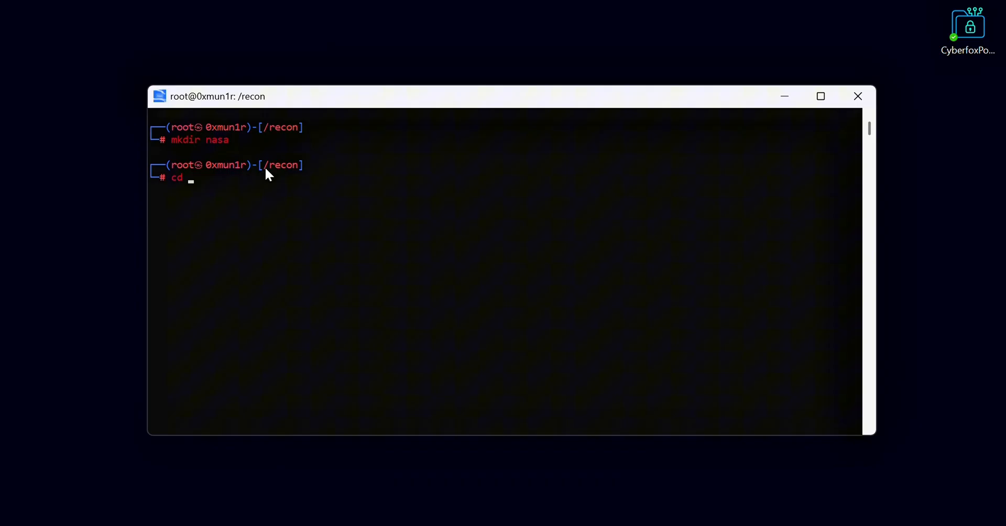
pyautogui.press('Return')
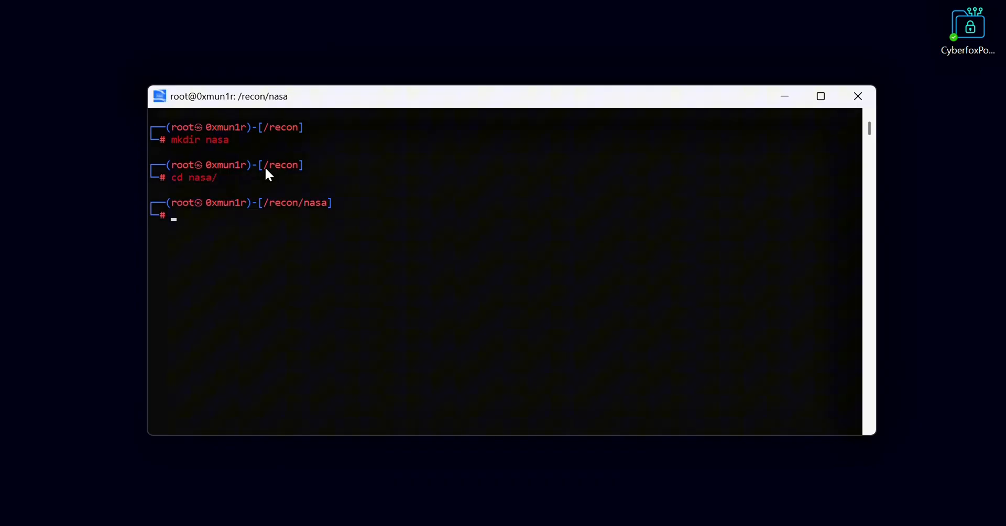
pyautogui.write('nano')
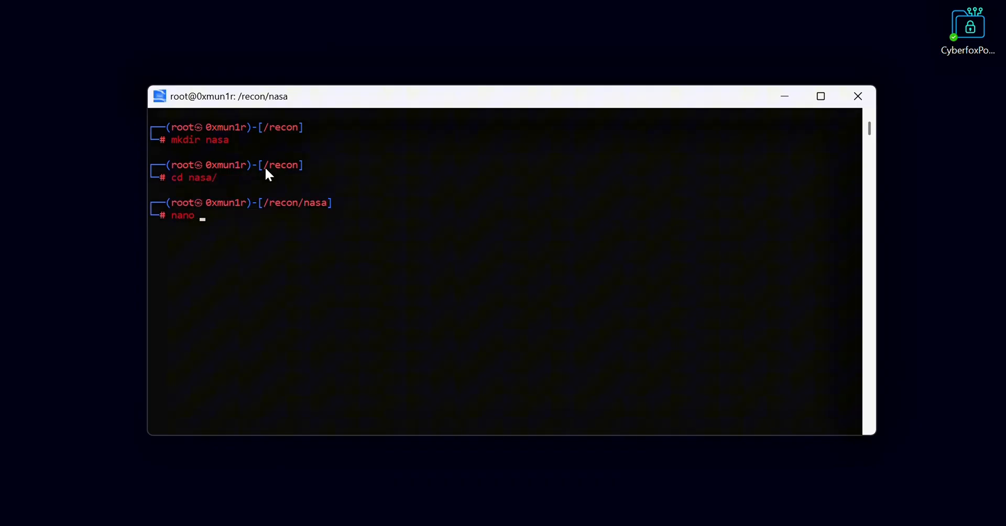
pyautogui.write('domains.')
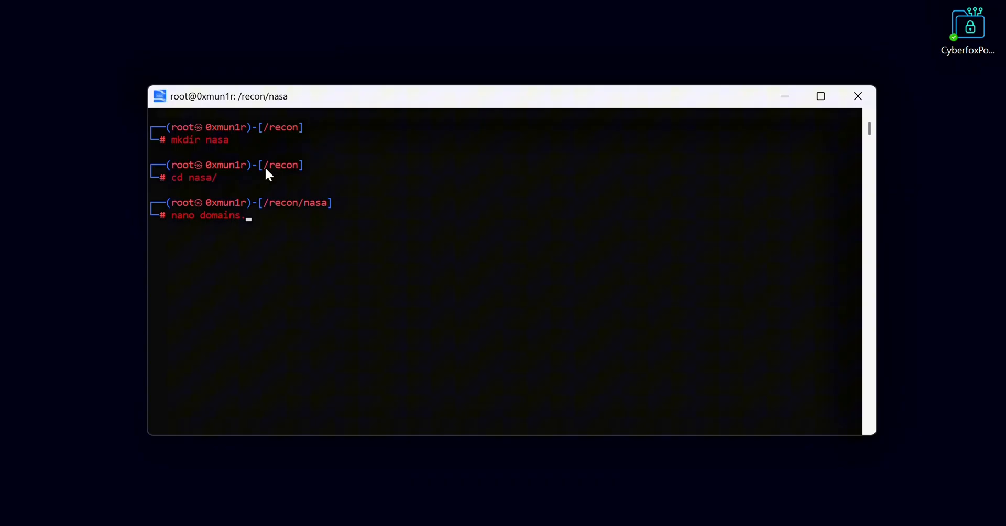
pyautogui.press('Return')
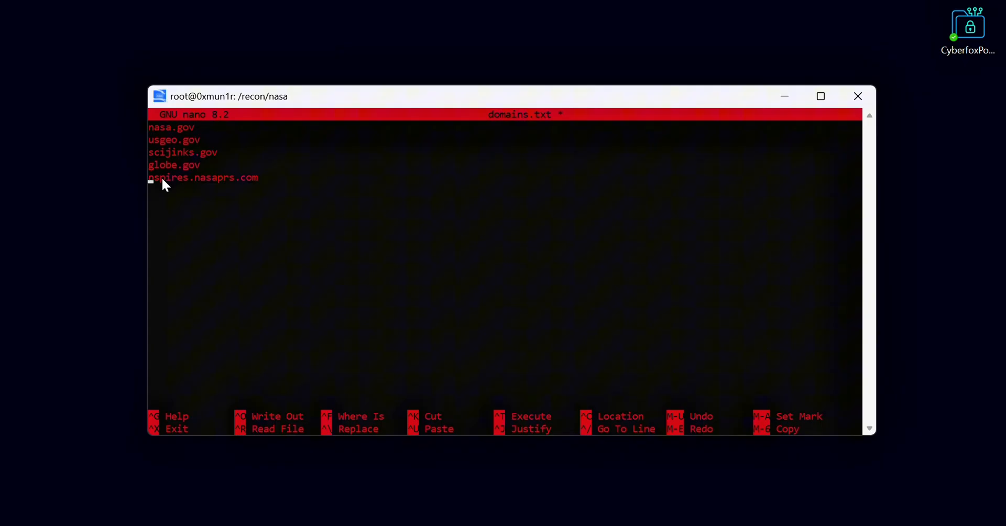
pyautogui.press('ctrl+x')
pyautogui.write('c')
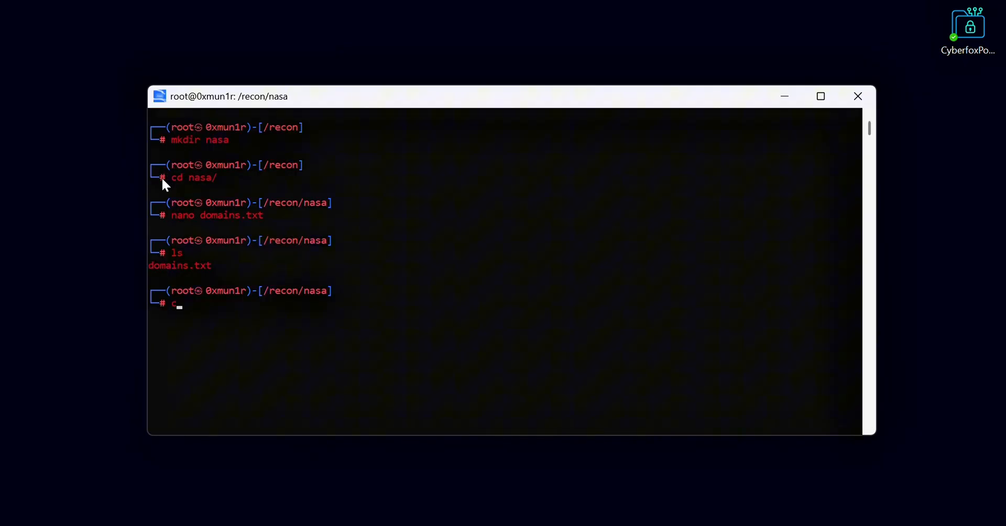
# Print domains.txt back with cat to confirm the five domains
pyautogui.write('at doma')
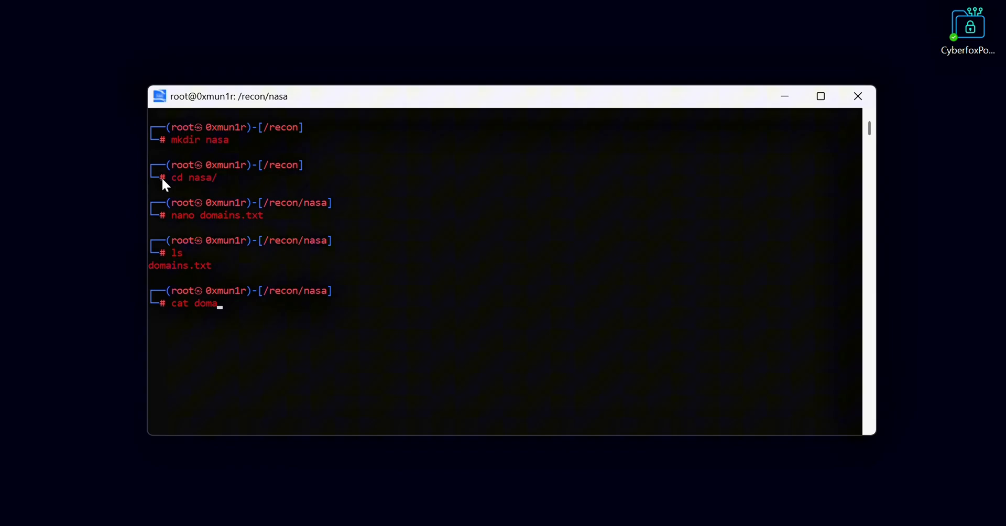
pyautogui.press('Return')
pyautogui.write('cat')
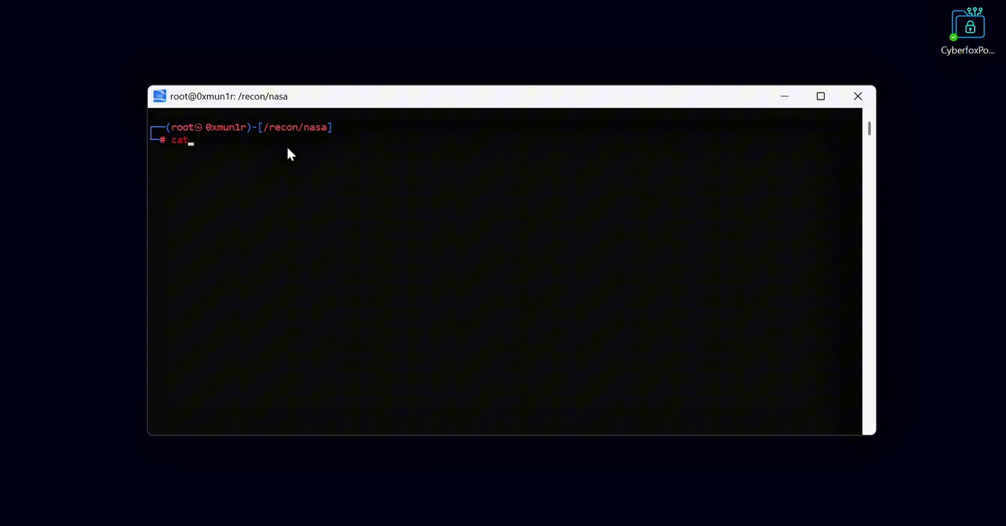
pyautogui.press('Return')
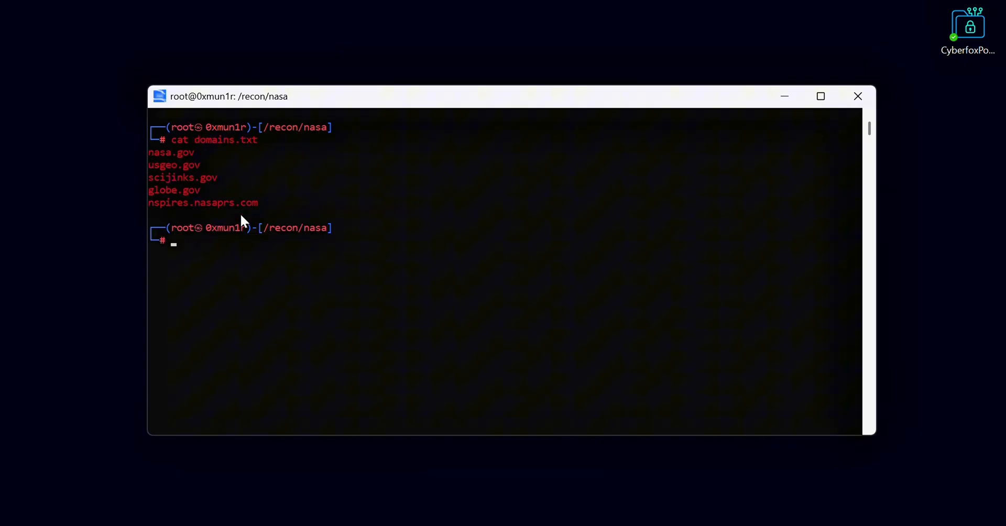
pyautogui.moveTo(168, 167)
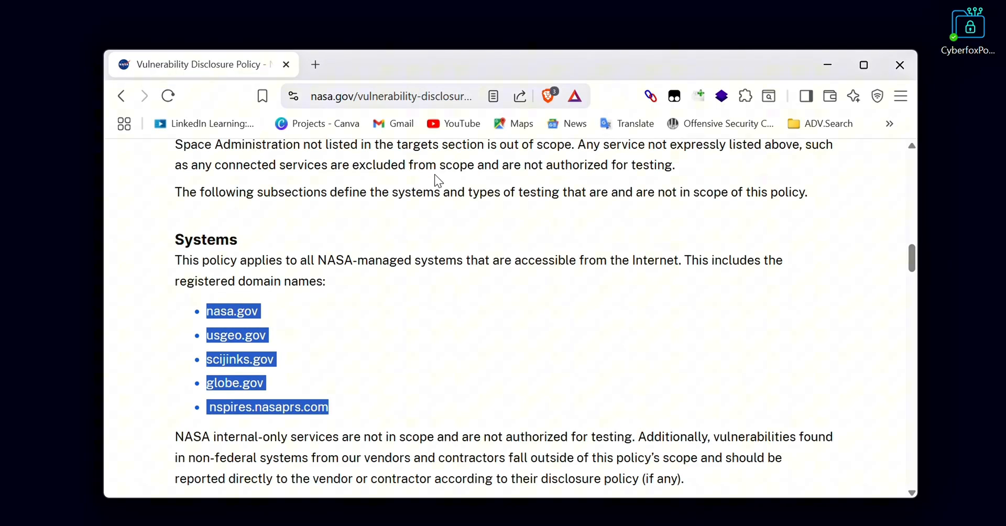
pyautogui.moveTo(699, 96)
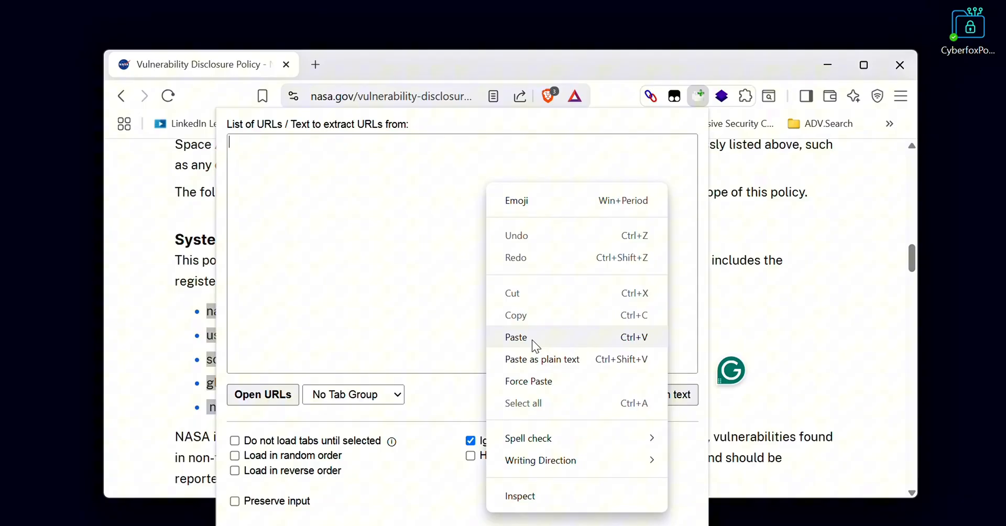
# Paste the five domains into Open Multiple URLs and launch each in its own tab
pyautogui.click(516, 337)
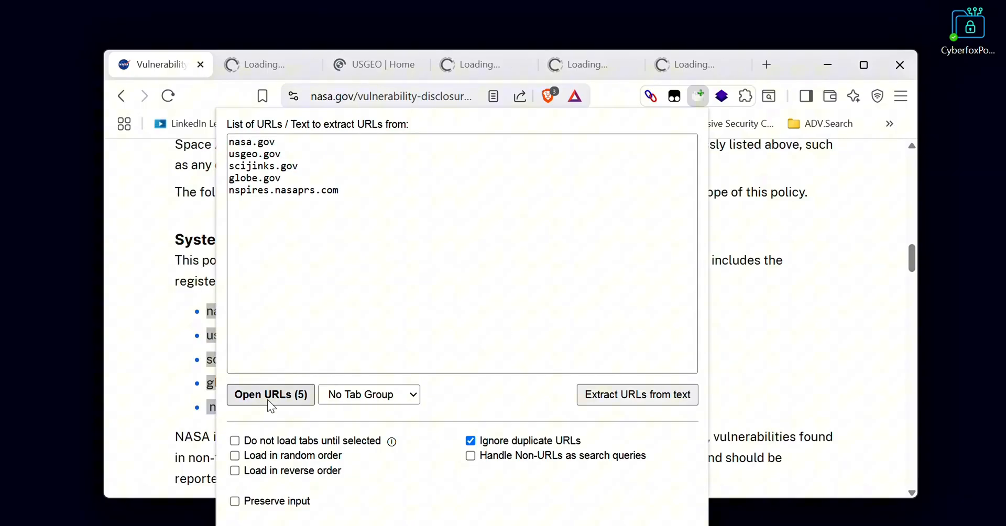
pyautogui.click(270, 395)
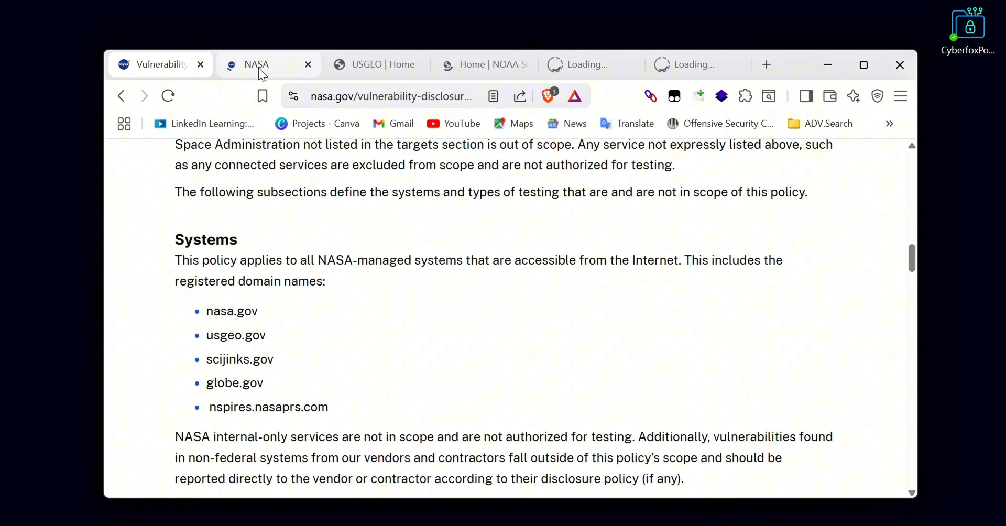
pyautogui.click(256, 64)
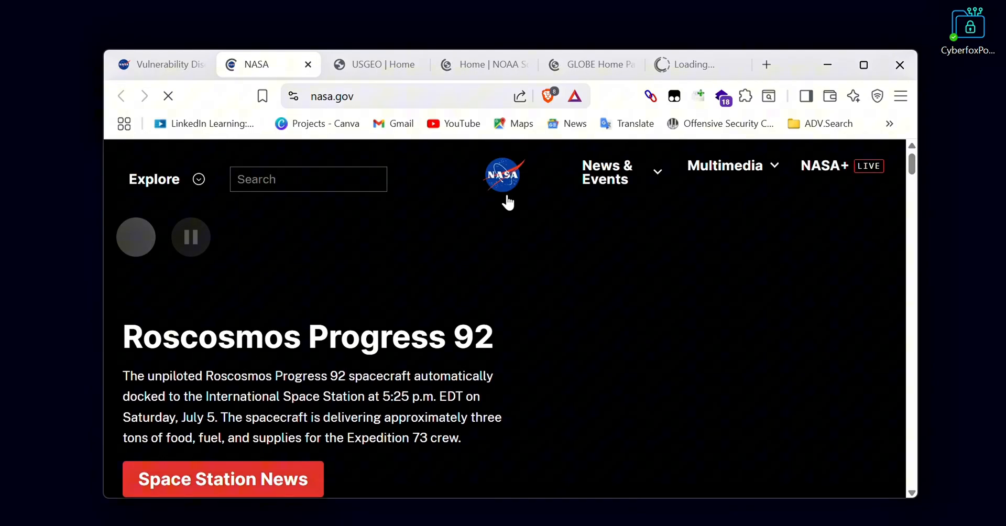
pyautogui.click(723, 96)
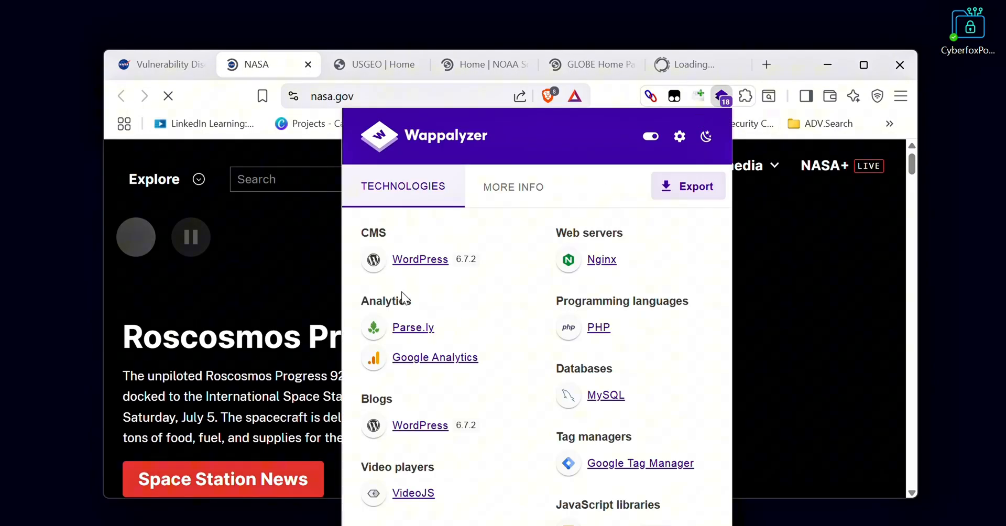
pyautogui.scroll(-3)
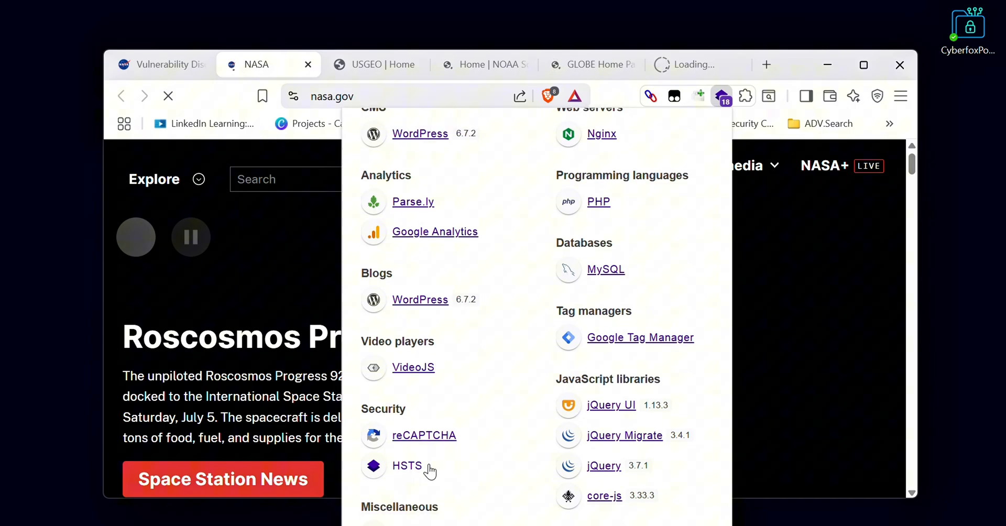
pyautogui.scroll(3)
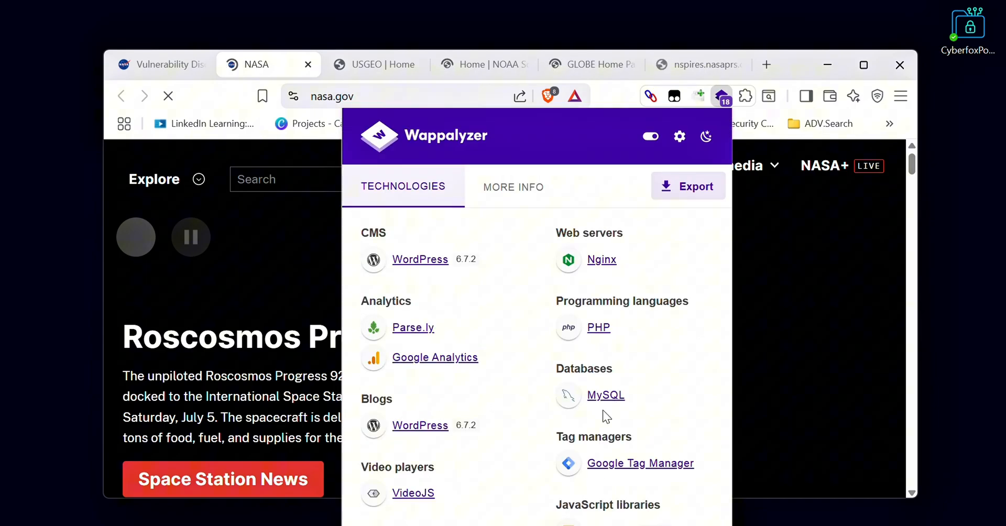
pyautogui.scroll(-3)
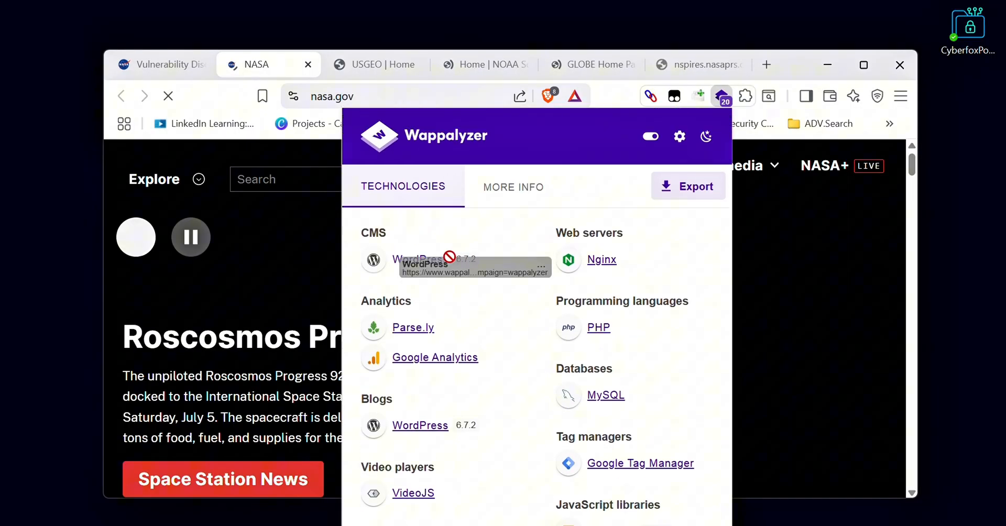
pyautogui.moveTo(469, 267)
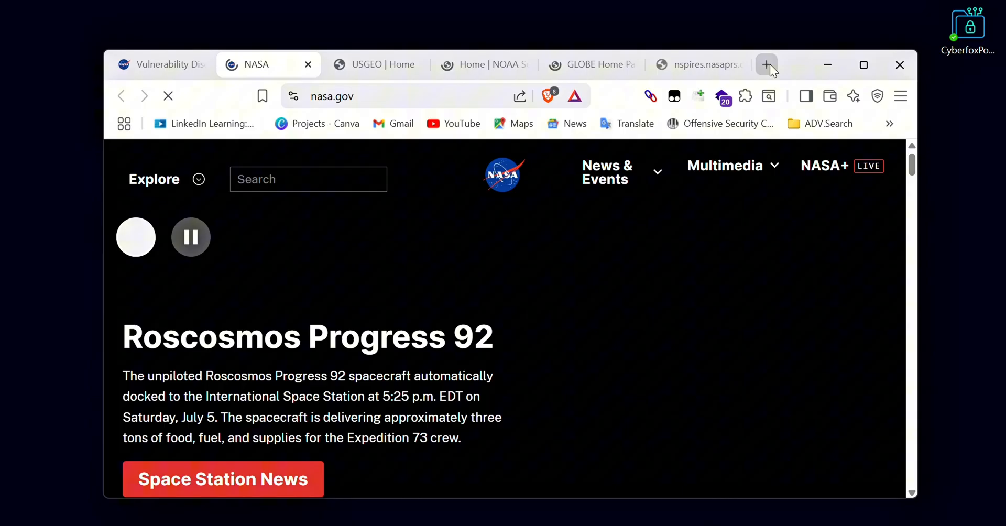
pyautogui.click(478, 63)
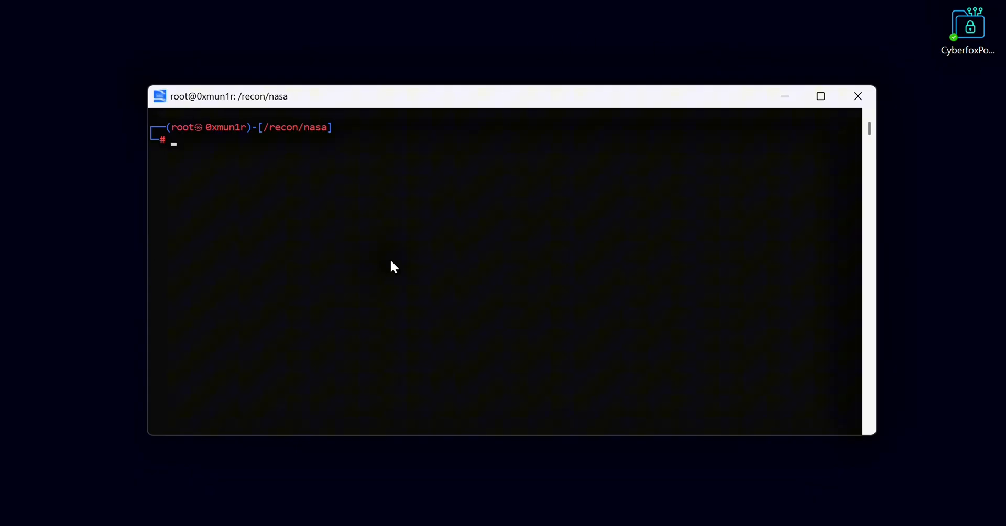
# Run 'subfinder -dL domains.txt -all -recursive -o subdomains.txt' and scroll through the enumerated subdomains
pyautogui.write('subfinder')
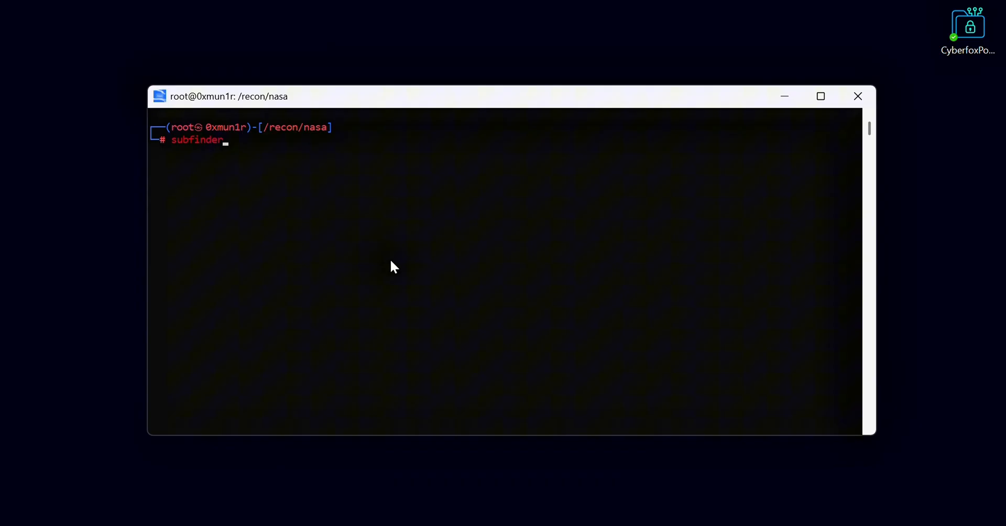
pyautogui.write('-d')
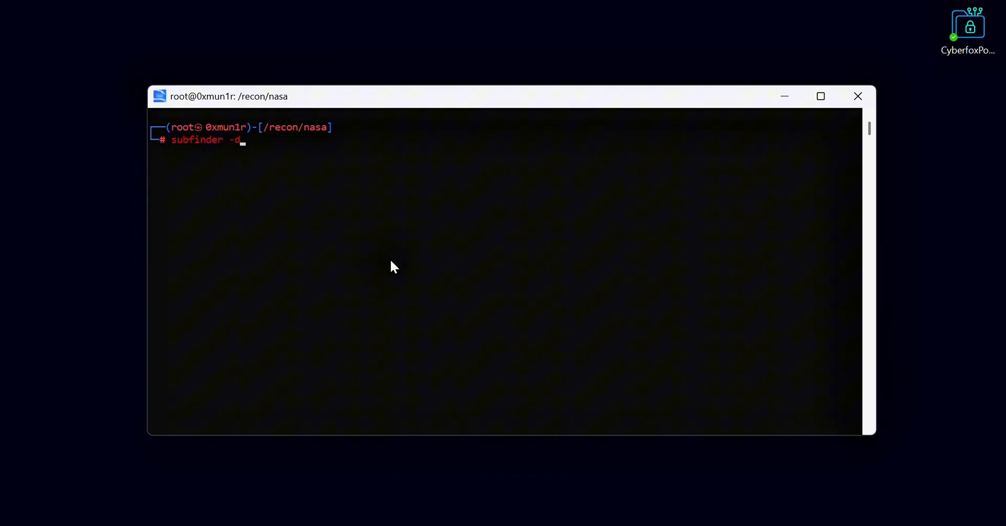
pyautogui.write('L')
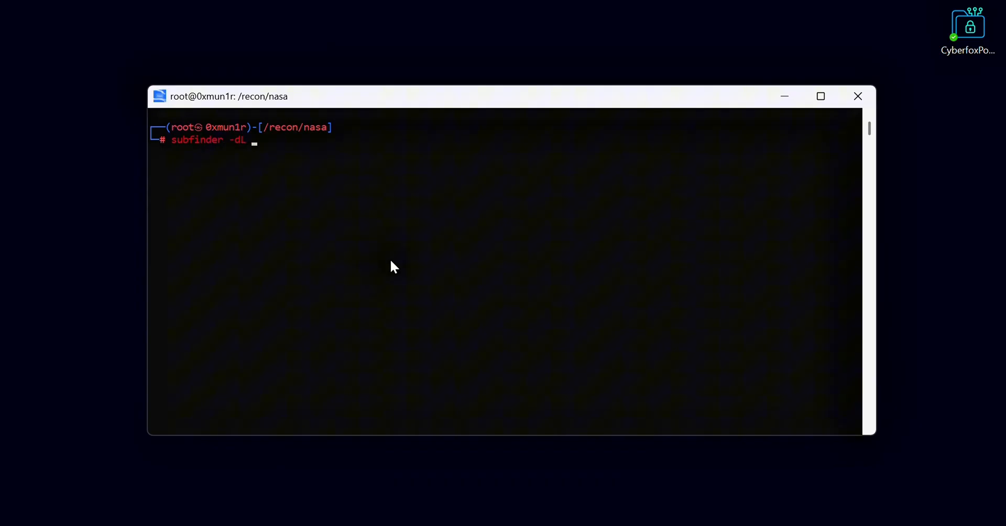
pyautogui.write('domains.txt  -all -recu')
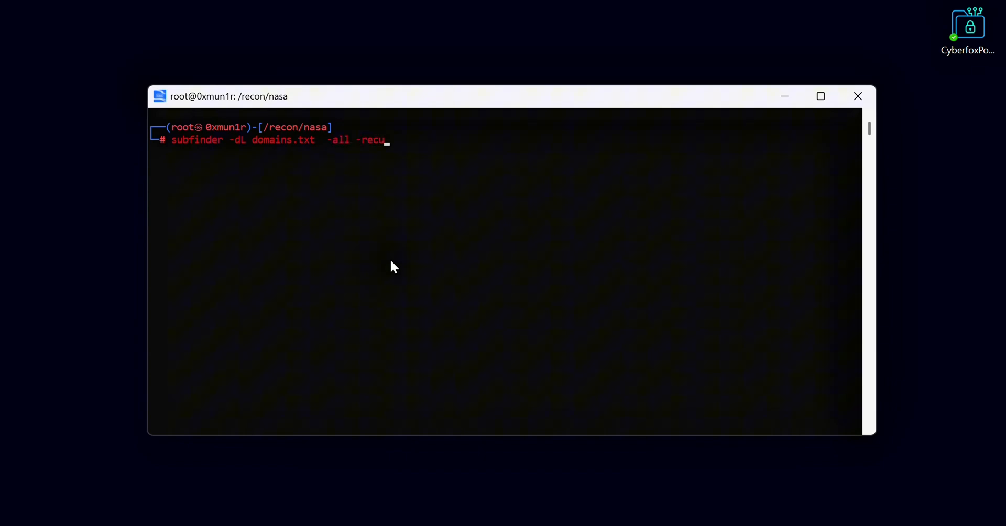
pyautogui.write('rsive -')
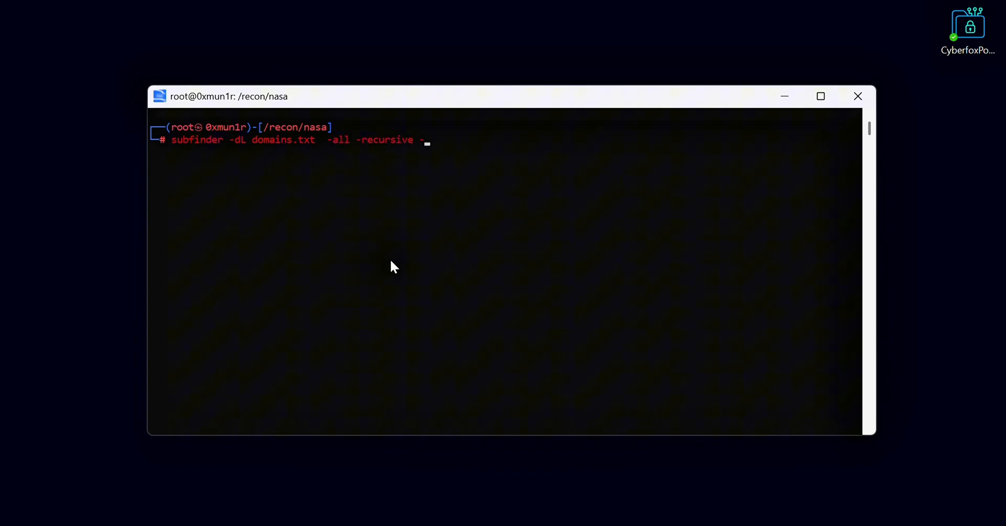
pyautogui.write('o s')
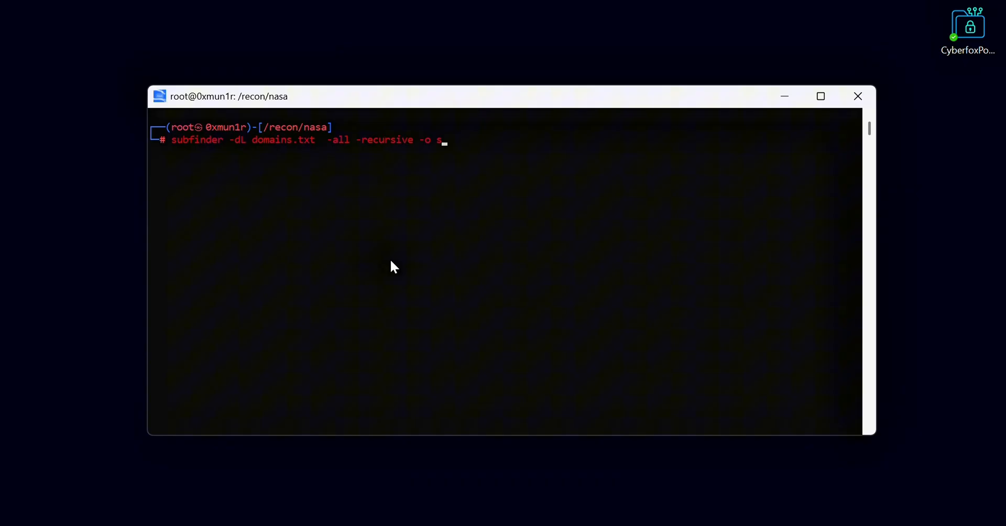
pyautogui.write('ubdomains.txt')
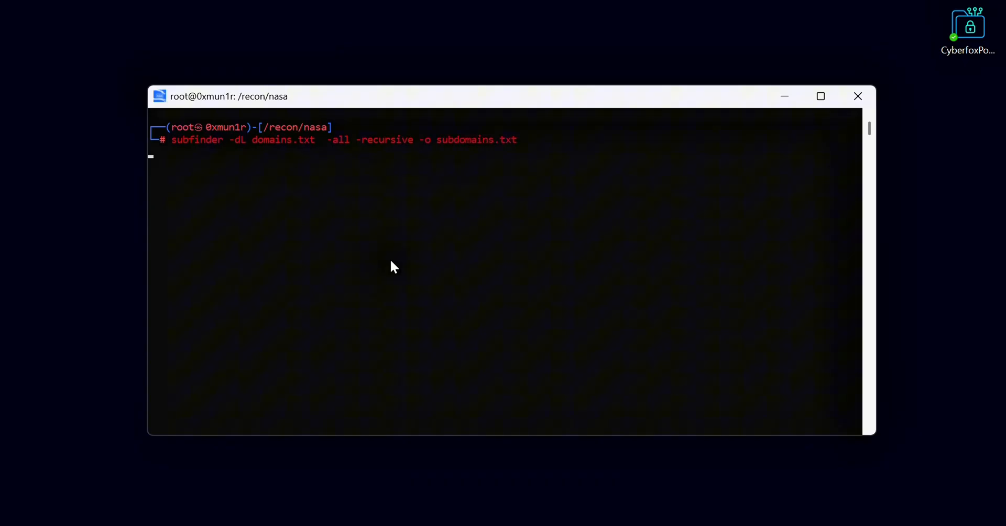
pyautogui.press('Return')
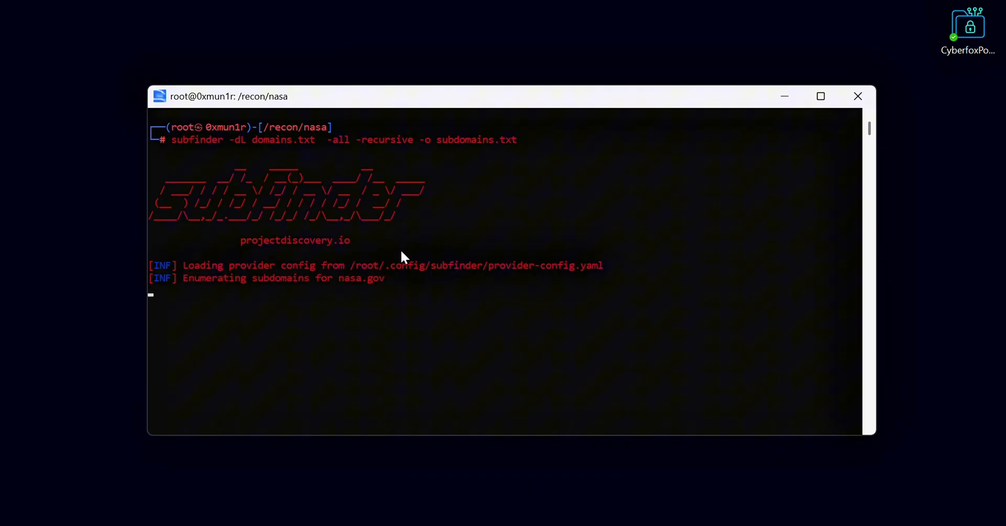
pyautogui.moveTo(393, 332)
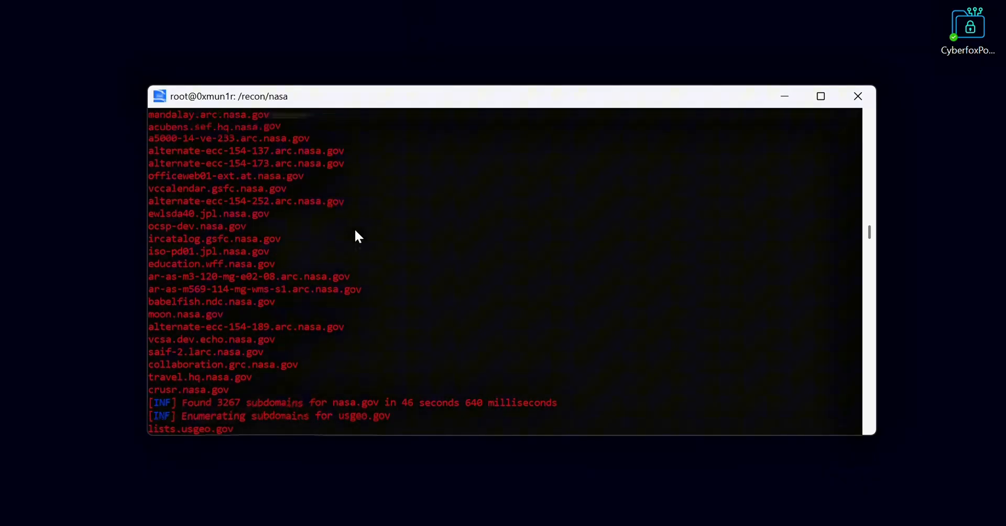
pyautogui.scroll(-3)
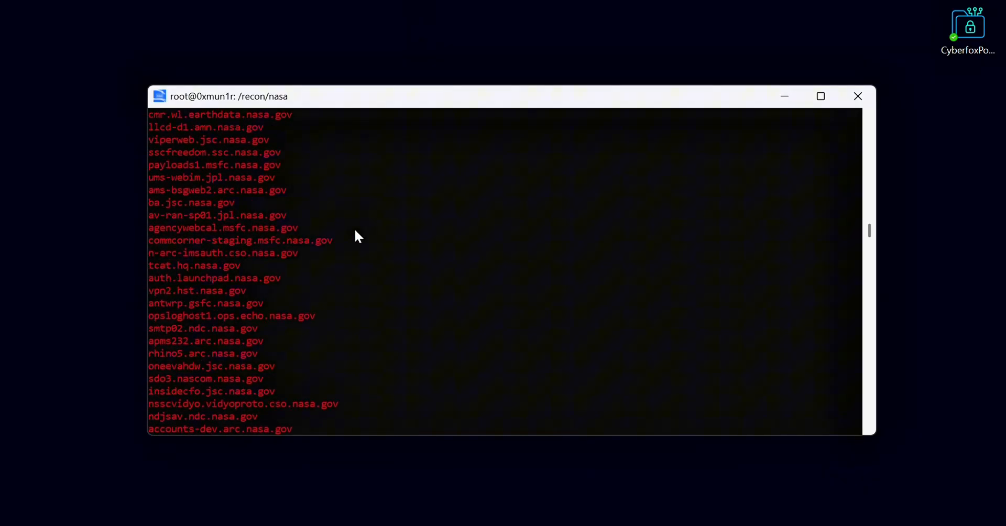
pyautogui.scroll(-3)
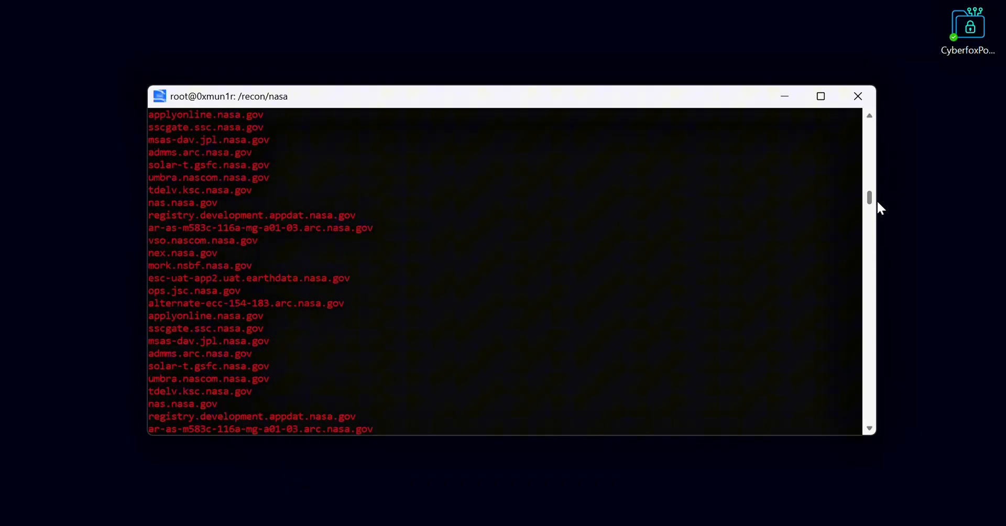
pyautogui.scroll(-3)
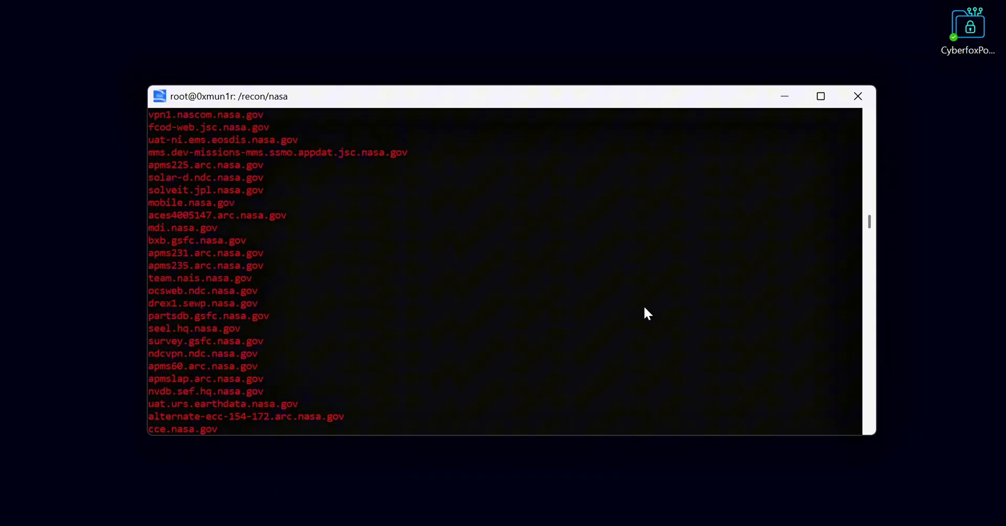
pyautogui.scroll(-3)
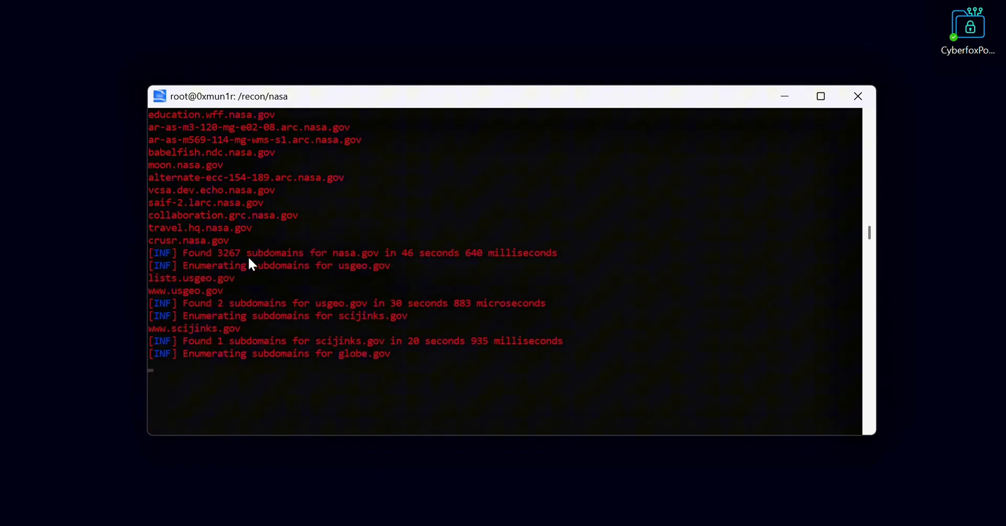
pyautogui.moveTo(379, 312)
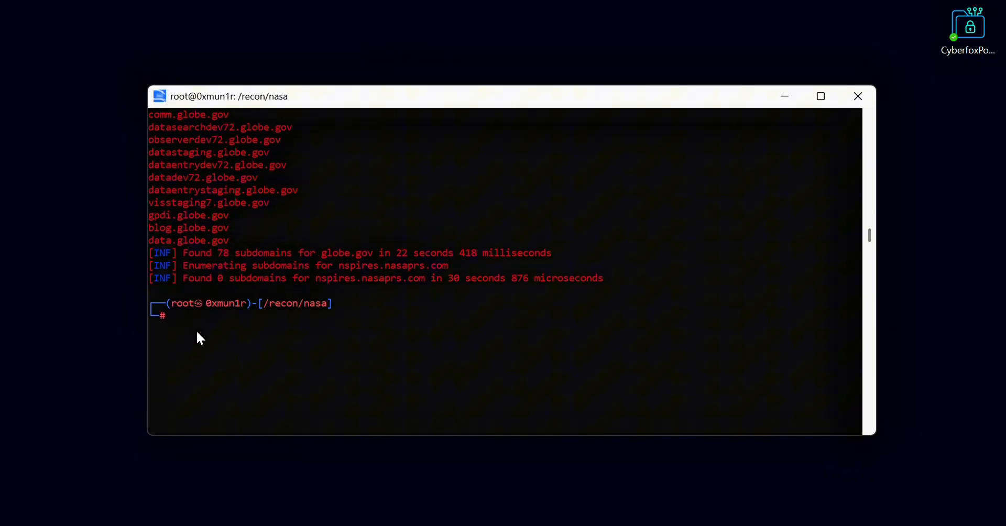
# Count subdomains.txt with 'cat subdomains.txt | wc -l' (3348 lines) and start a fresh terminal window
pyautogui.write('cat subd')
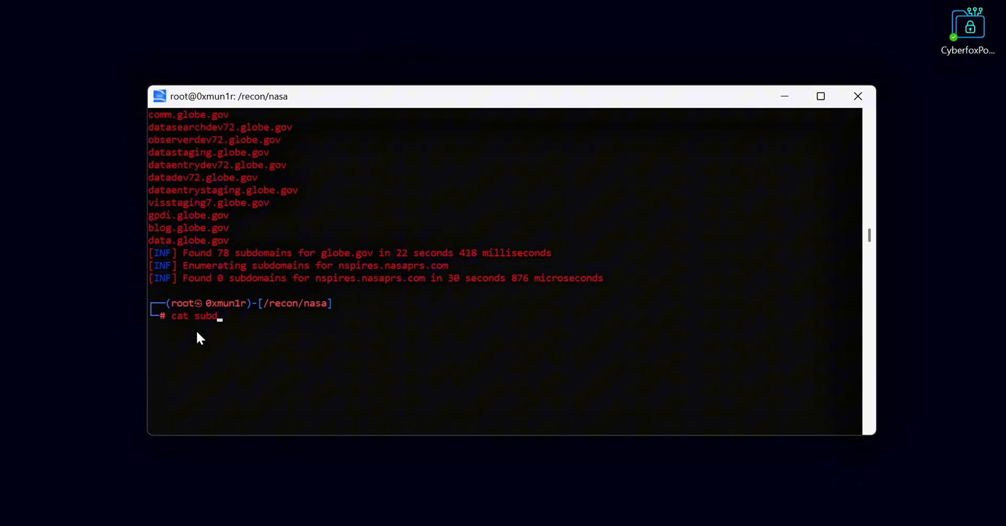
pyautogui.write('omains.txt')
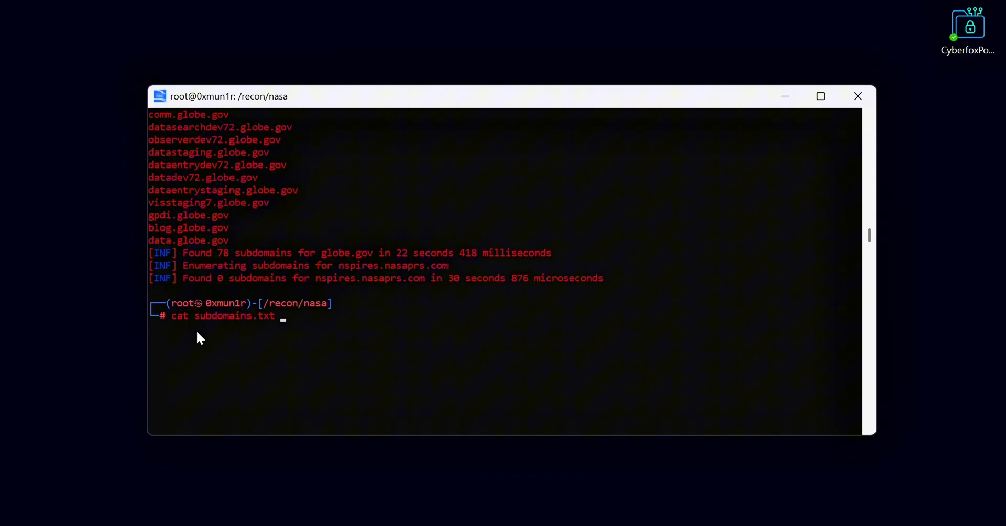
pyautogui.write('| w')
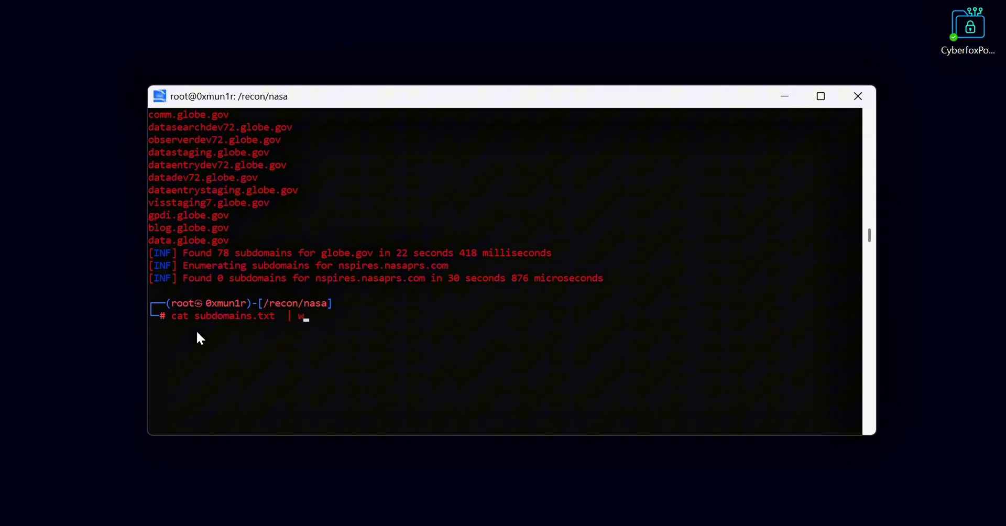
pyautogui.press('Return')
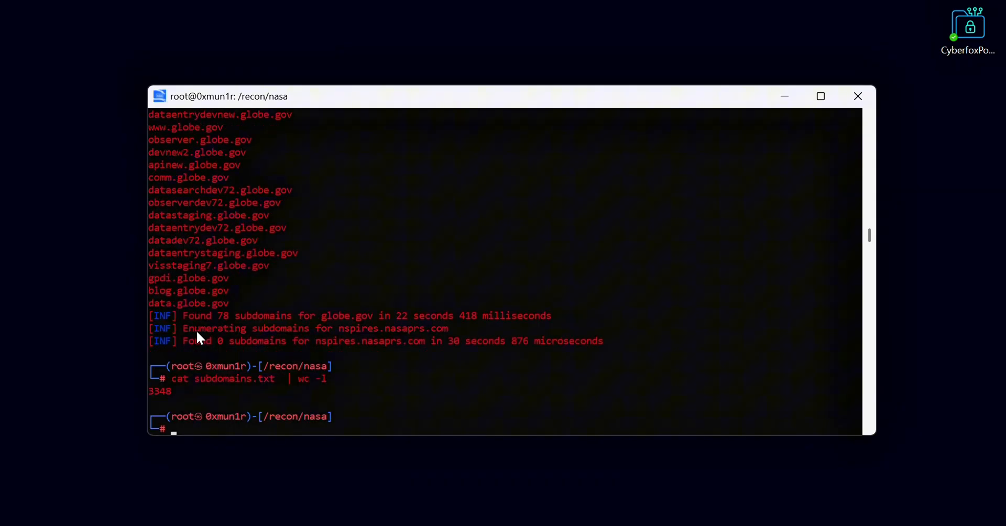
pyautogui.doubleClick(160, 391)
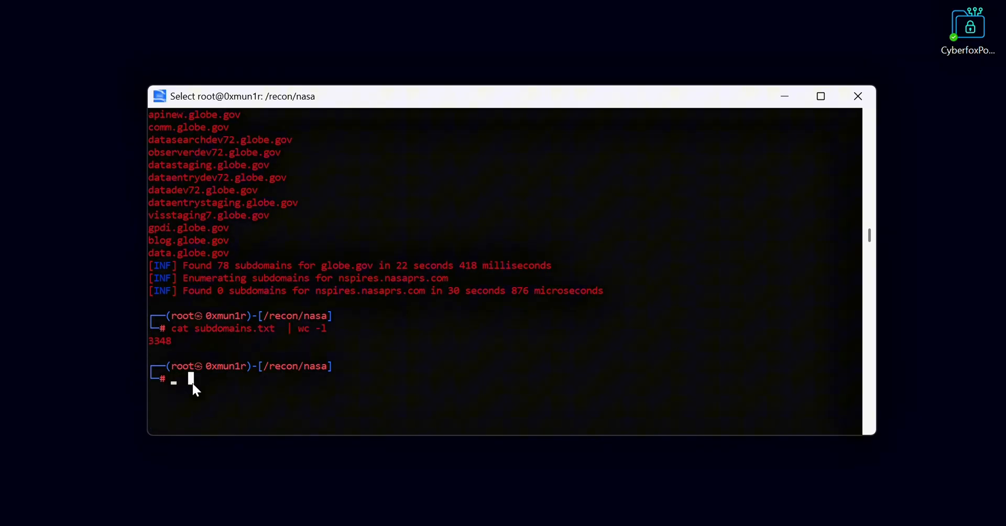
pyautogui.write('c')
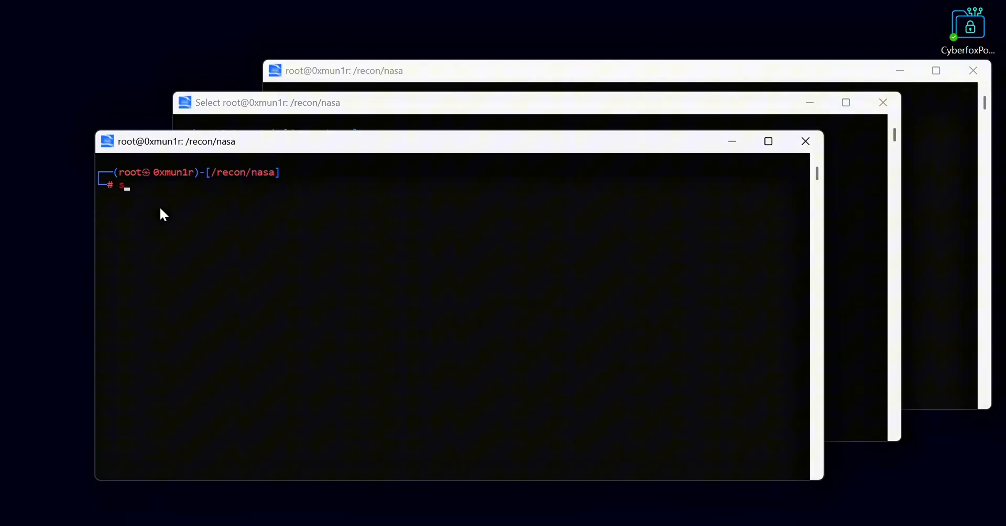
# Run 'sublist3r -d nasa.gov -o sublist3r_out.txt' and watch it enumerate nasa.gov
pyautogui.write('ublist3')
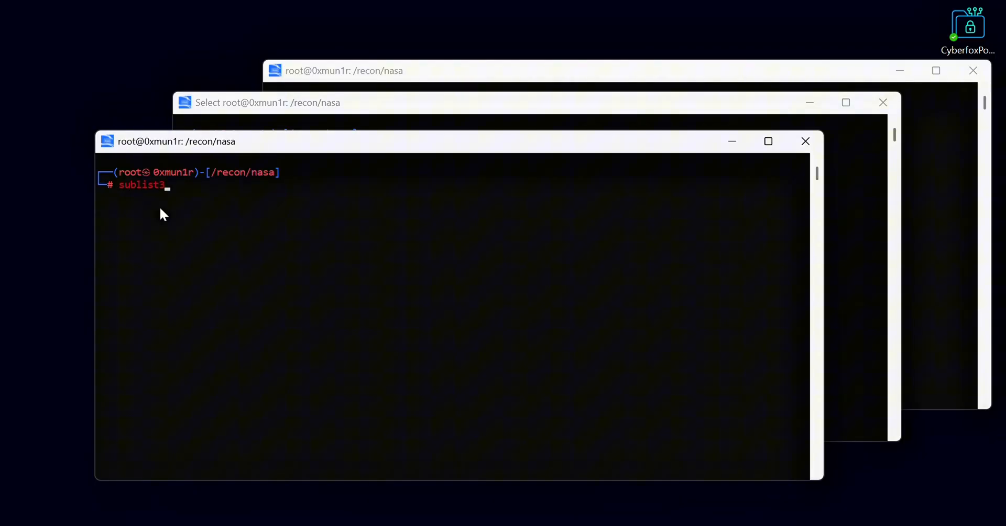
pyautogui.write('r')
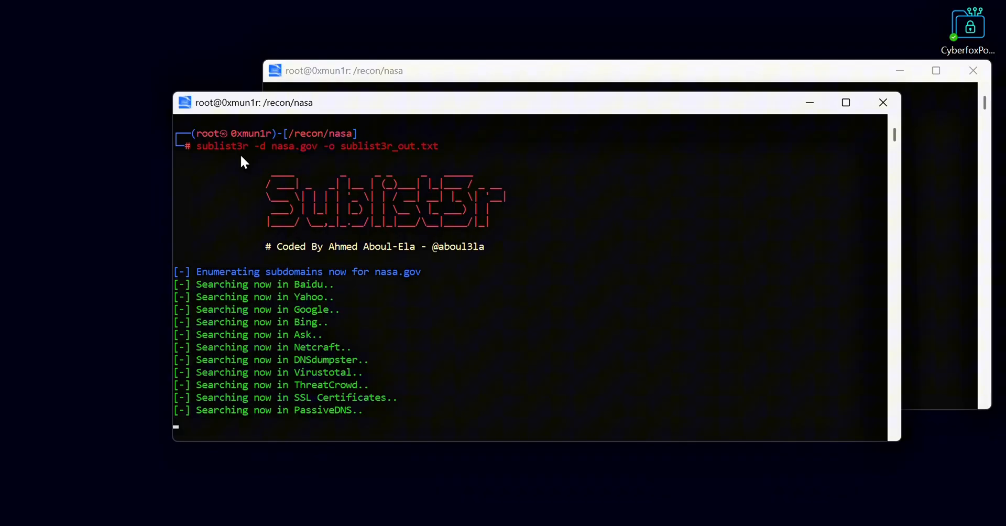
pyautogui.moveTo(379, 312)
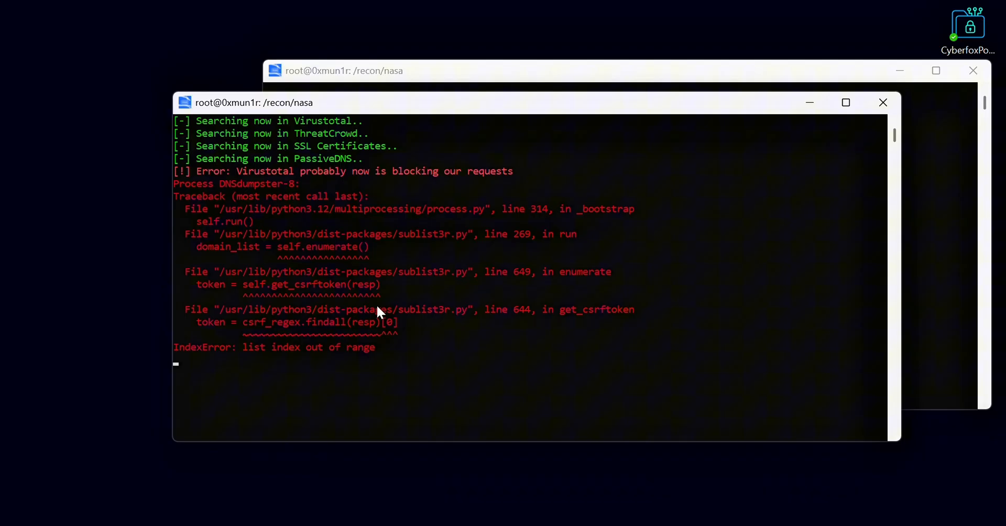
pyautogui.scroll(-3)
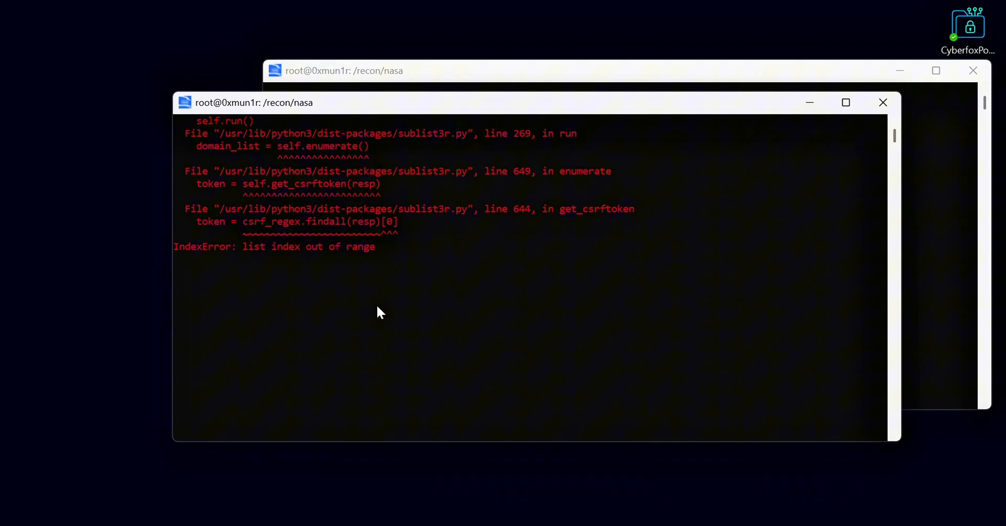
pyautogui.moveTo(417, 36)
pyautogui.write('cat su')
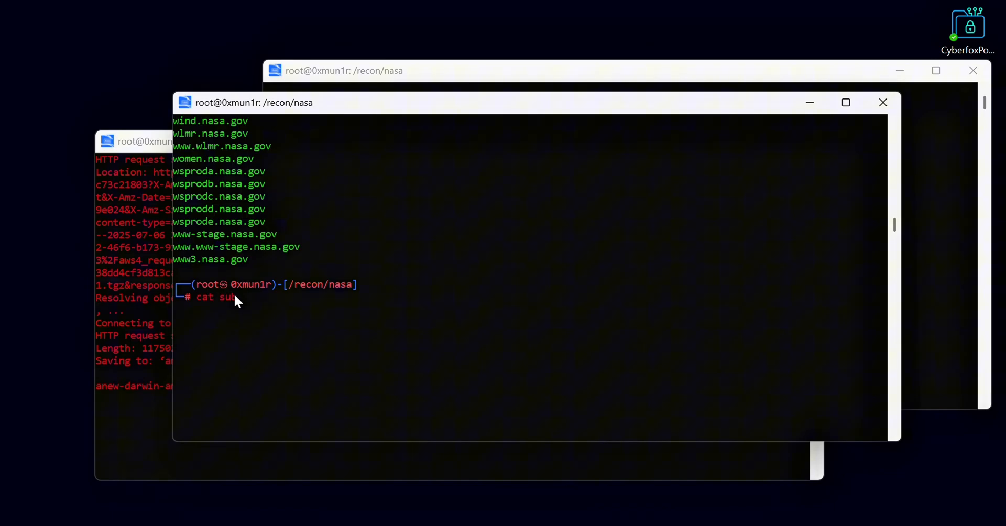
# Count sublist3r_out.txt with wc -l, showing 2804 nasa.gov subdomains
pyautogui.write('list3r_out.txt |')
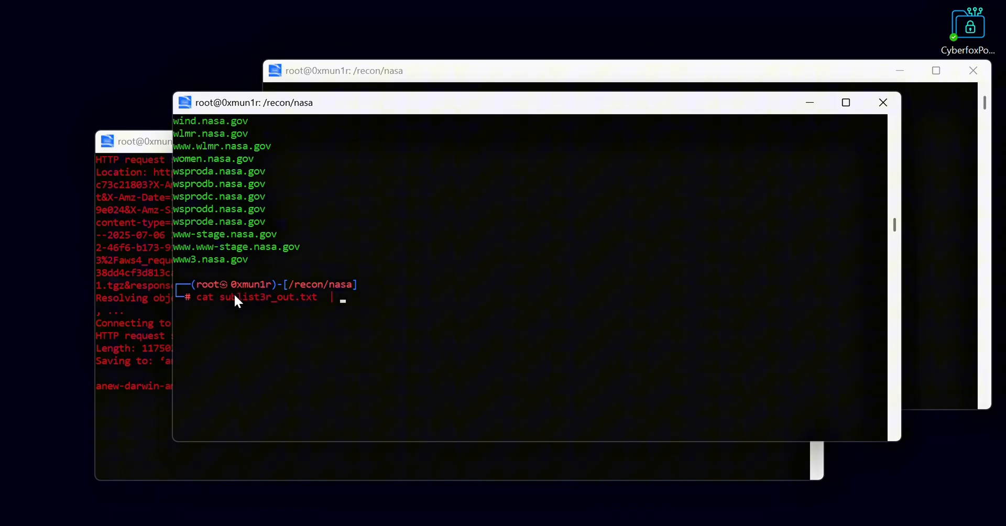
pyautogui.write('wc -l')
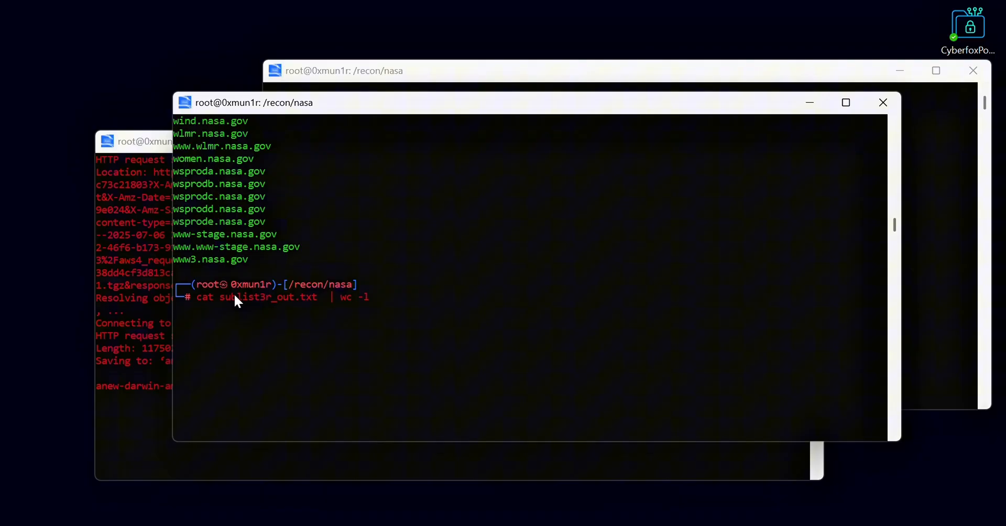
pyautogui.press('Return')
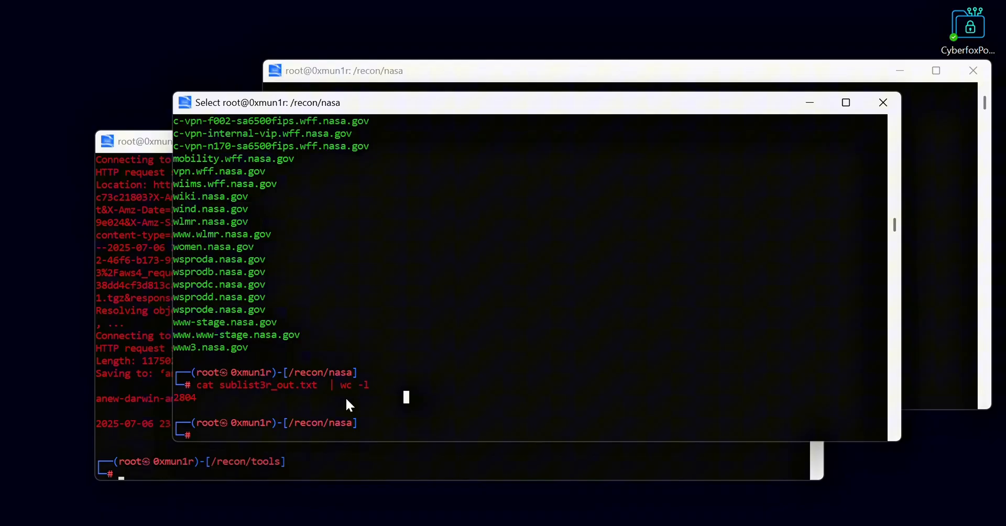
pyautogui.moveTo(607, 279)
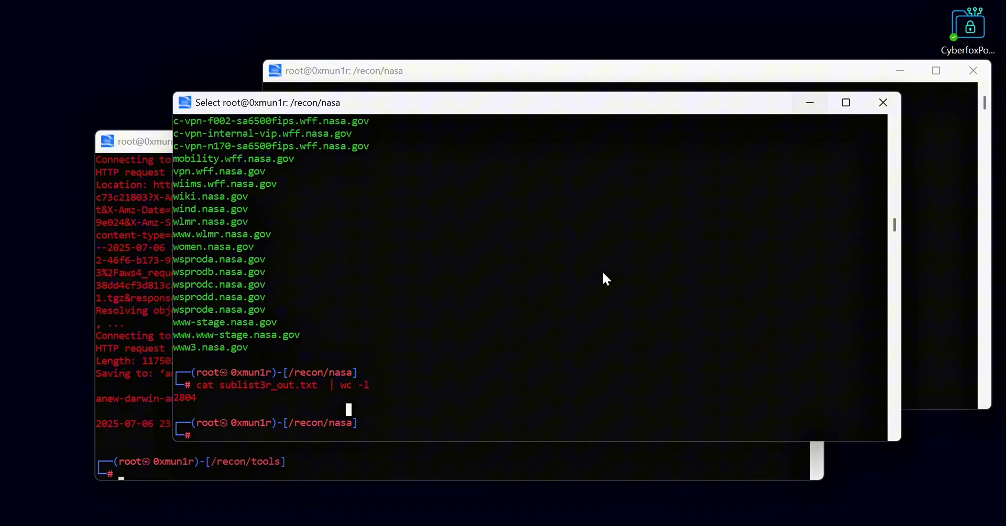
pyautogui.moveTo(713, 157)
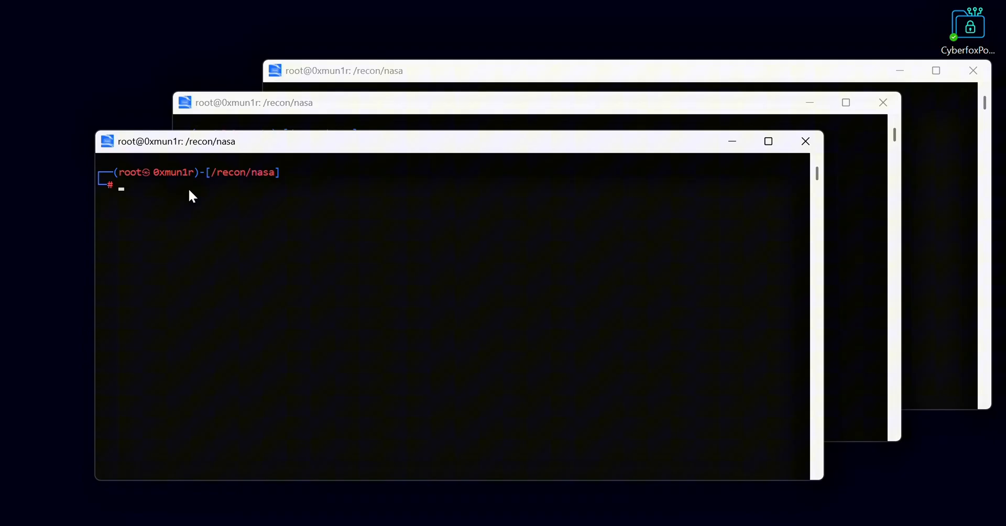
# Display domains.txt to review the target domains
pyautogui.write('cat domai')
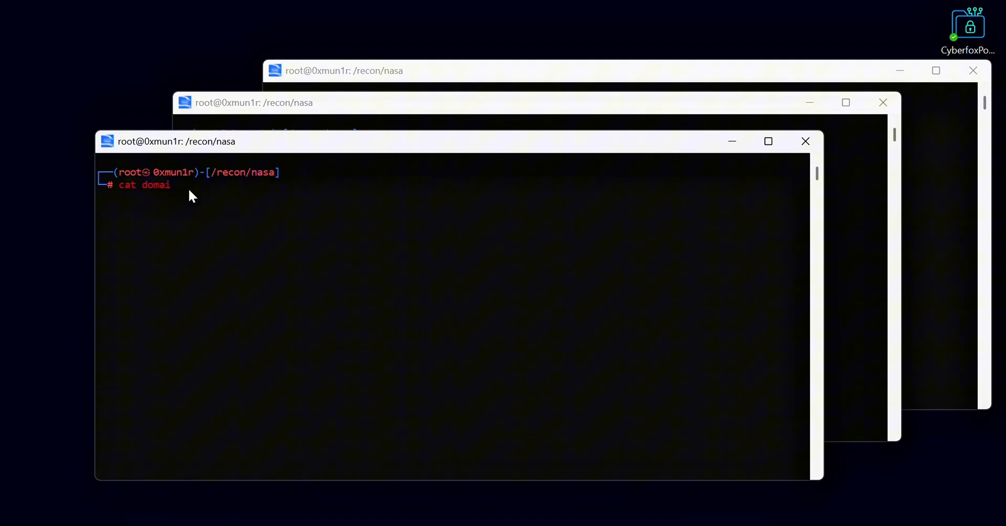
pyautogui.write('ns.txt')
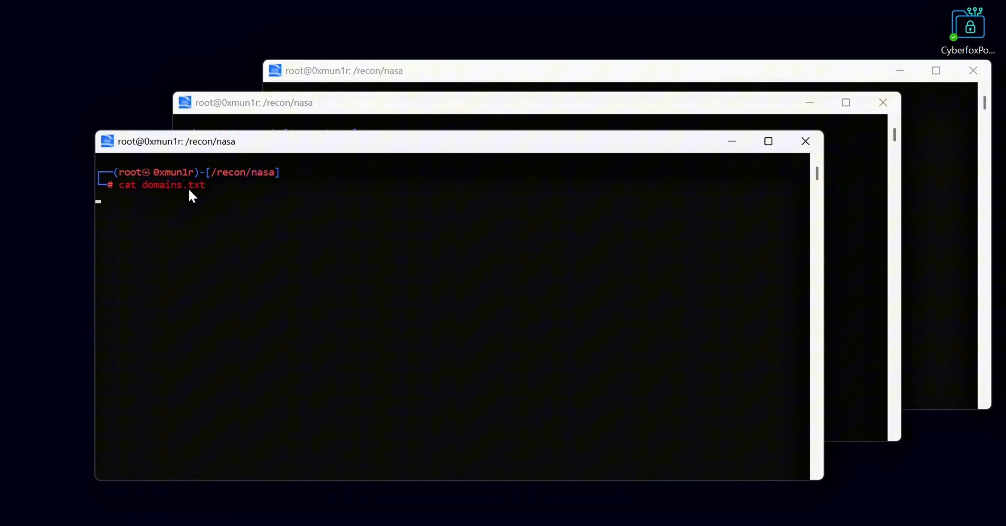
pyautogui.press('Return')
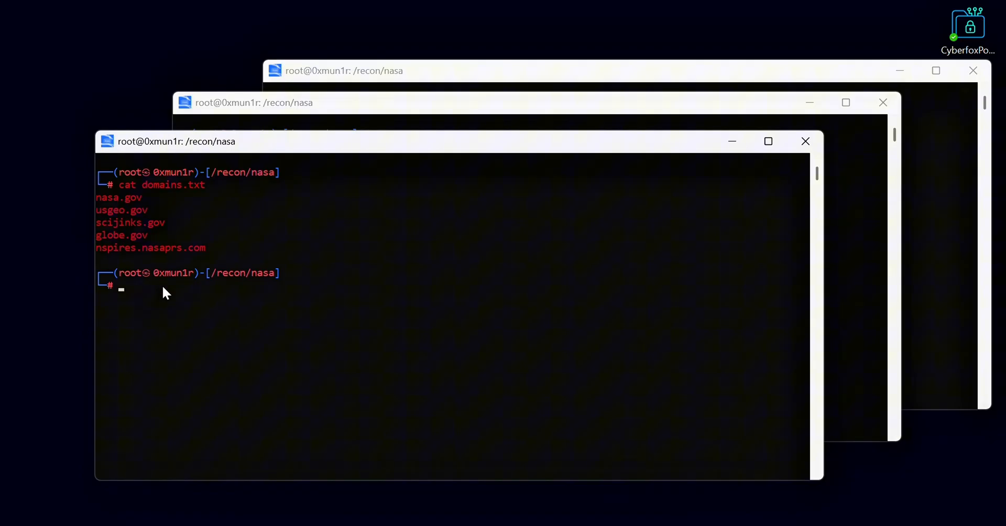
# Run 'sublist3r -d usgeo.gov -o sub_usgeo.txt', saving its two subdomains
pyautogui.write('sublist')
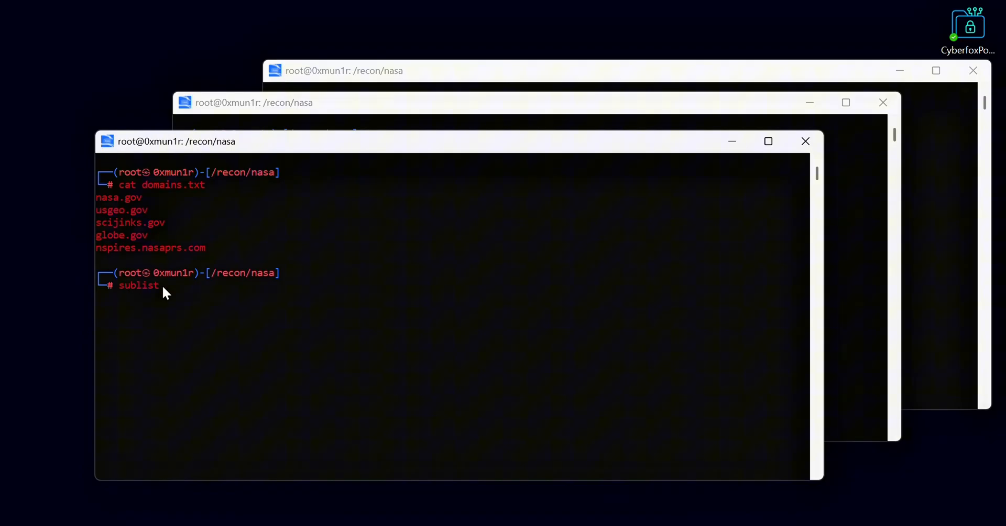
pyautogui.write('3r -')
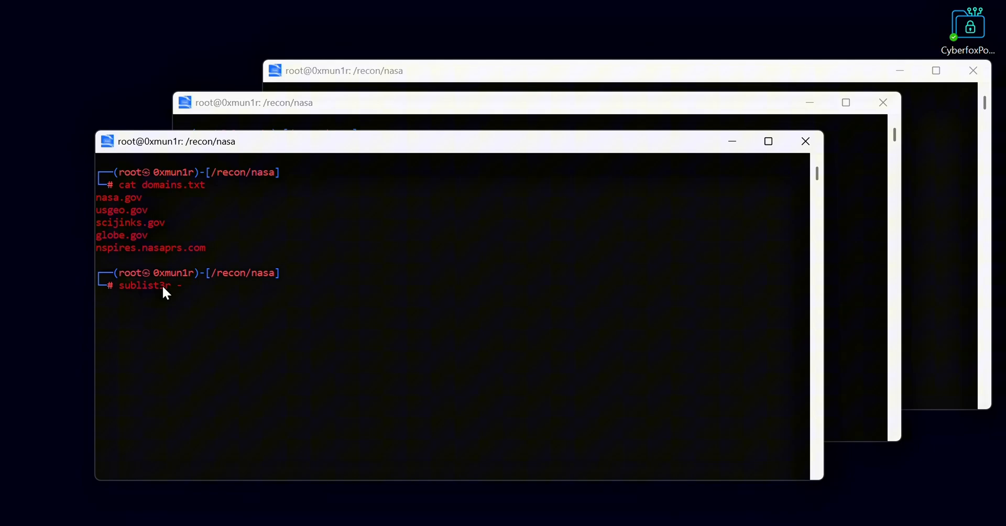
pyautogui.write('d usgeo.gov')
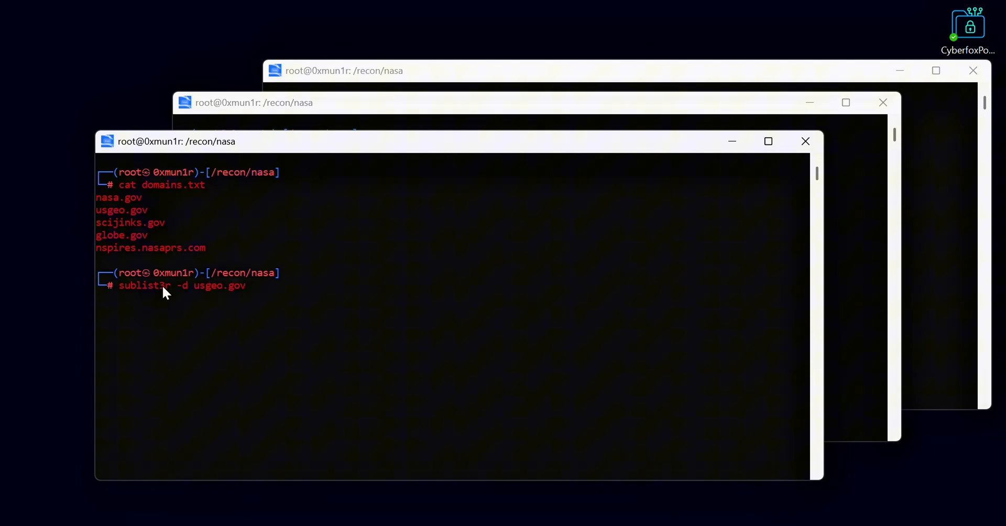
pyautogui.write('-o')
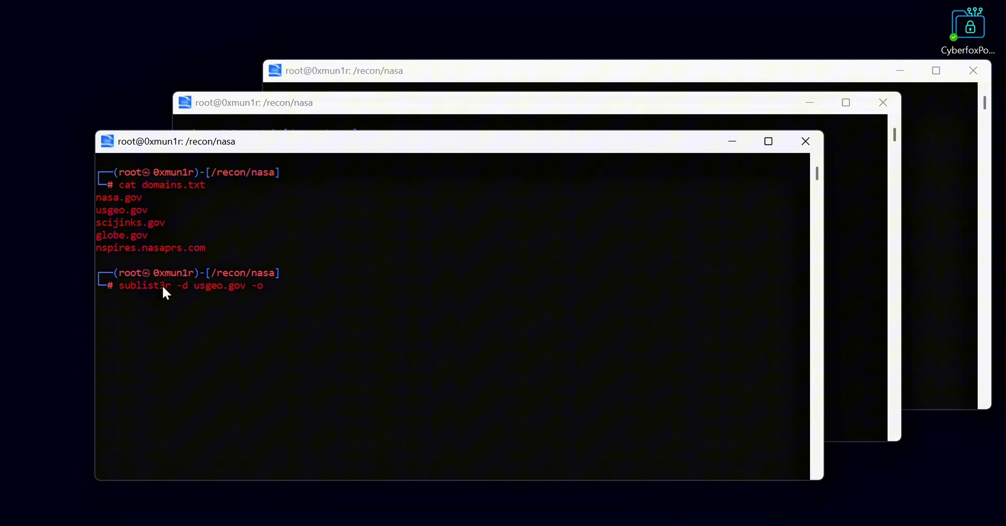
pyautogui.write('sub_')
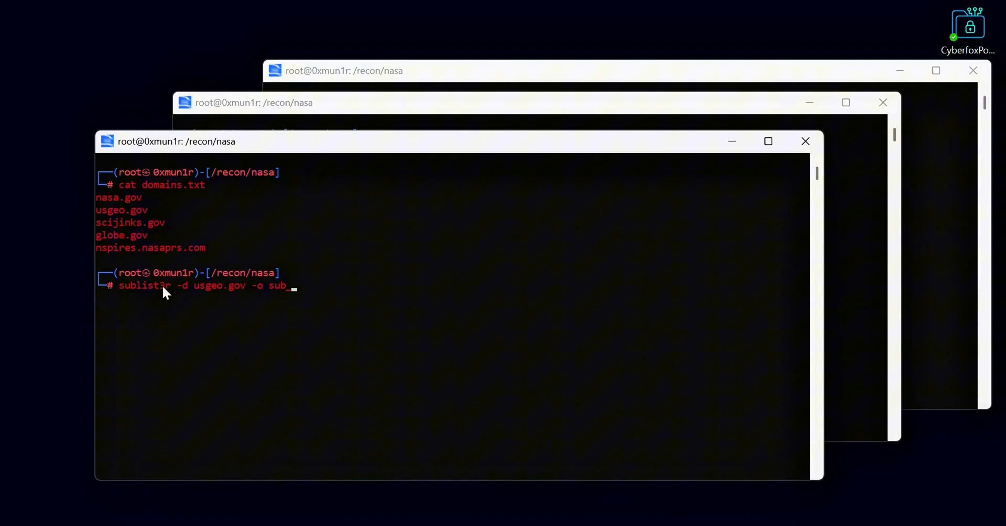
pyautogui.write('usgeo.gov')
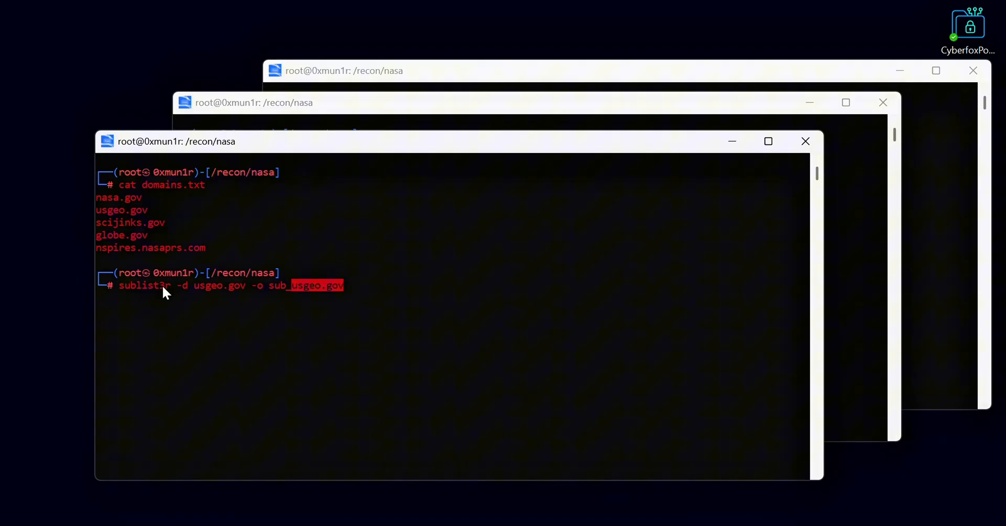
pyautogui.press('Return')
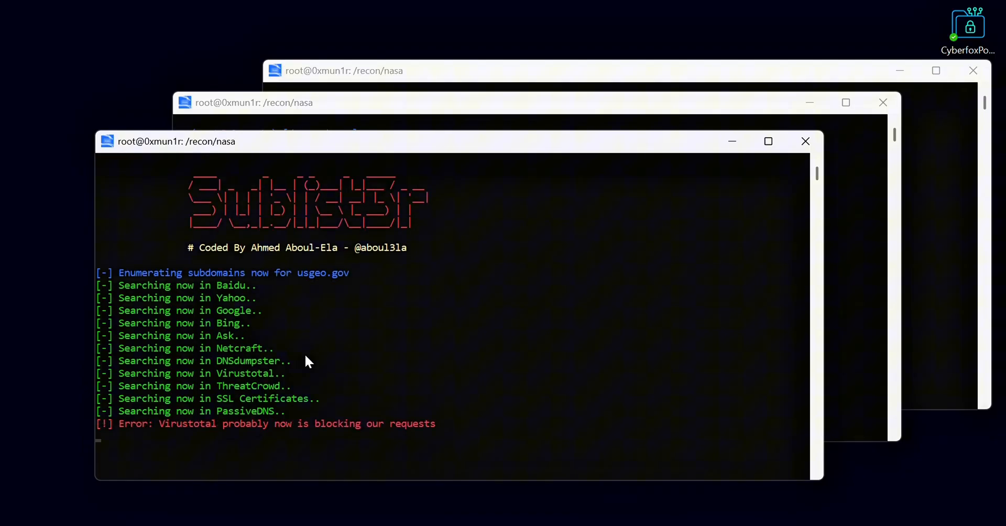
pyautogui.scroll(-3)
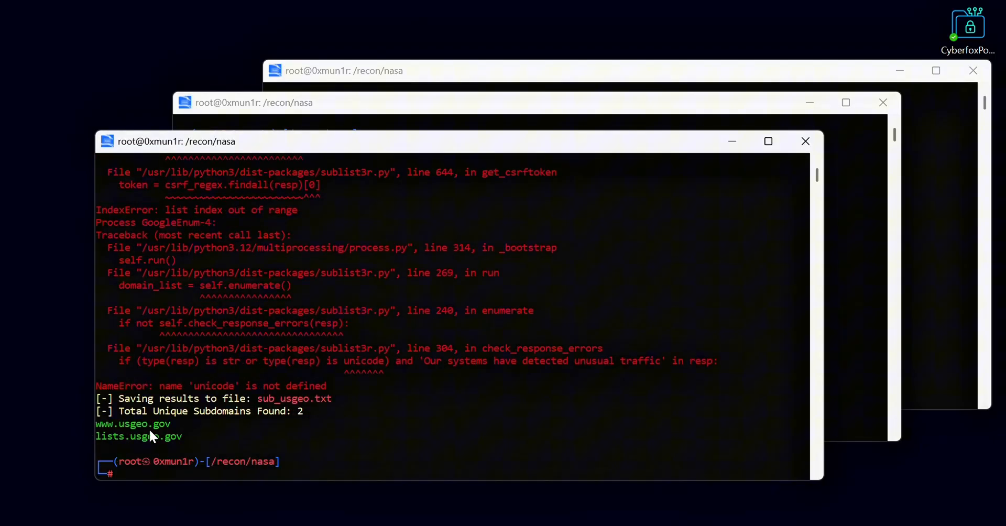
pyautogui.write('clear')
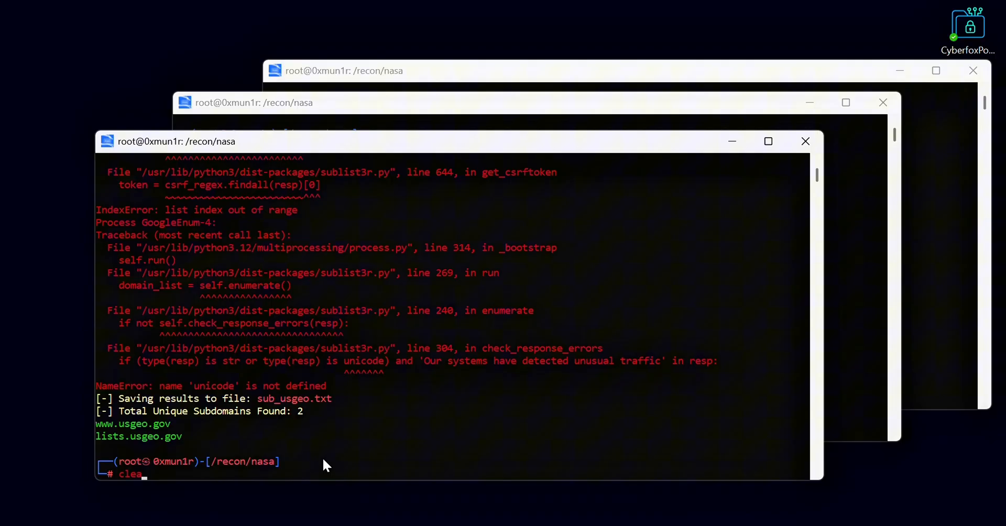
# Clear the screen and run sublist3r -d globe.gov with output to a globe_ou… file
pyautogui.press('Return')
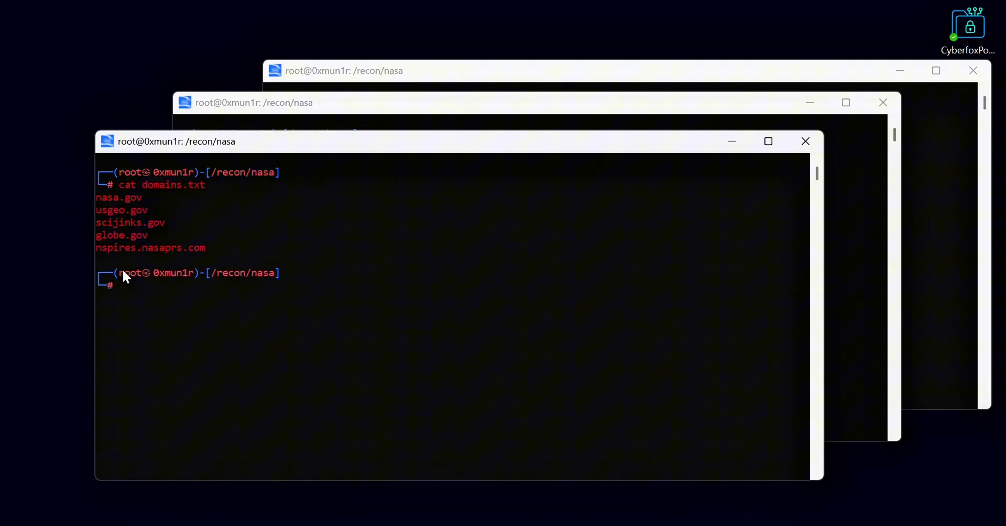
pyautogui.write('sublist3r')
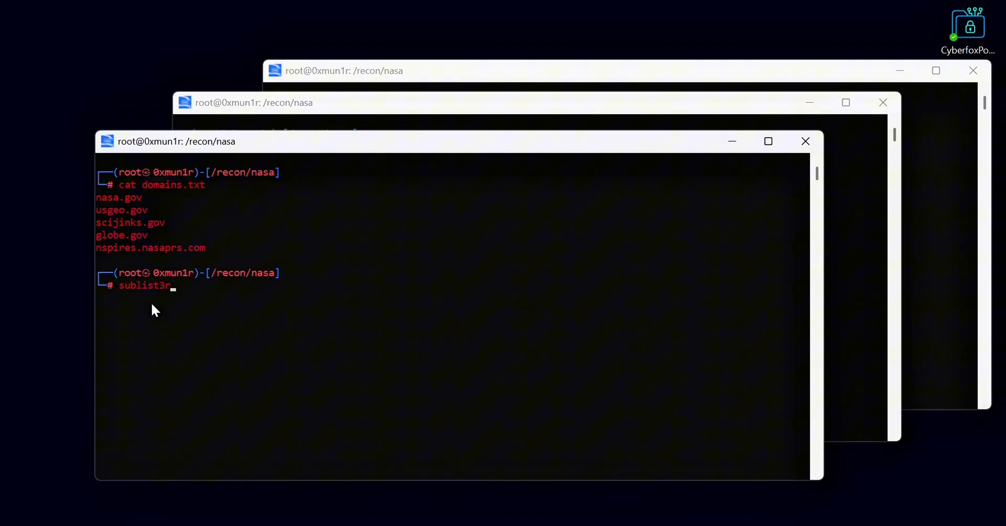
pyautogui.write('-d globe.gov -o')
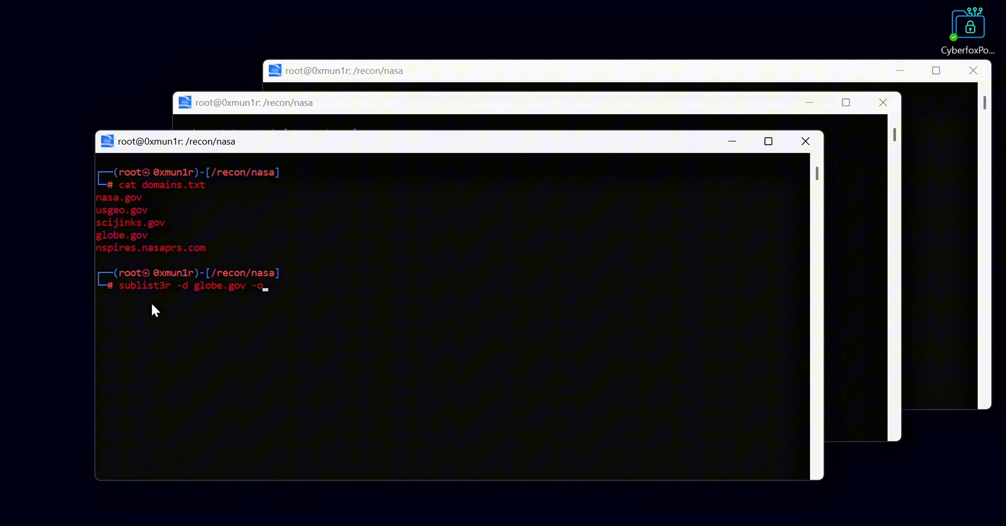
pyautogui.write('globe_ou')
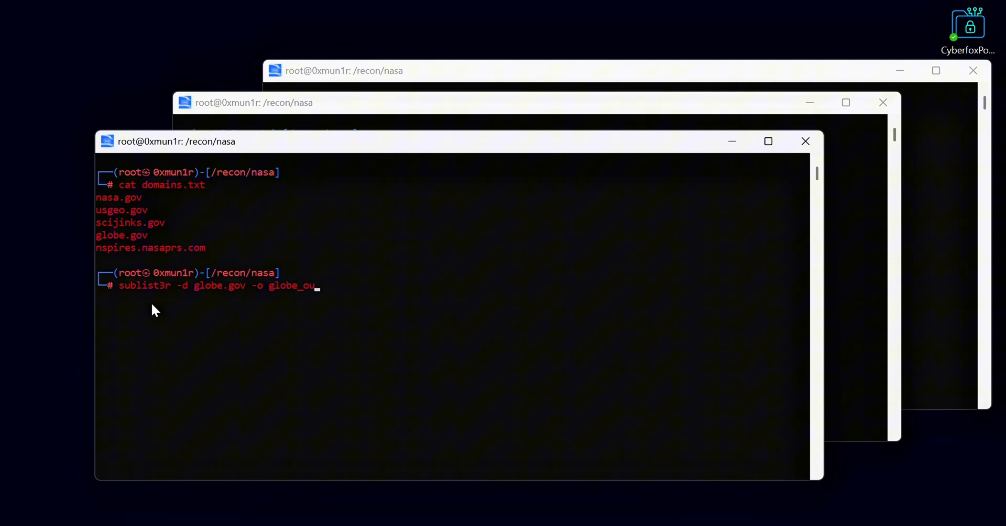
pyautogui.press('Return')
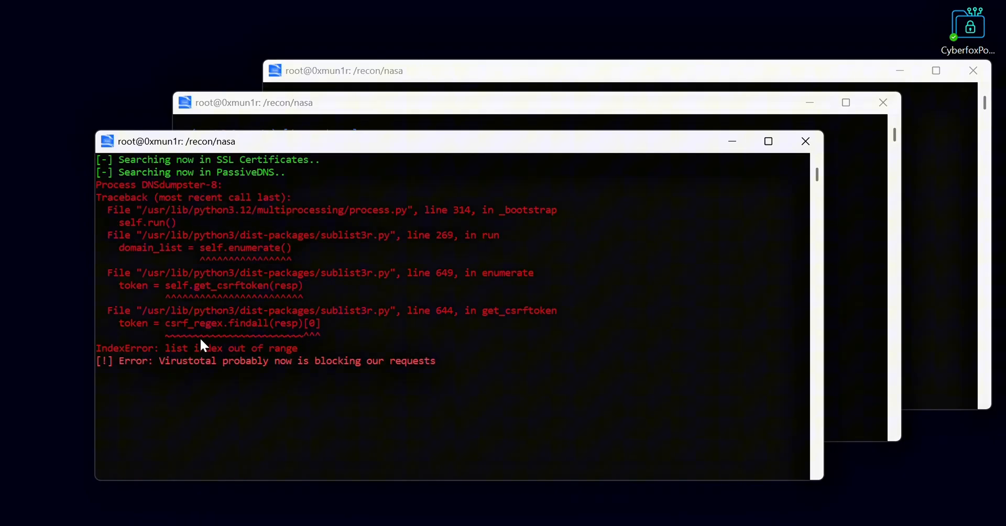
pyautogui.moveTo(464, 75)
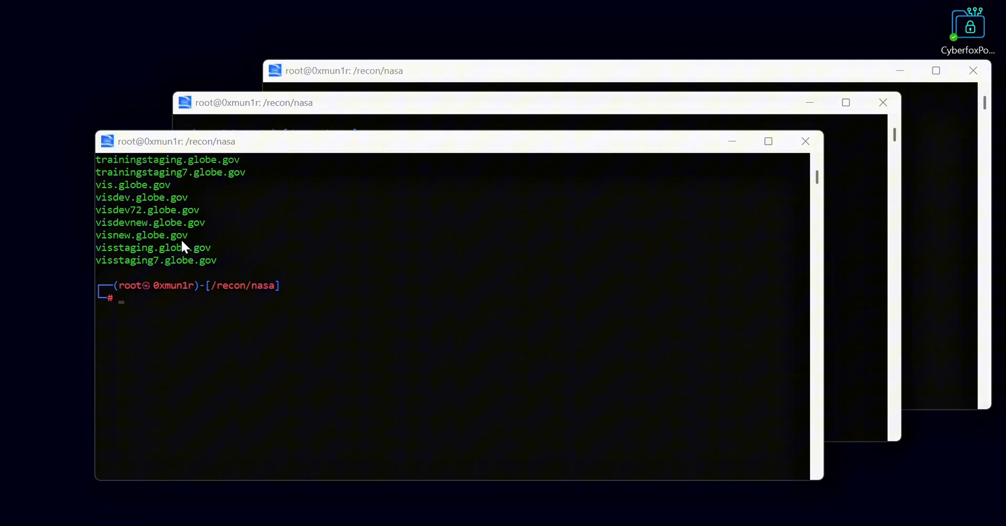
pyautogui.scroll(3)
pyautogui.write('cat domains.txt')
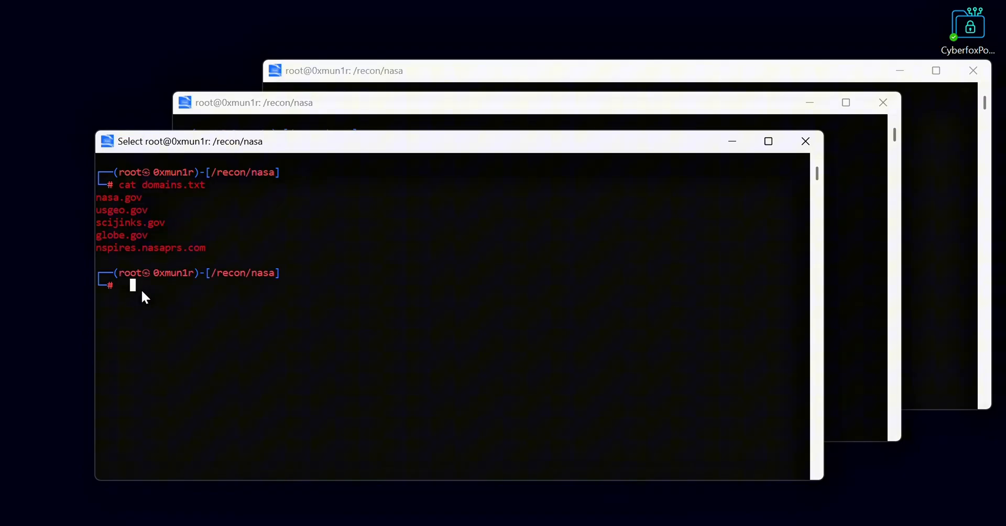
# Launch subranger over domains.txt, saving enumerated nasa.gov subdomains to subranger_out.txt
pyautogui.press('Return')
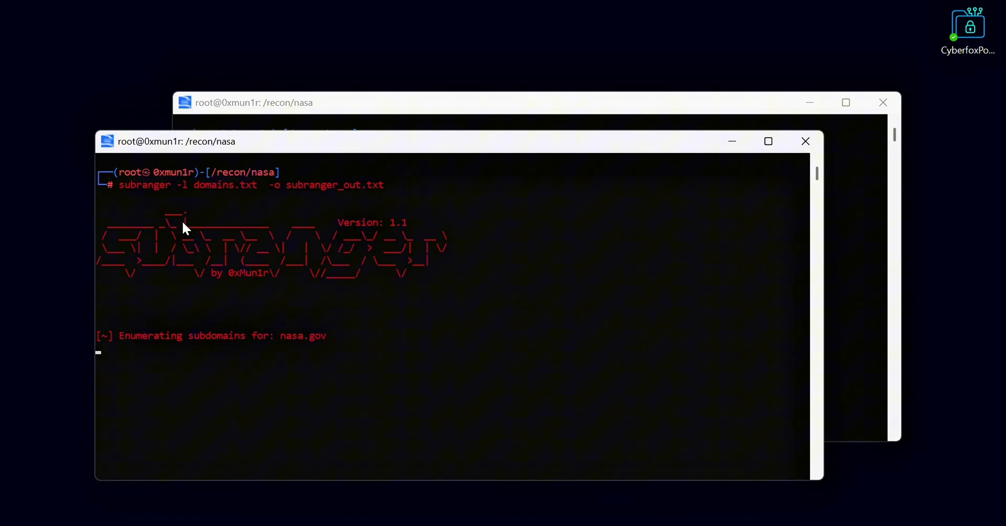
pyautogui.moveTo(275, 407)
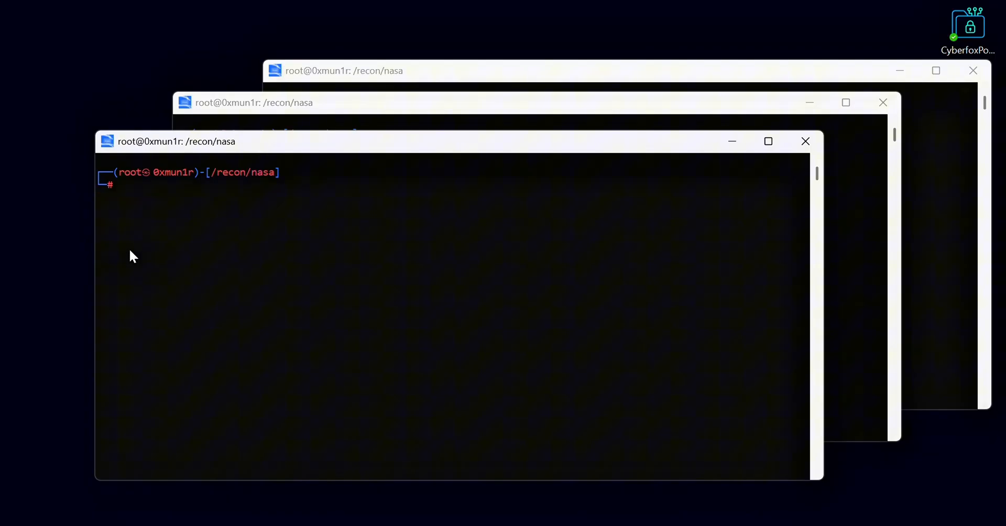
# Run assetfinder --subs-only on nasa.gov, piping new subdomains through anew into subdomains.txt
pyautogui.write('sub')
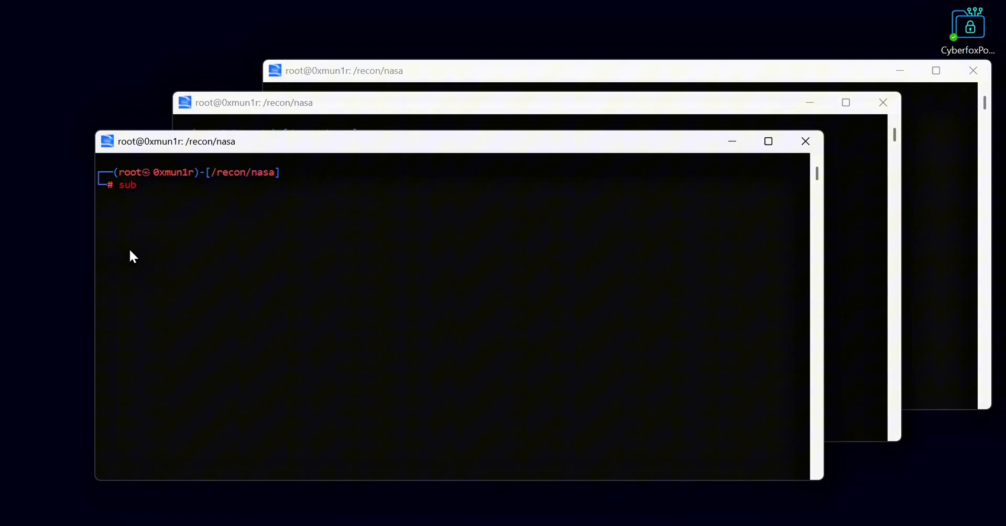
pyautogui.write('asset')
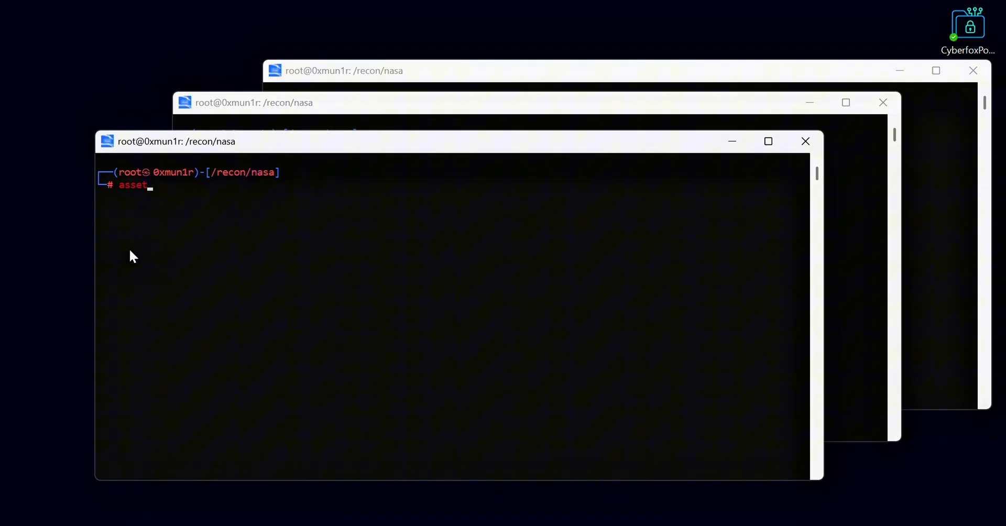
pyautogui.write('finder')
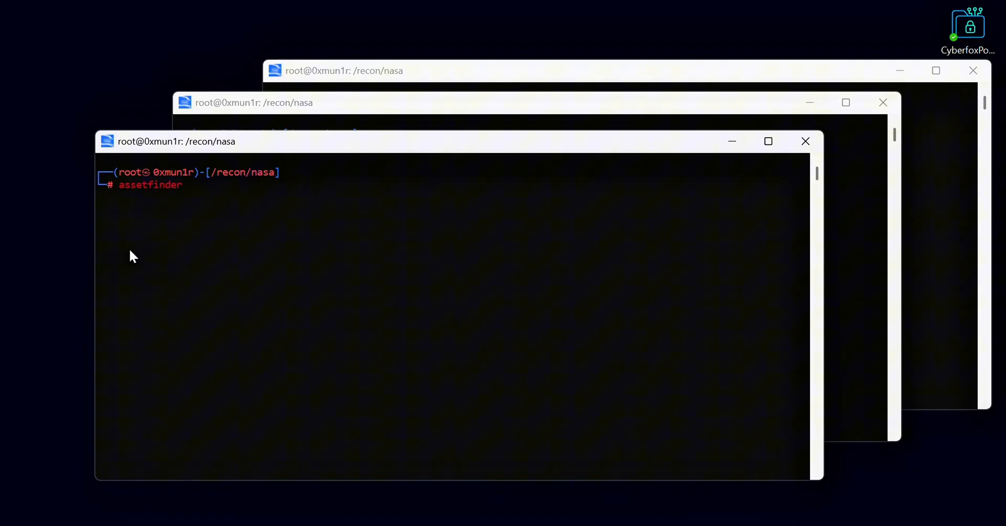
pyautogui.write('--subs')
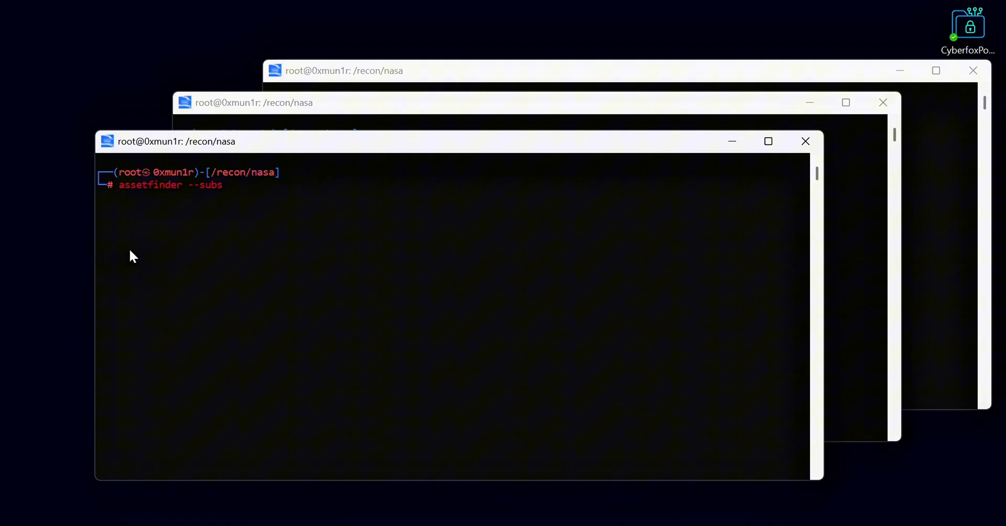
pyautogui.write('-on')
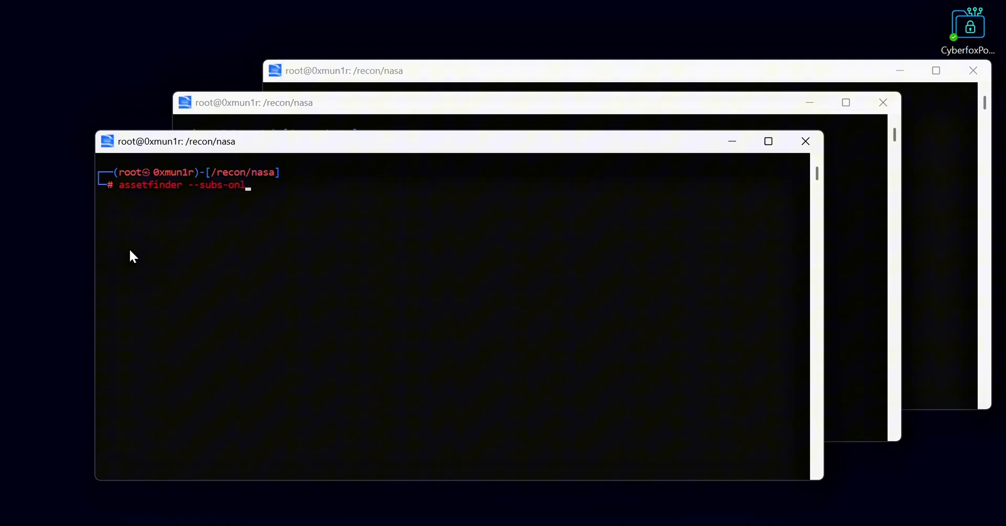
pyautogui.write('ly nas')
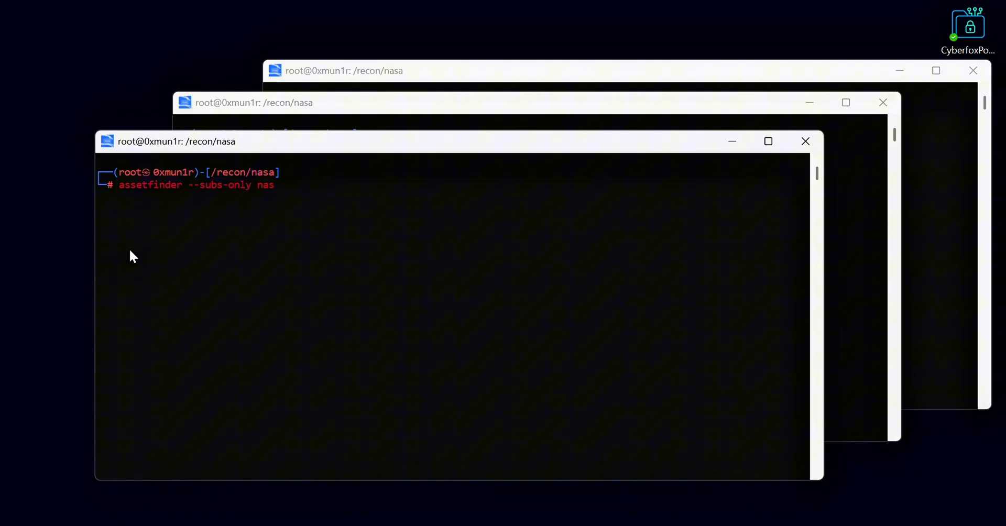
pyautogui.write('a.gov | anew sub')
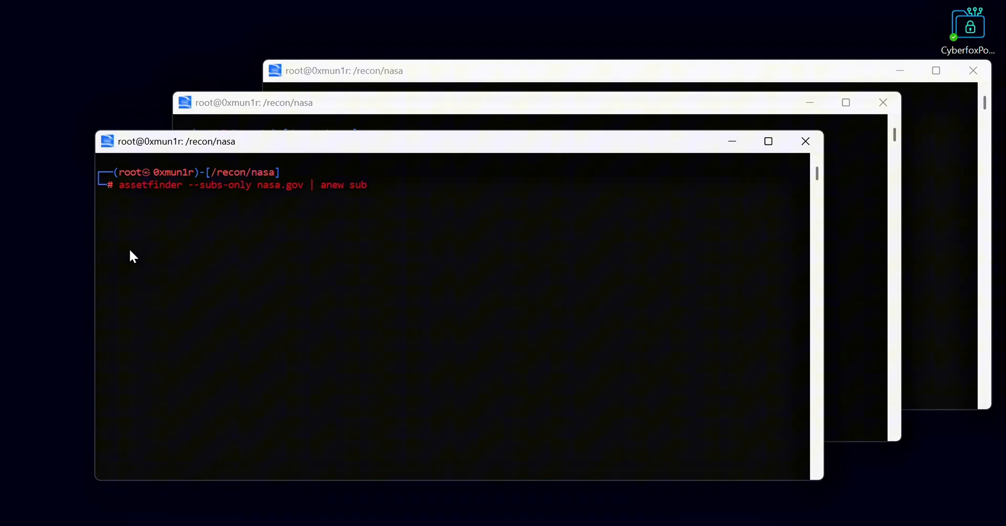
pyautogui.write('domains.txt')
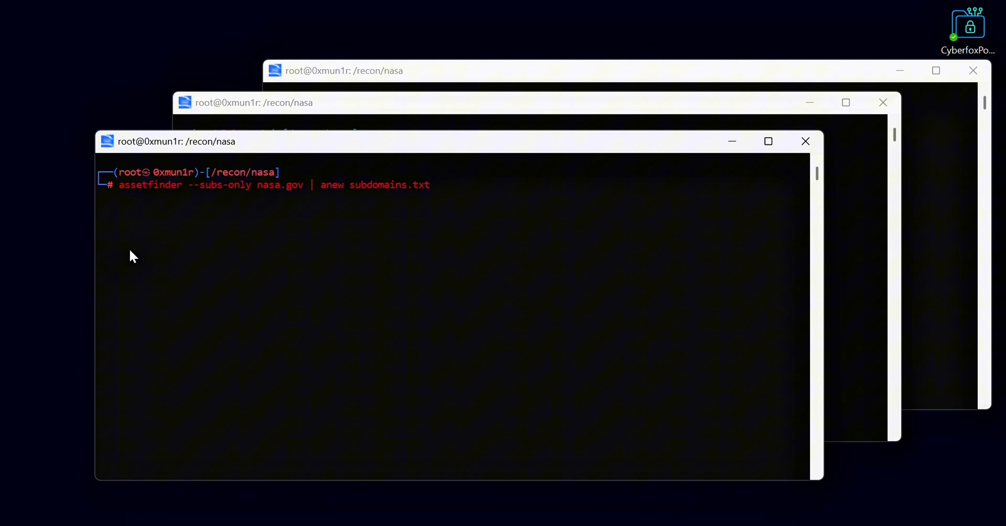
pyautogui.press('Return')
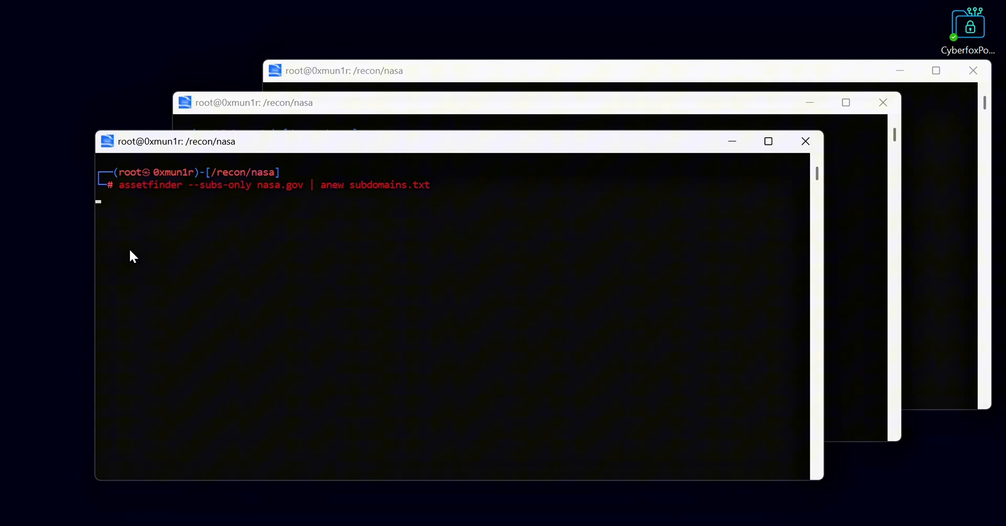
pyautogui.press('Return')
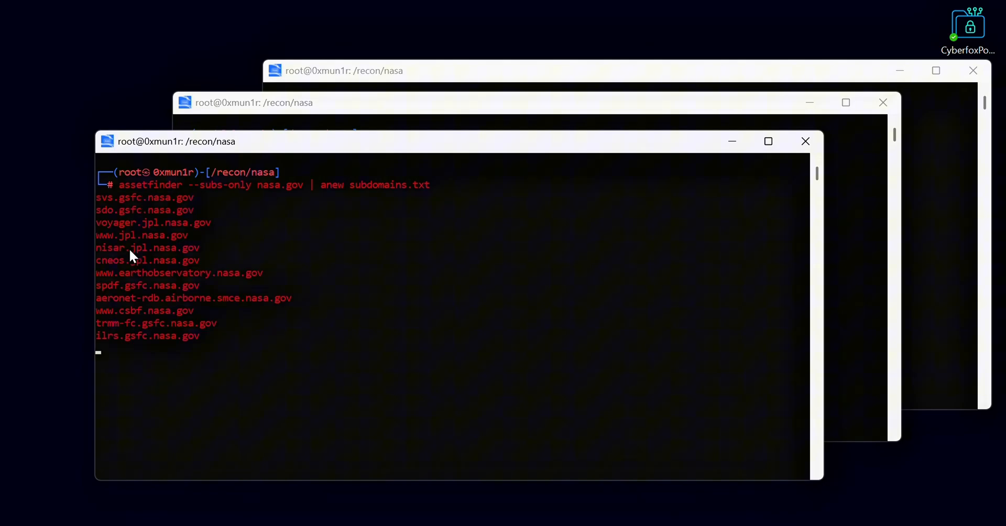
pyautogui.moveTo(150, 263)
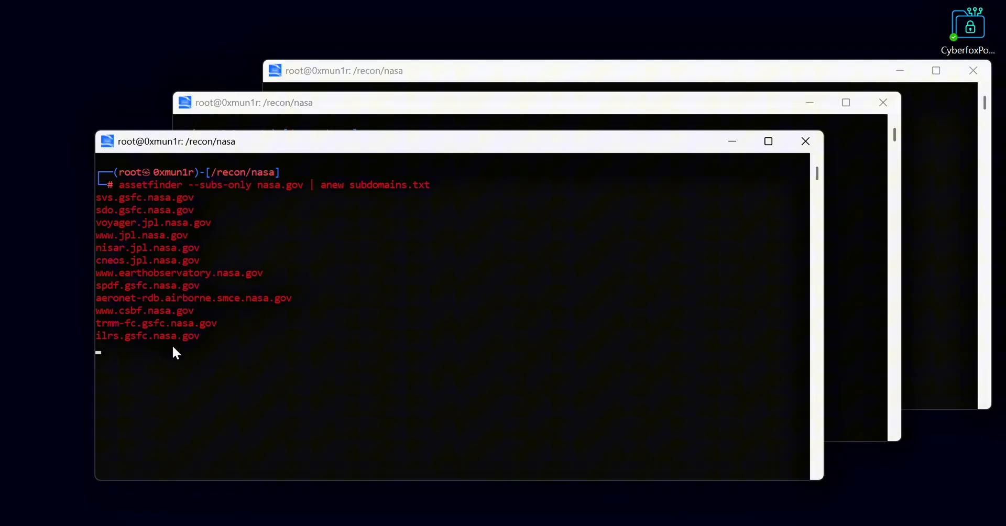
pyautogui.moveTo(255, 265)
pyautogui.write('assetf')
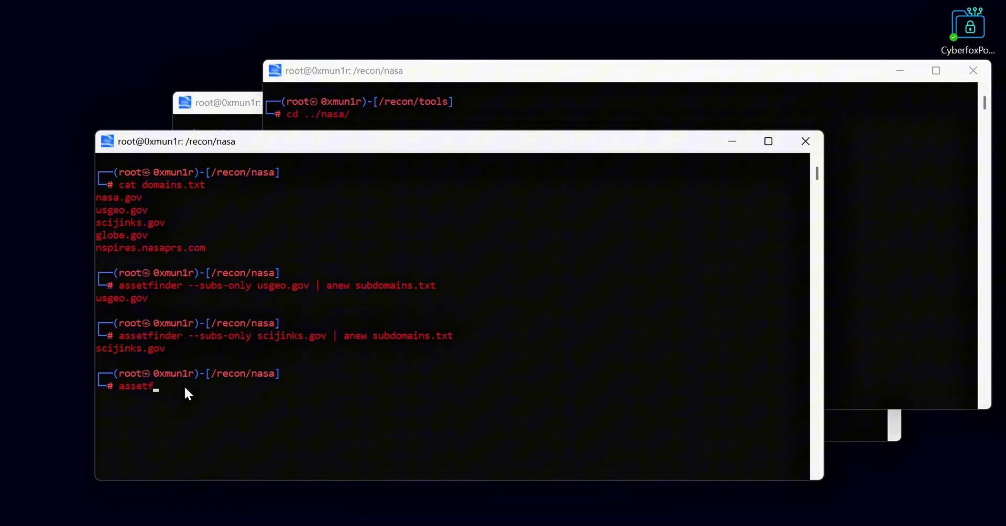
# Run assetfinder --subs-only on globe.gov into subdomains.txt via anew, then clear the screen
pyautogui.write('inder')
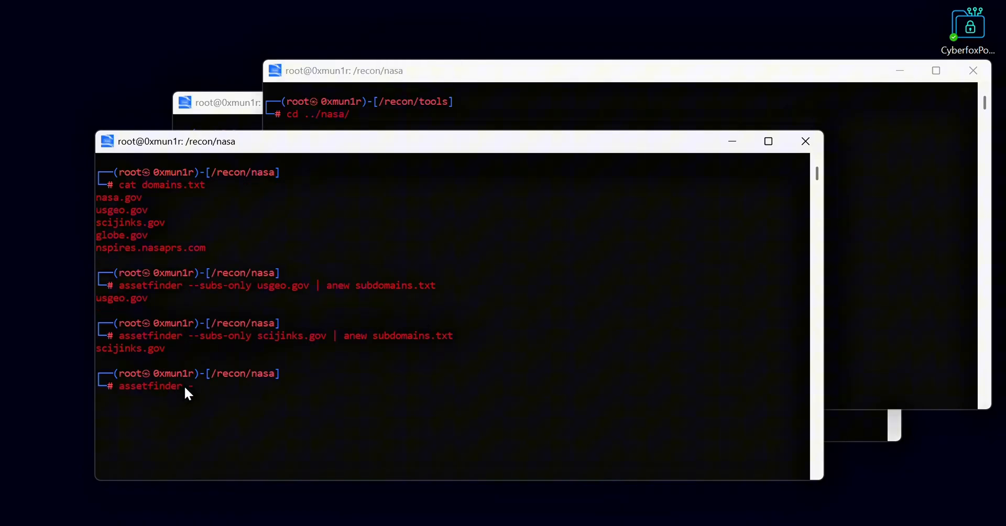
pyautogui.write('--subs')
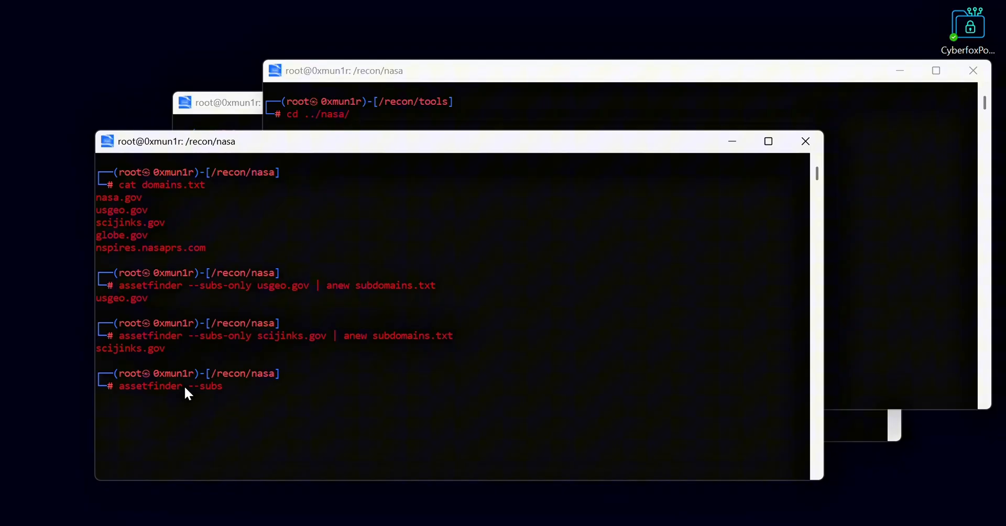
pyautogui.write('-only')
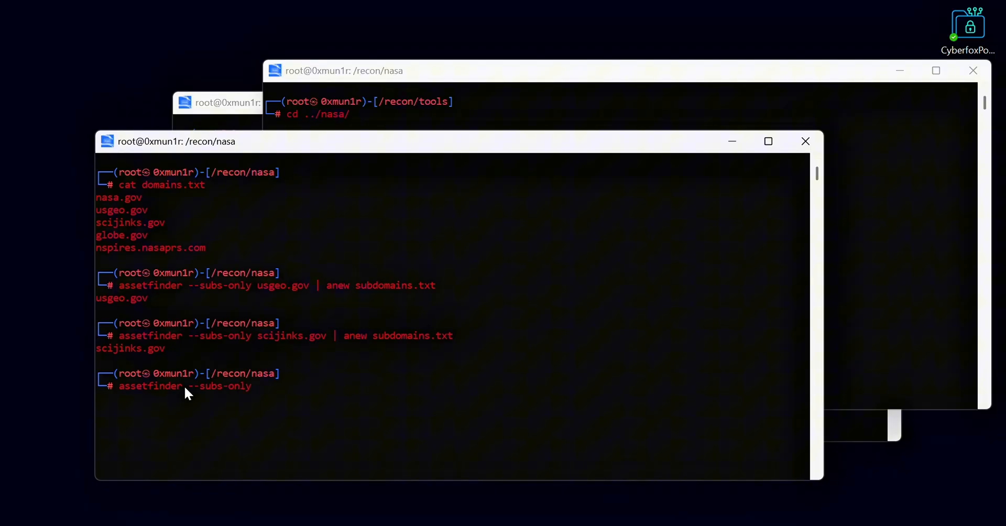
pyautogui.write('globe.gov')
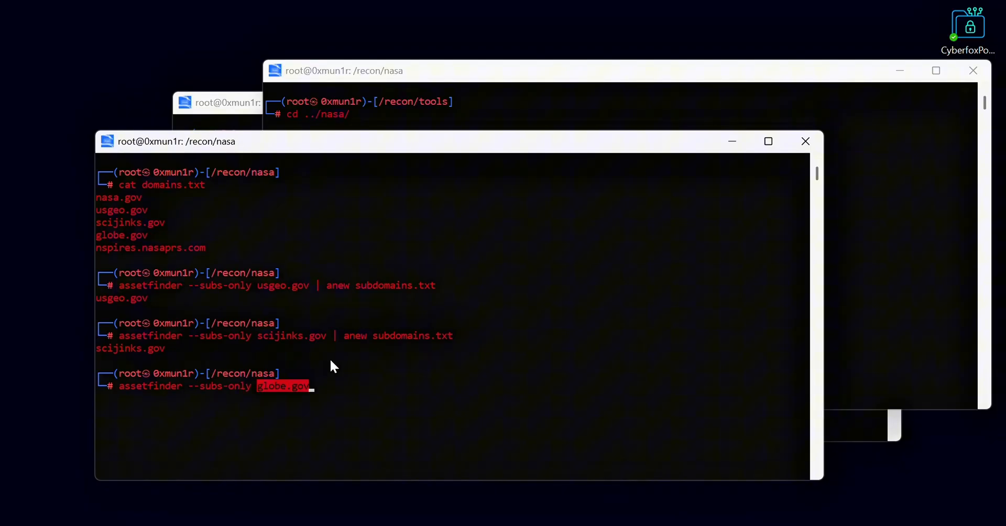
pyautogui.write('| anew')
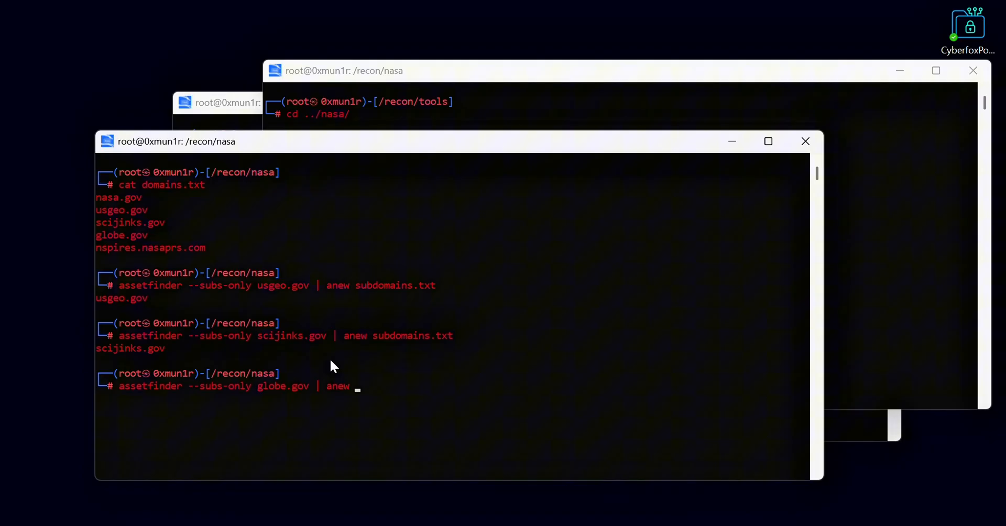
pyautogui.write('globe')
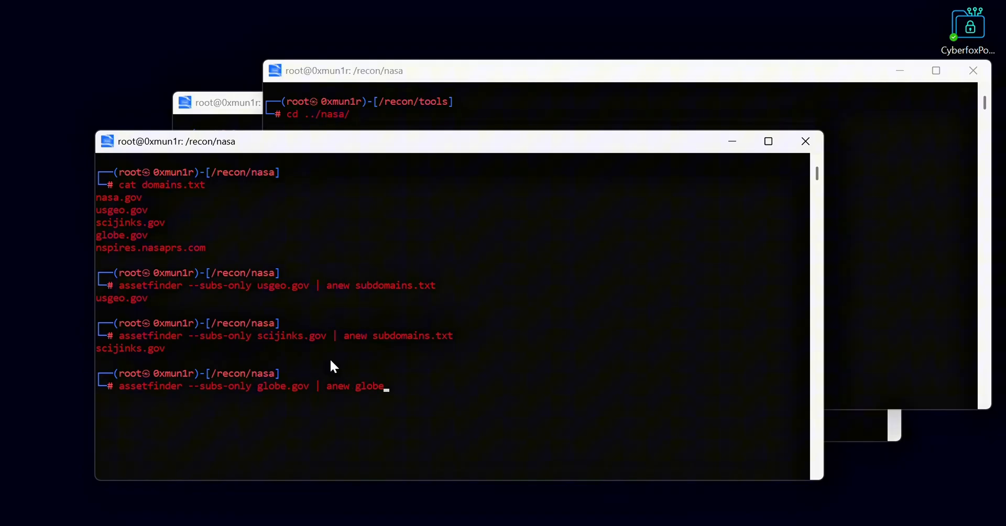
pyautogui.write('ubd')
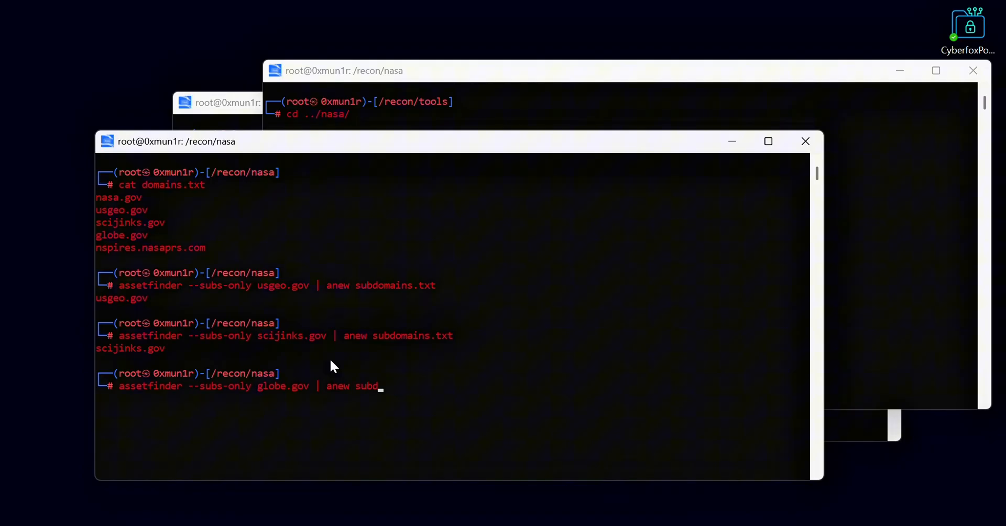
pyautogui.press('Return')
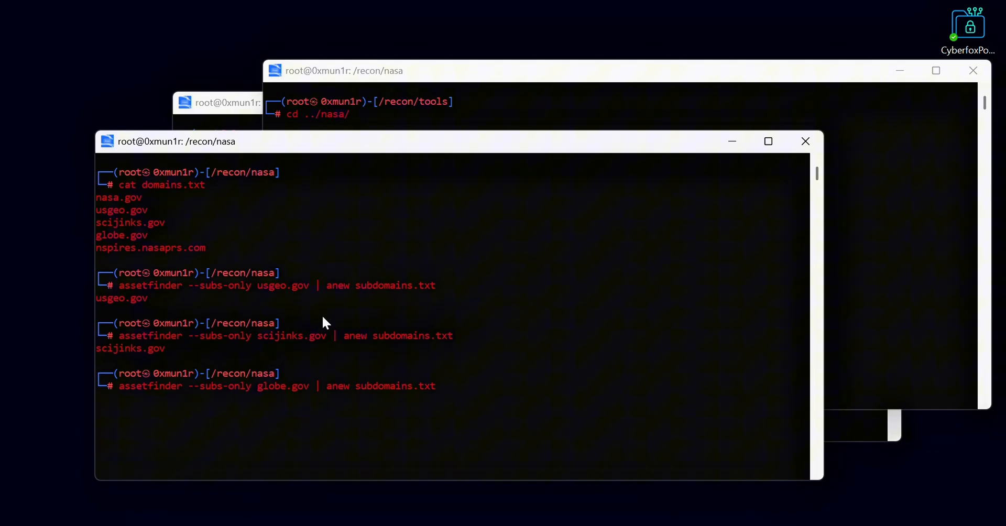
pyautogui.moveTo(285, 375)
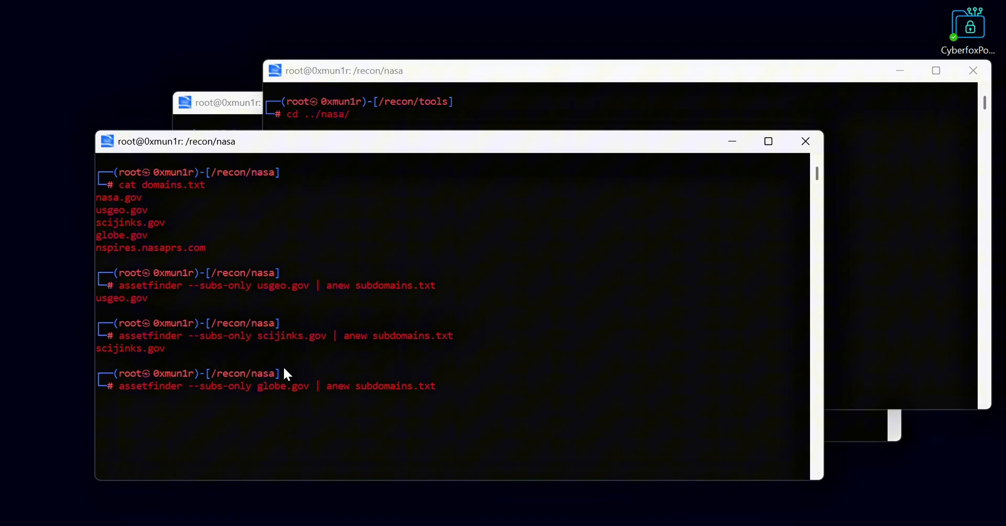
pyautogui.press('Return')
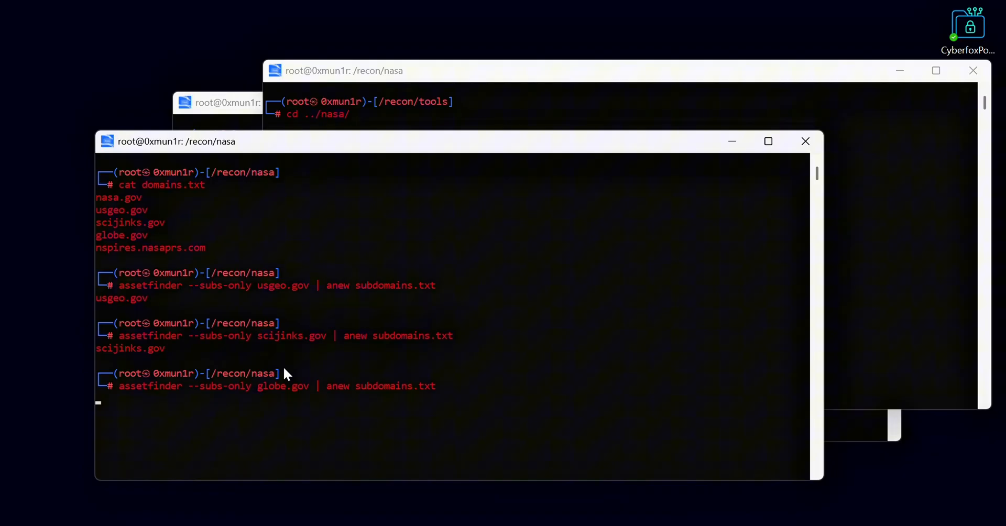
pyautogui.press('Return')
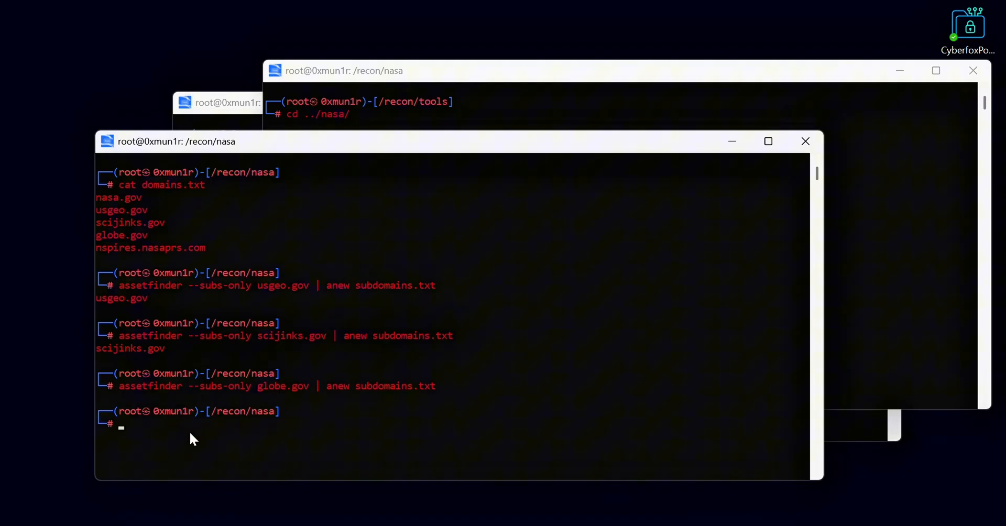
pyautogui.moveTo(217, 436)
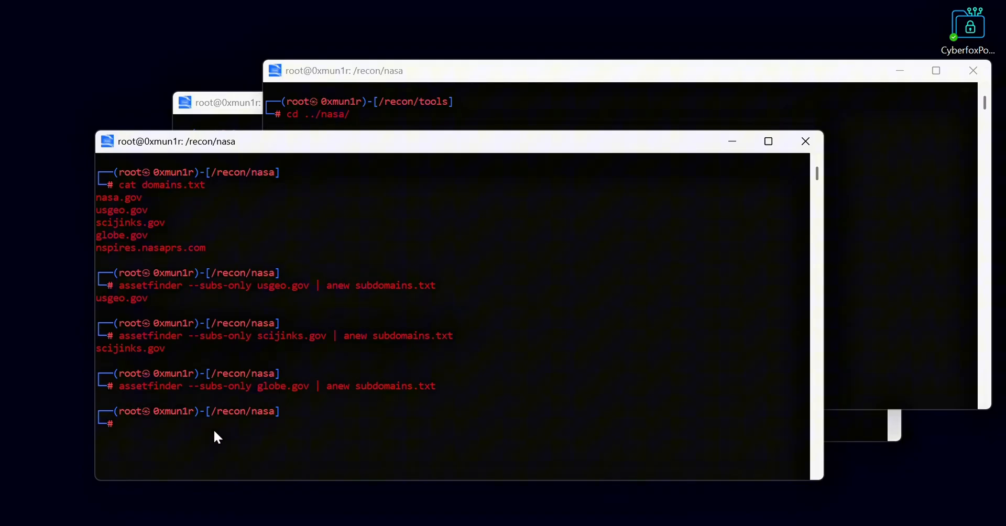
pyautogui.moveTo(179, 400)
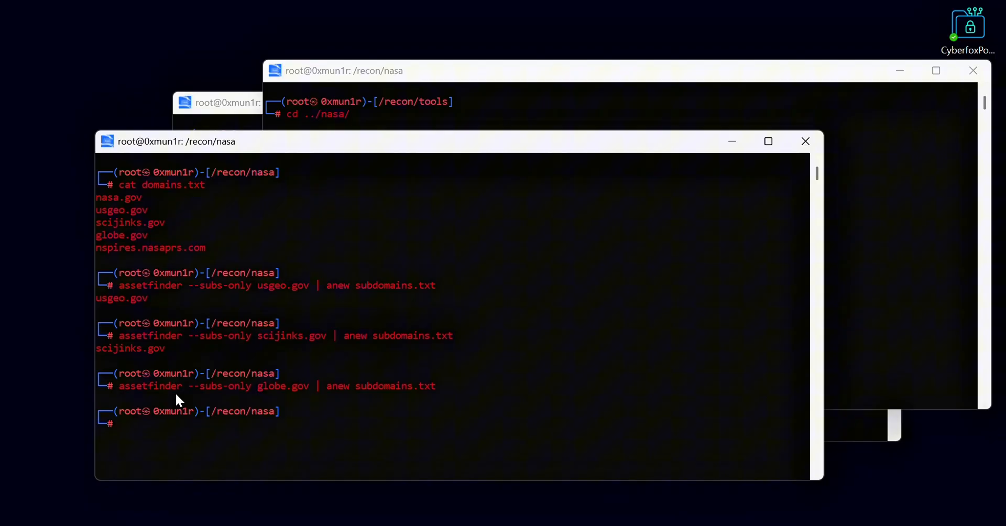
pyautogui.moveTo(190, 439)
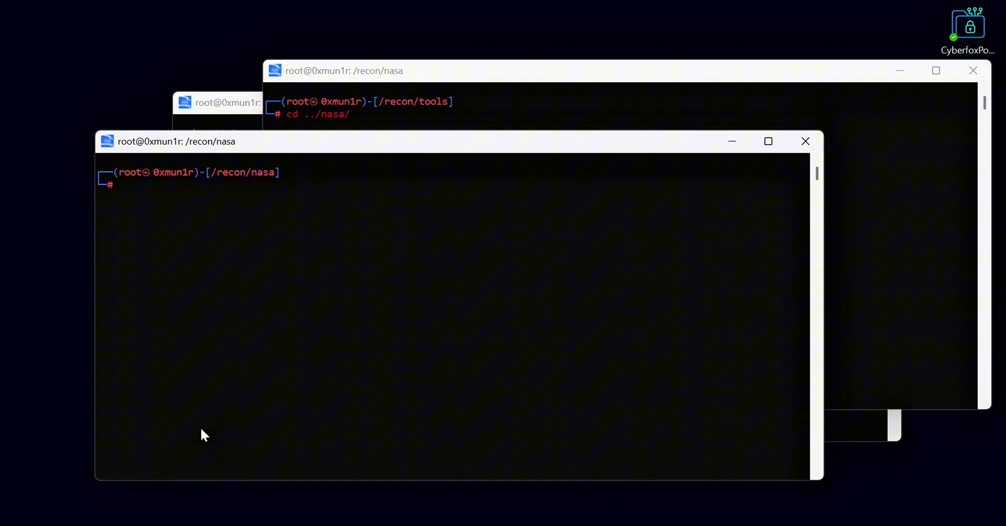
pyautogui.write('amass')
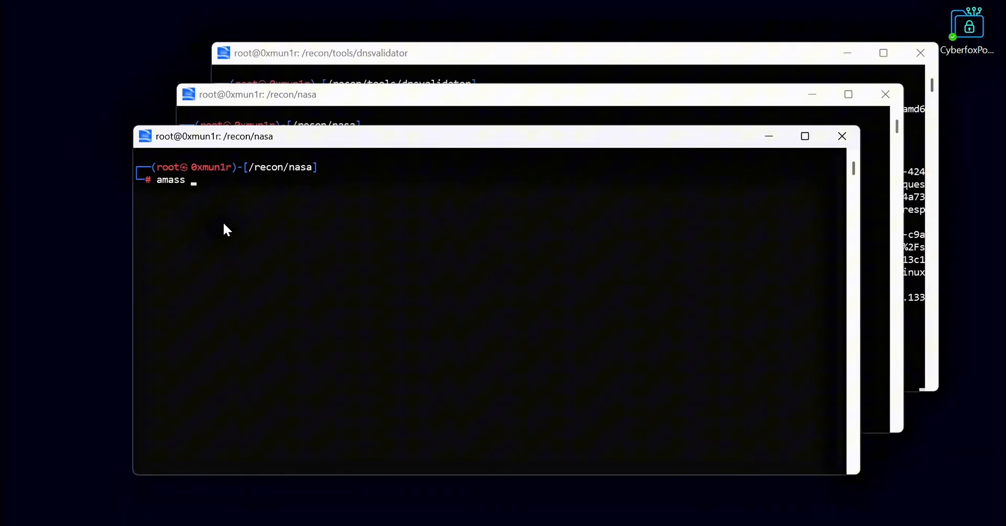
pyautogui.press('Return')
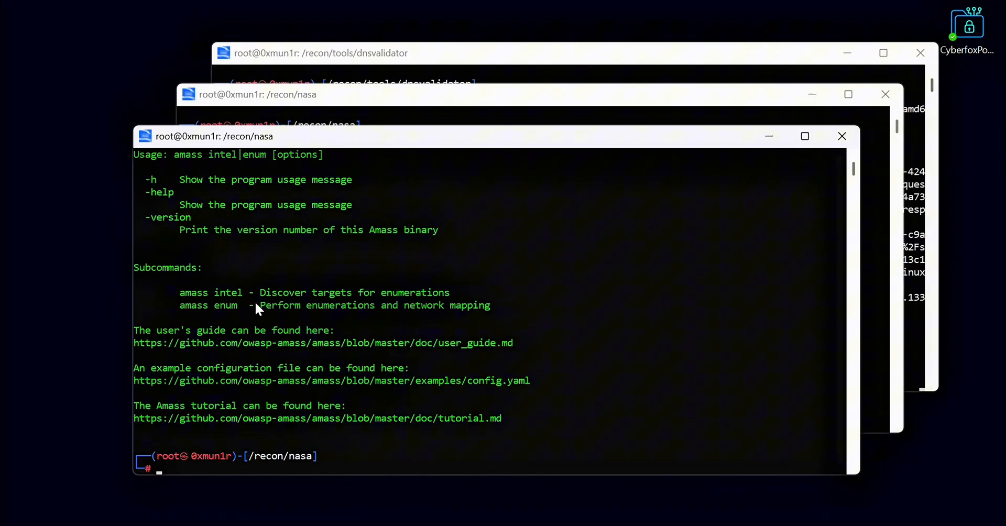
pyautogui.scroll(3)
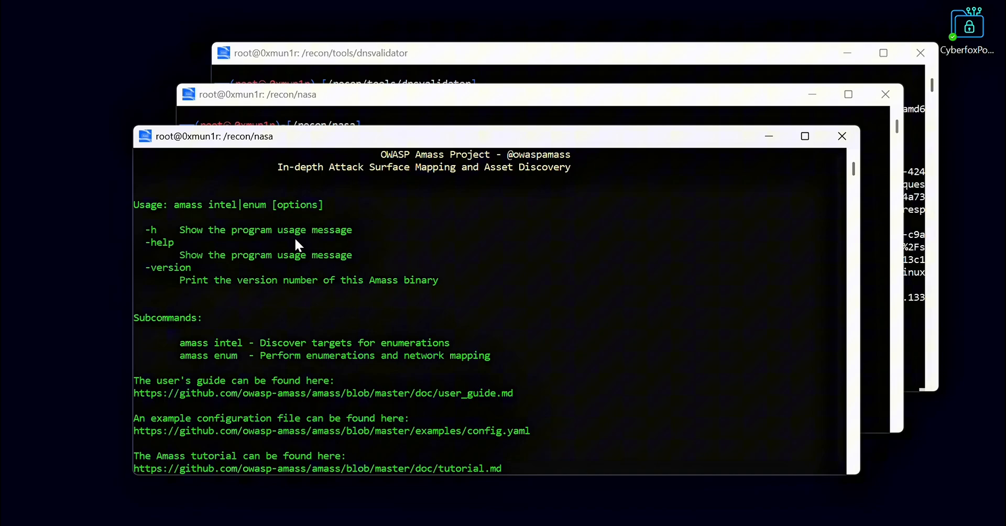
pyautogui.moveTo(262, 371)
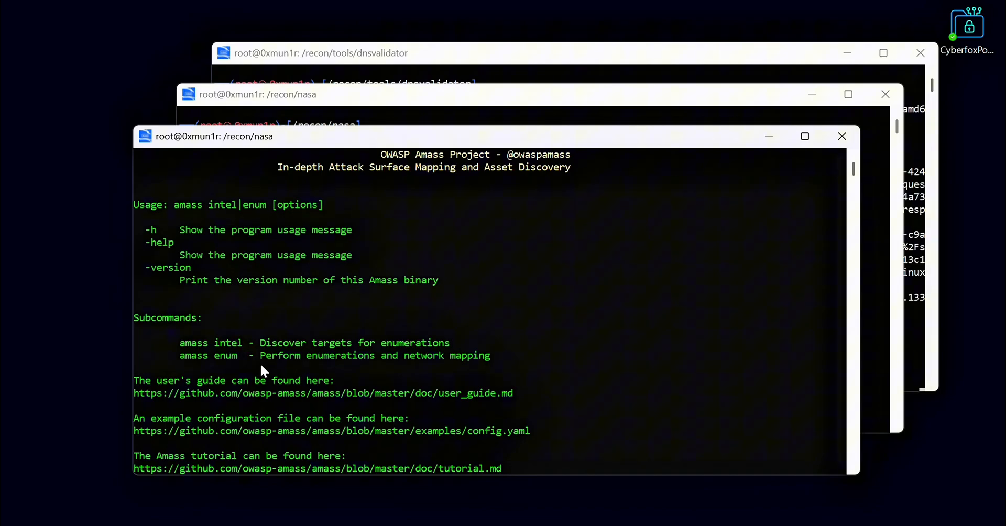
pyautogui.write('ama')
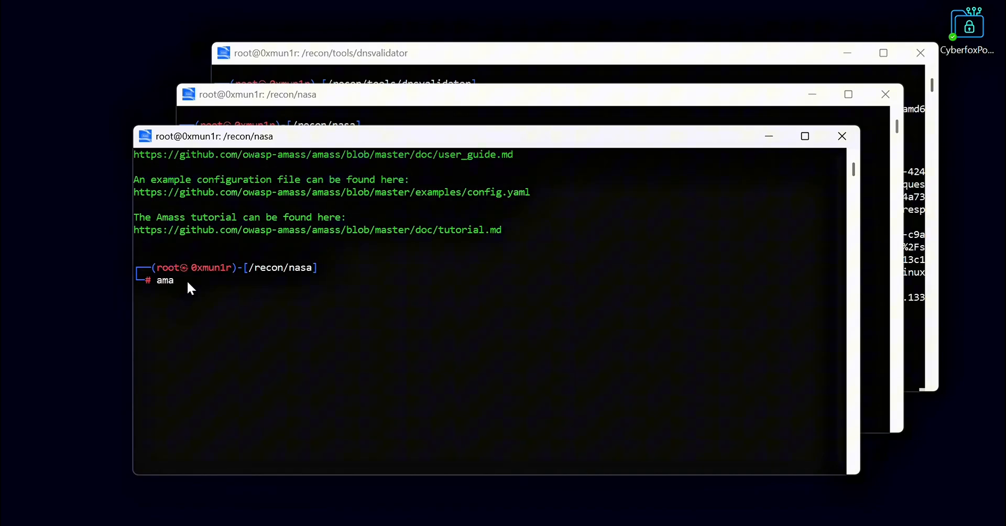
pyautogui.write('ss')
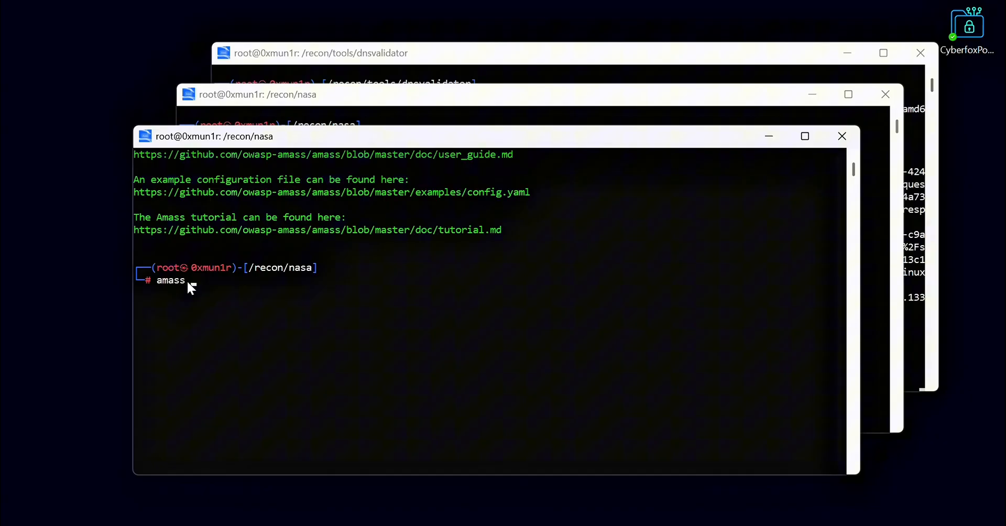
pyautogui.write('enum --help')
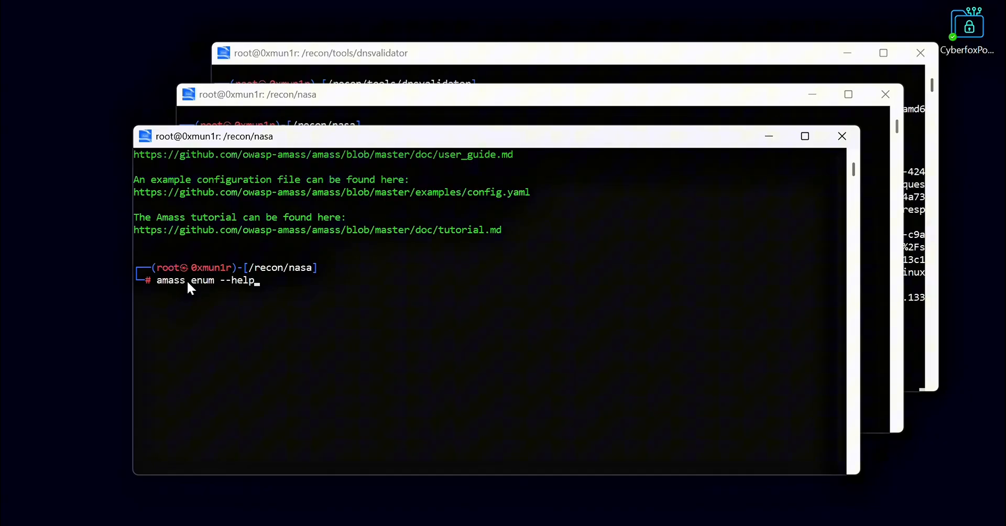
pyautogui.press('Return')
pyautogui.write('a')
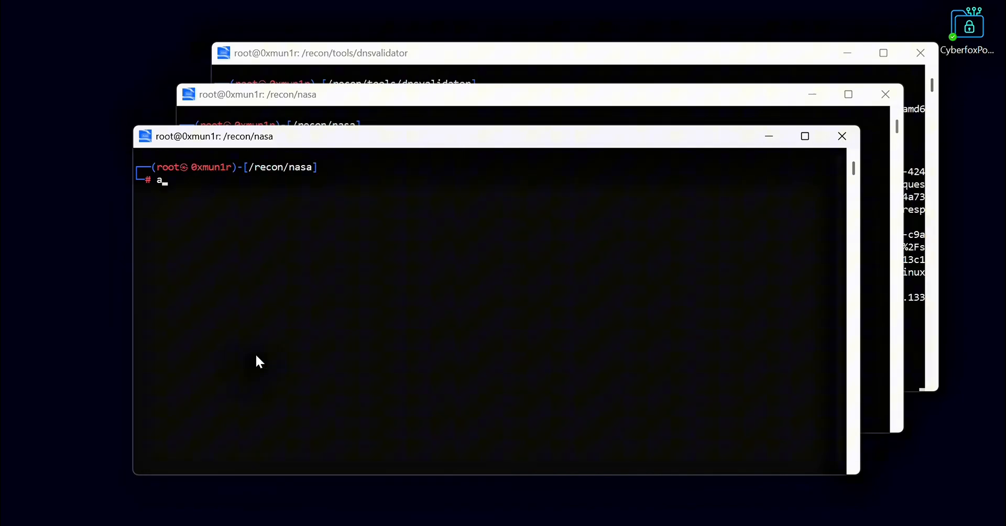
# Start an active amass enum of nasa.gov, writing results to amass_output.txt
pyautogui.write('mass')
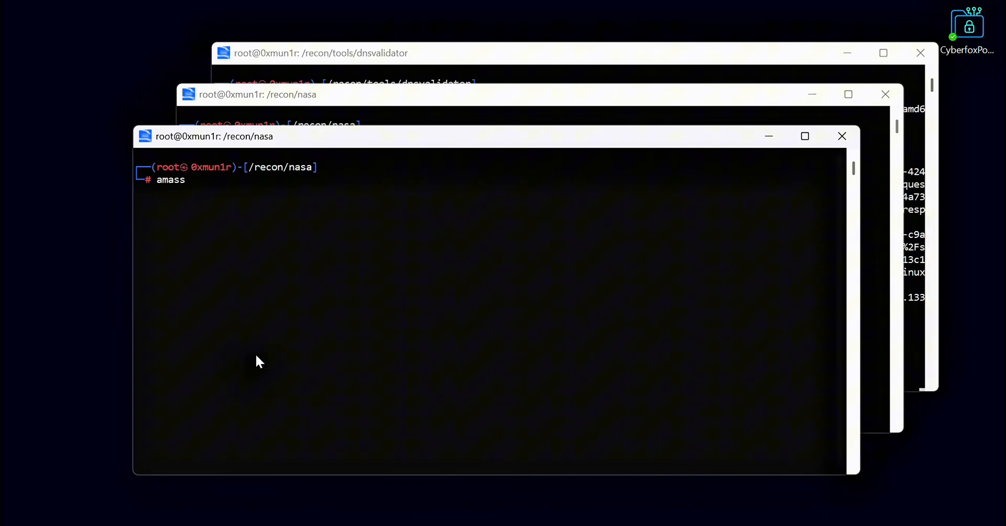
pyautogui.write('enum -act')
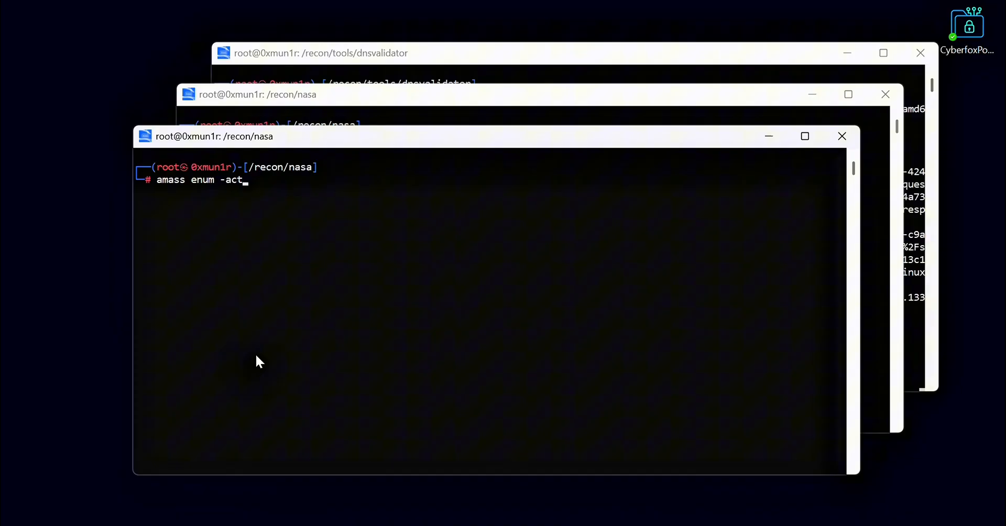
pyautogui.write('ive -d na')
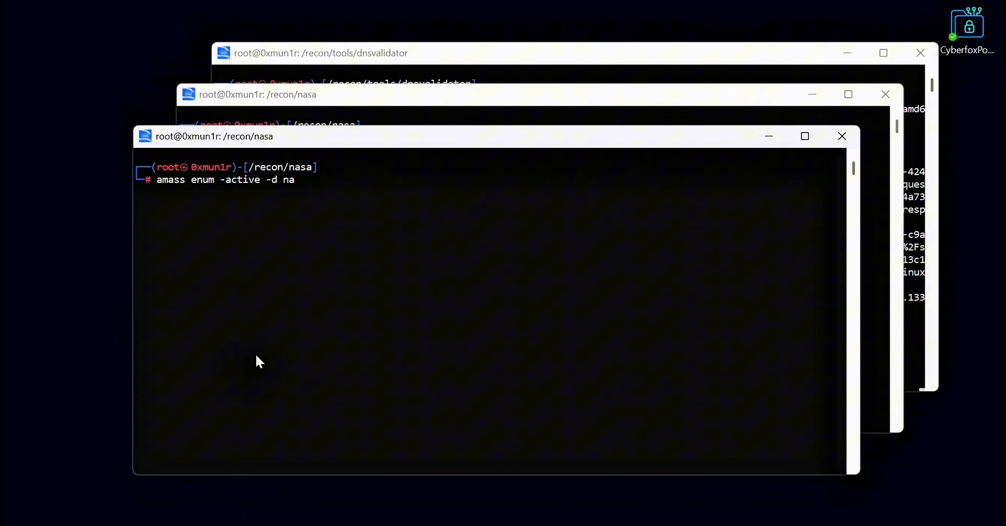
pyautogui.write('sa.gov')
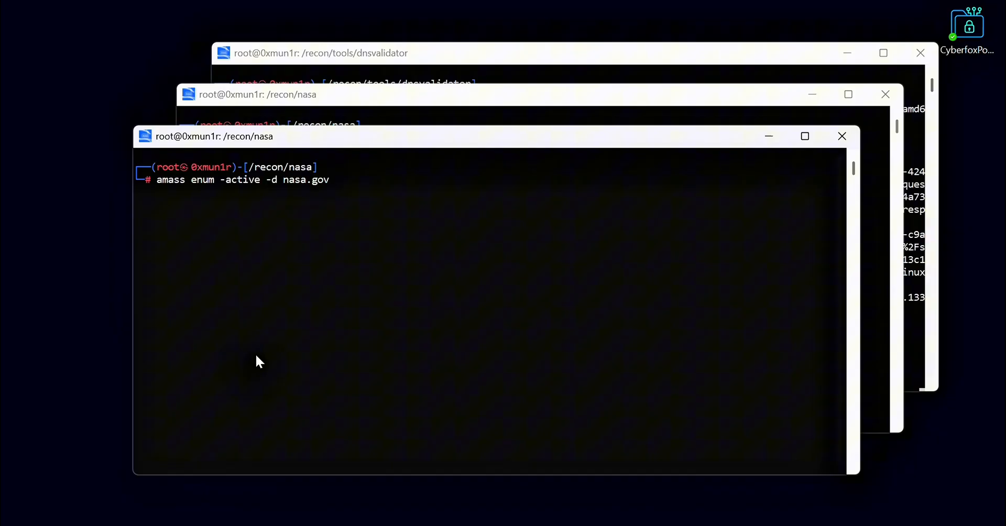
pyautogui.write('-o')
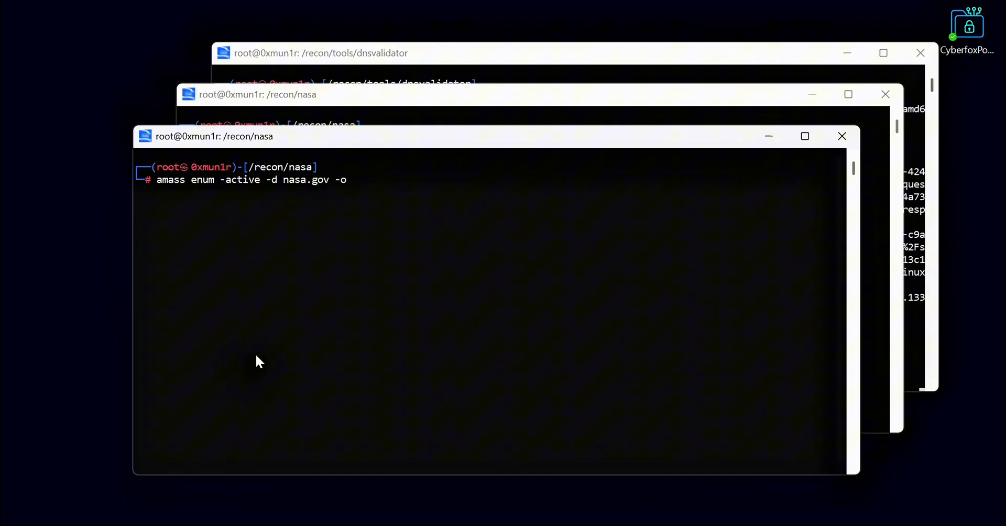
pyautogui.write('amass')
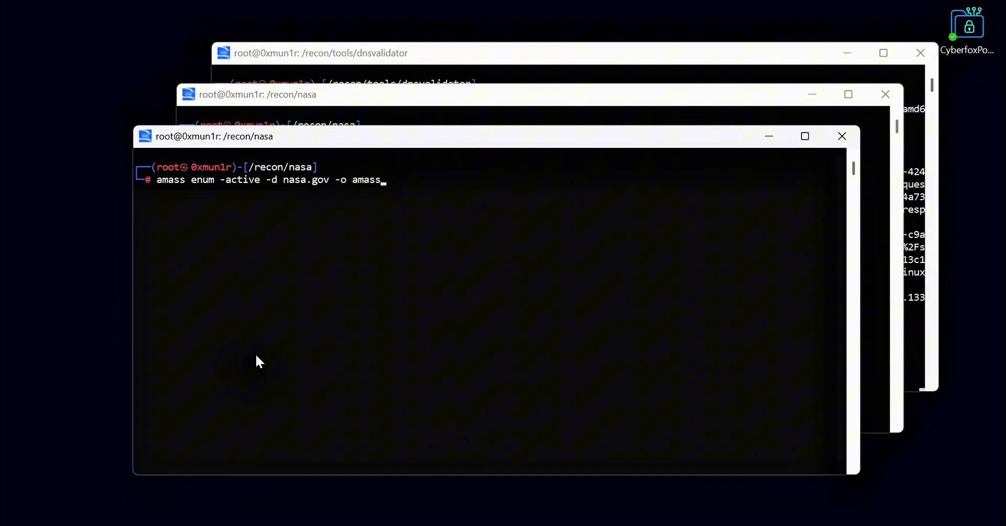
pyautogui.write('_output.txt')
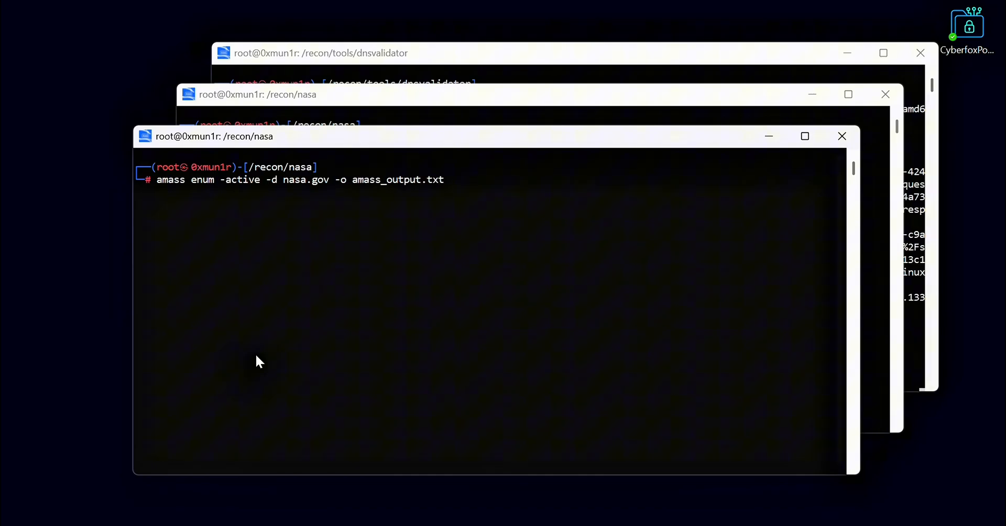
pyautogui.press('Return')
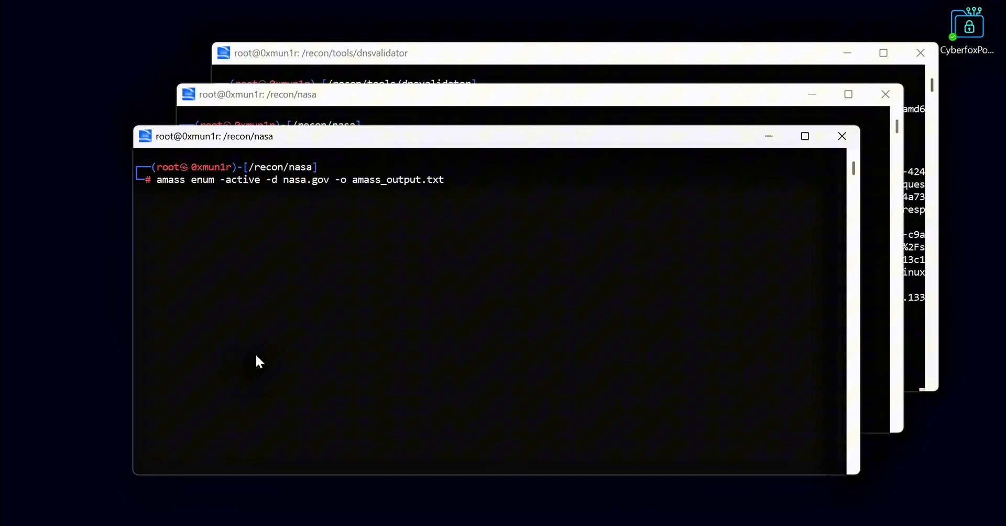
pyautogui.press('Return')
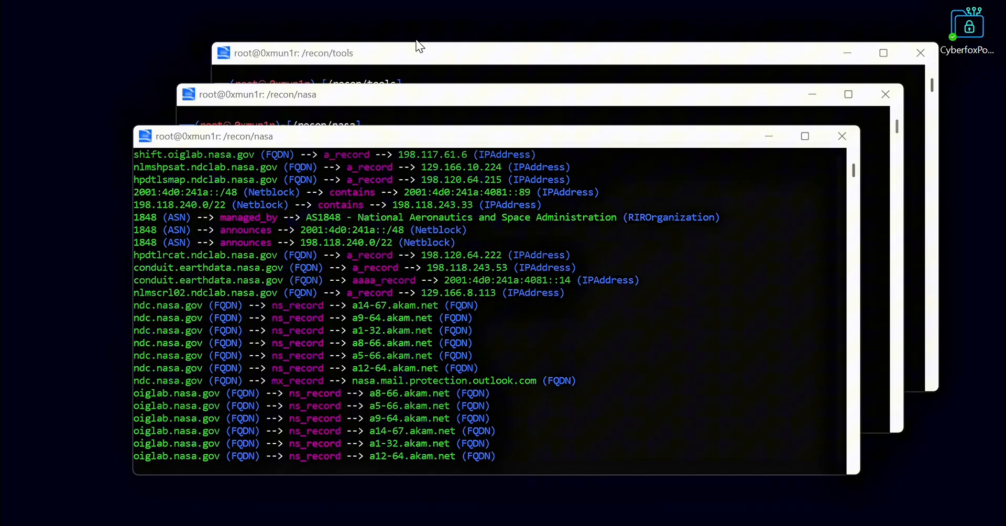
# Review the amass DNS record output, stop the enumeration with Ctrl+C and clear the screen
pyautogui.scroll(-3)
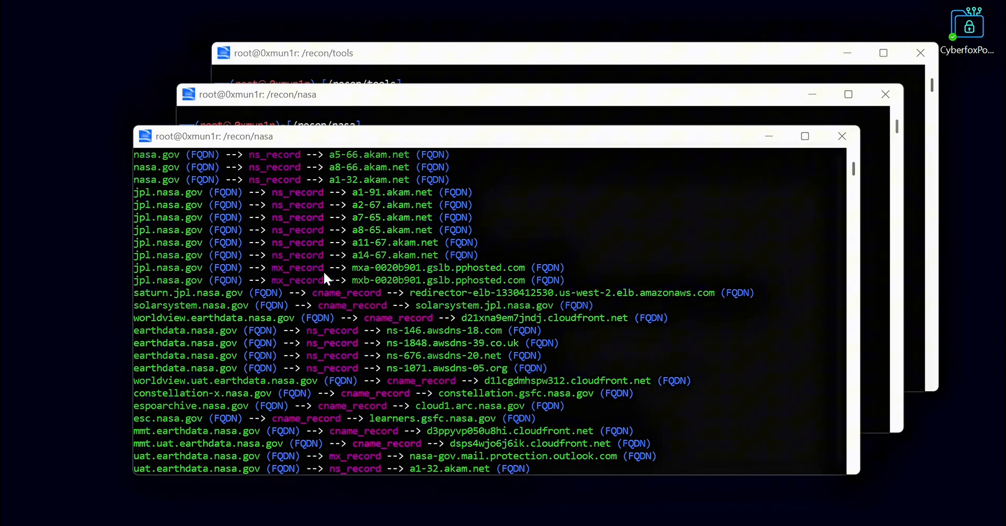
pyautogui.scroll(-3)
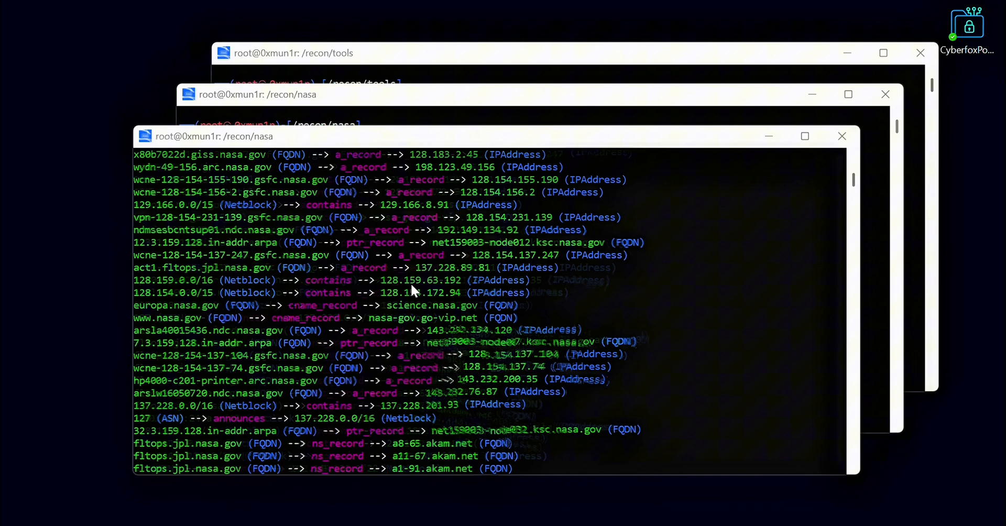
pyautogui.scroll(-3)
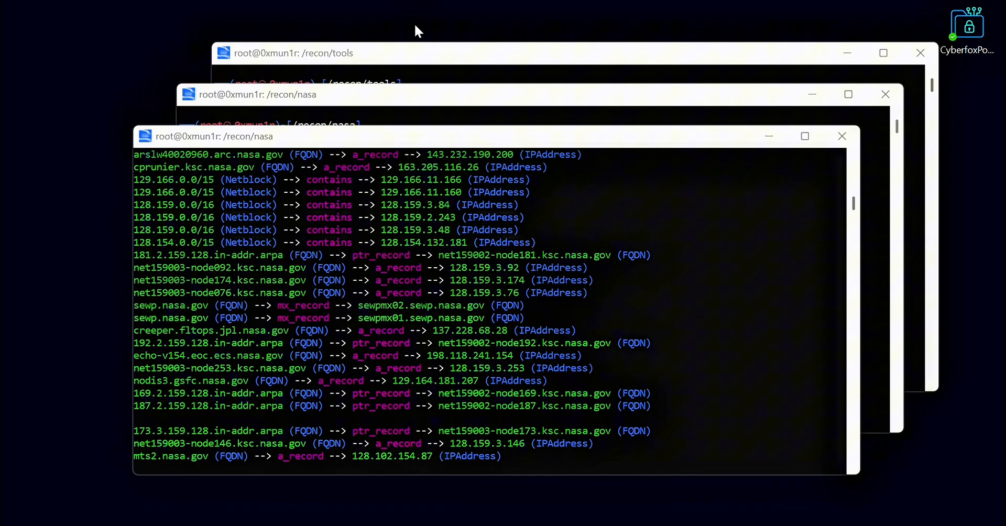
pyautogui.scroll(-3)
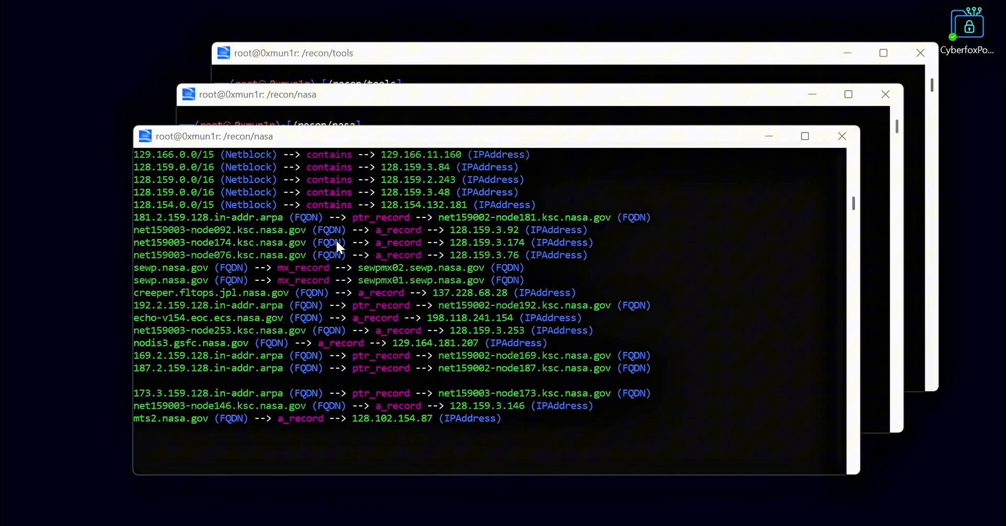
pyautogui.press('ctrl+c')
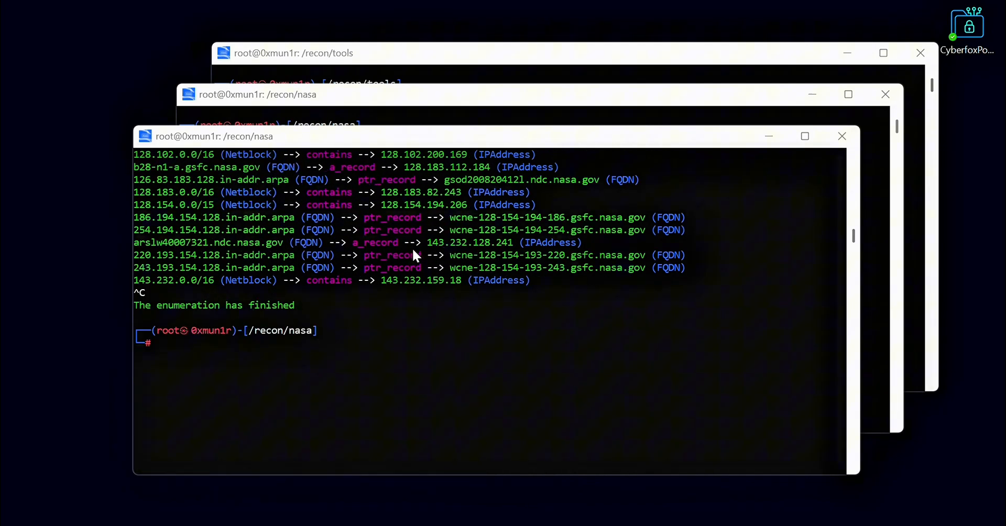
pyautogui.press('Return')
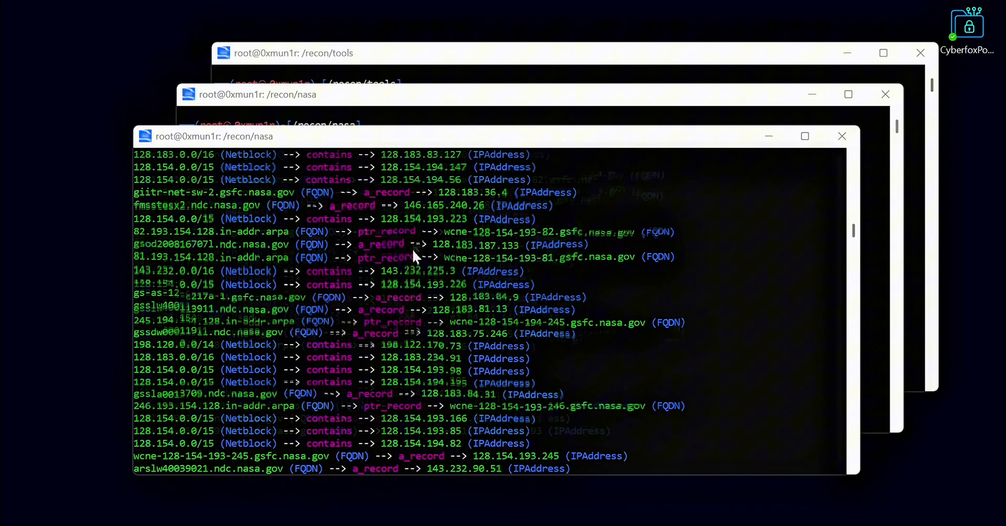
pyautogui.scroll(-3)
pyautogui.write('cat amass_output.txt')
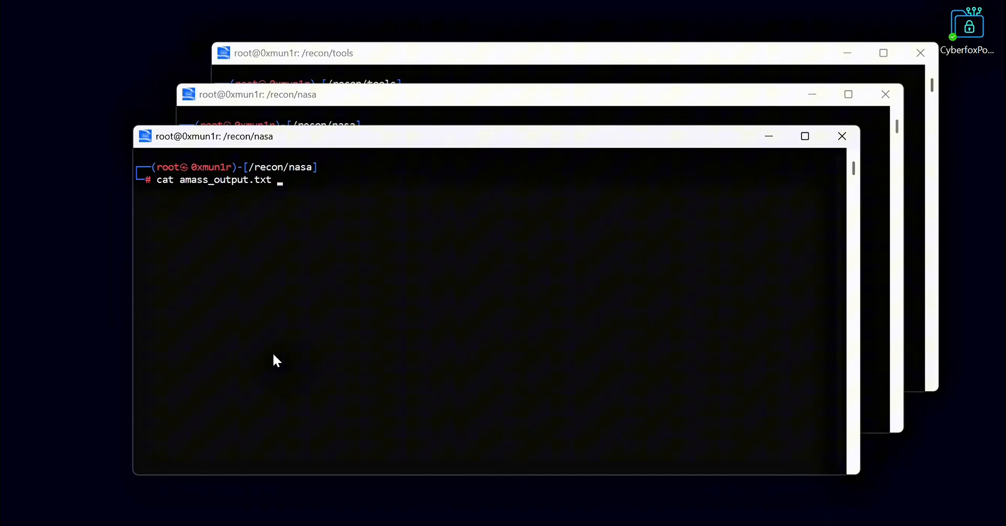
# Print amass_output.txt, then grep nasa.gov hostnames through sort -u and anew into subdomains.txt
pyautogui.press('Return')
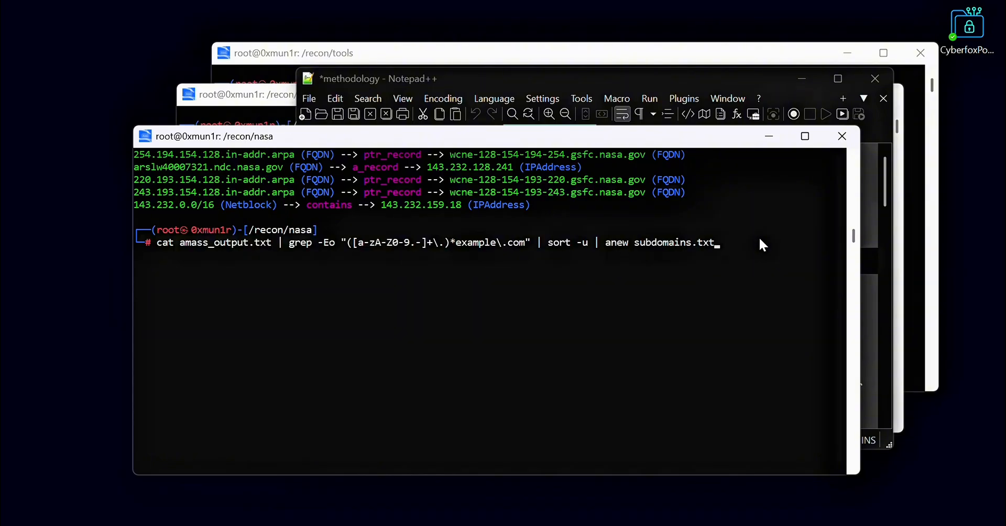
pyautogui.moveTo(212, 257)
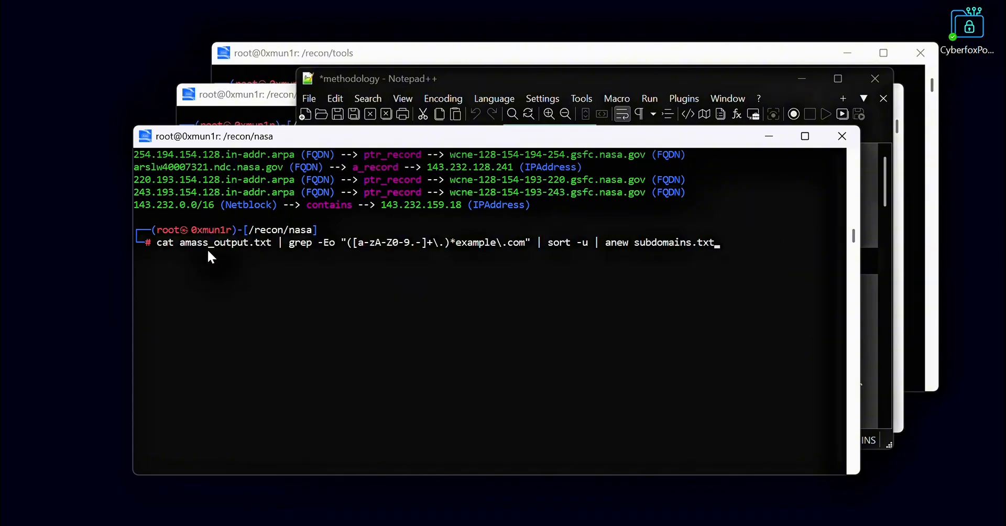
pyautogui.moveTo(478, 260)
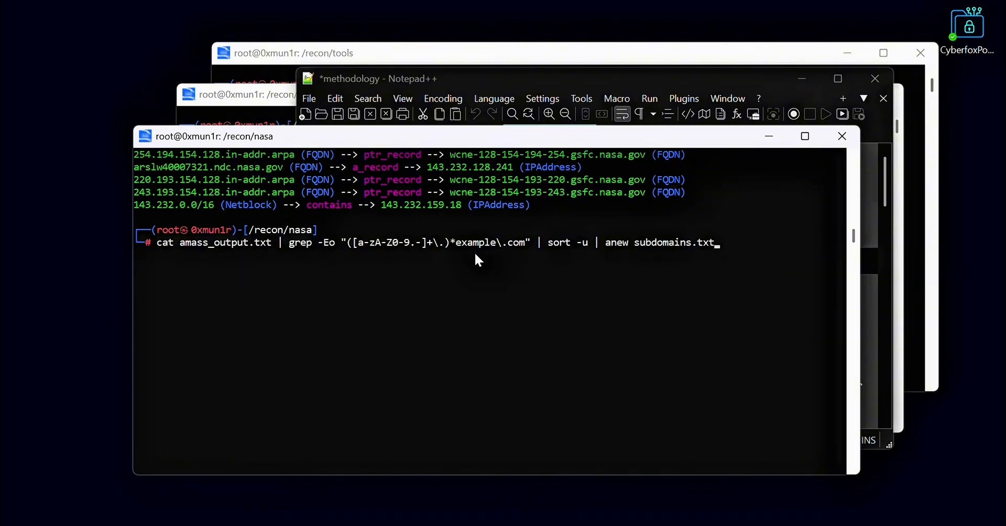
pyautogui.moveTo(513, 257)
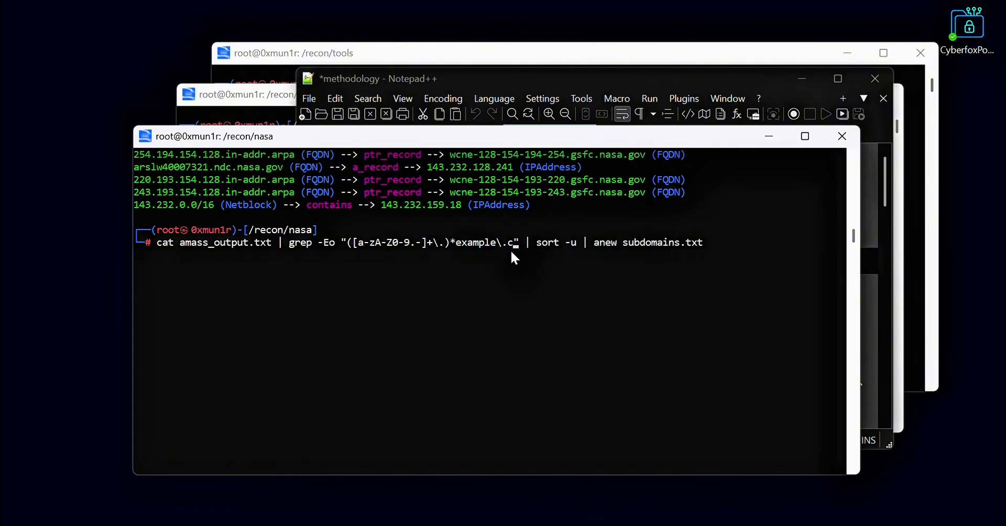
pyautogui.write('ov')
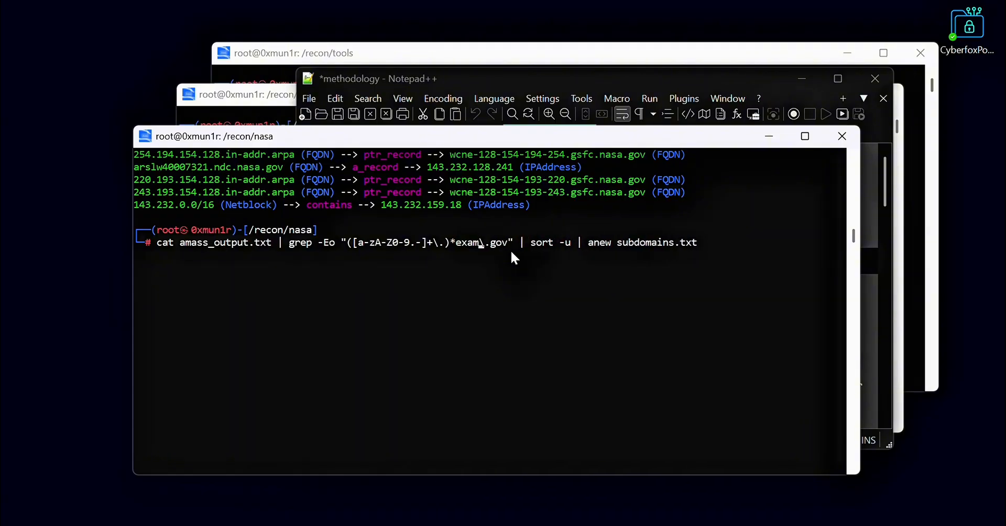
pyautogui.write('nasa')
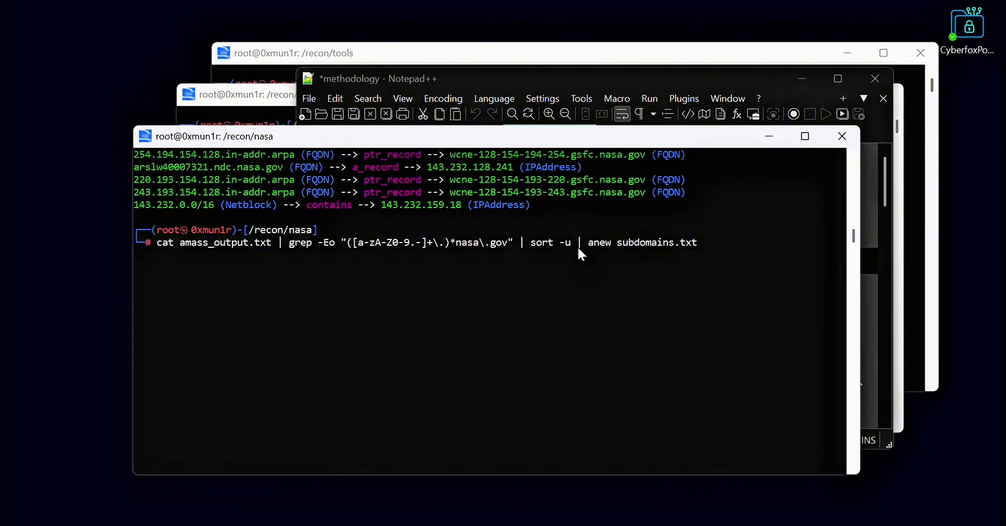
pyautogui.press('Return')
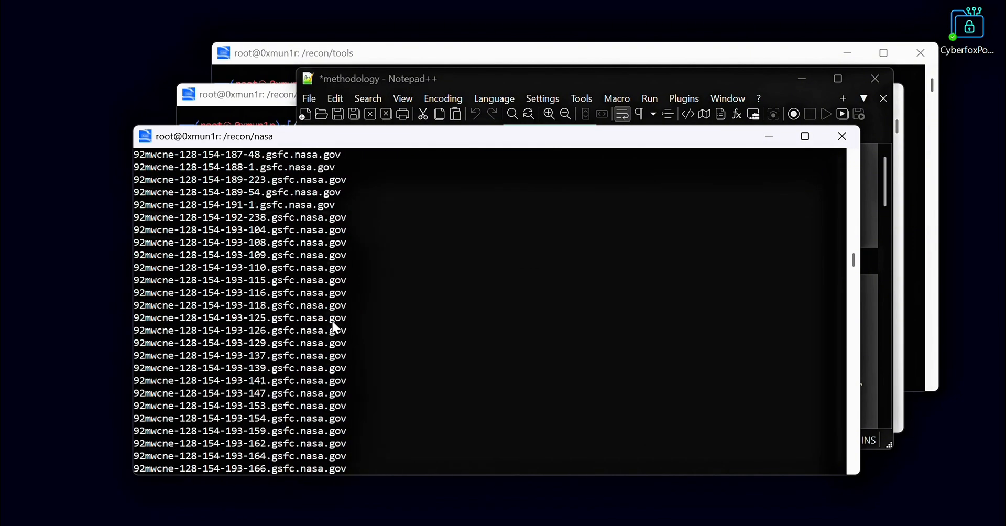
# Review the extracted subdomains, count the lines in subdomains.txt with wc -l, and clear the terminal
pyautogui.scroll(-3)
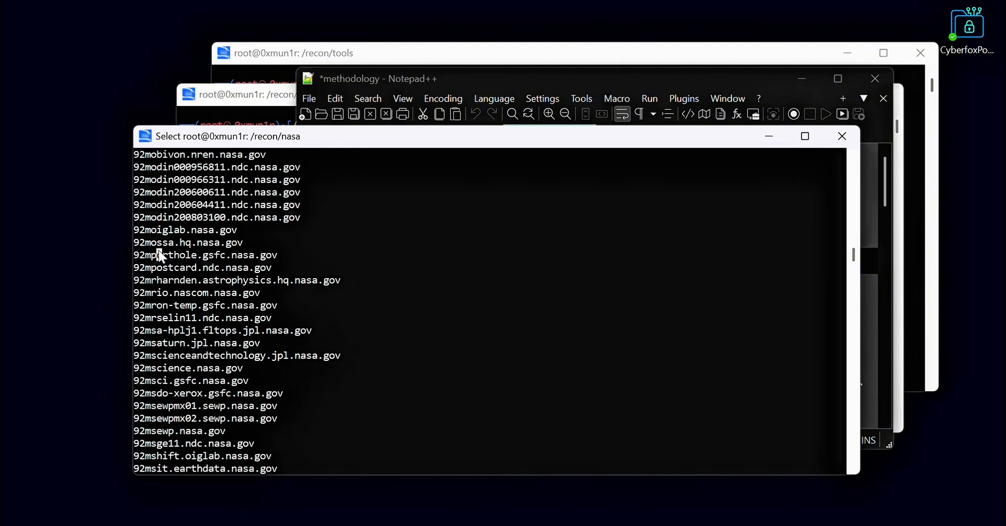
pyautogui.scroll(-3)
pyautogui.write('c')
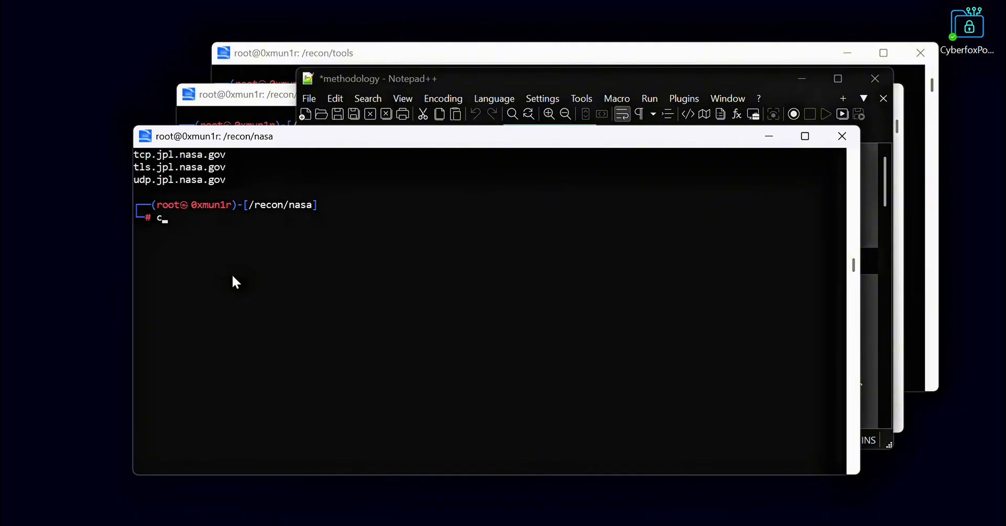
pyautogui.write('at subd')
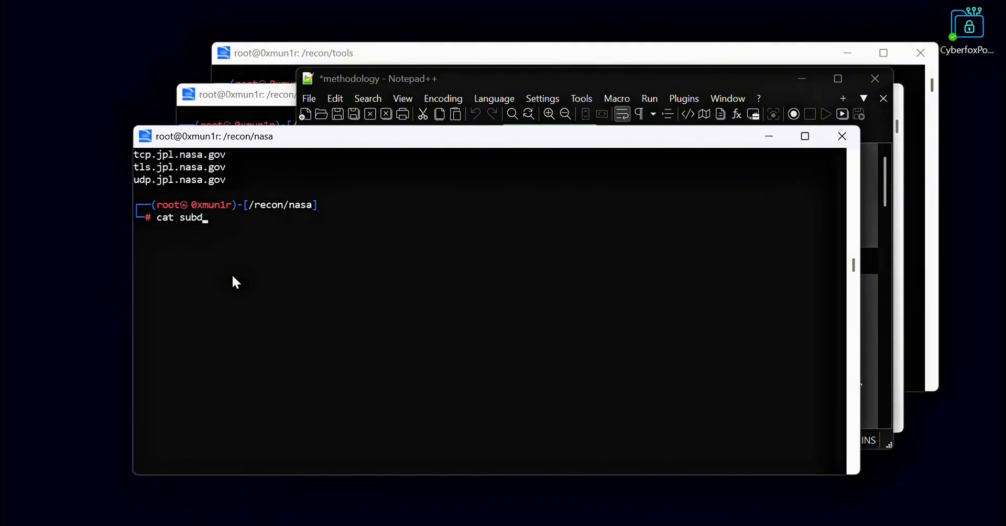
pyautogui.write('omains.txt  | wc -l')
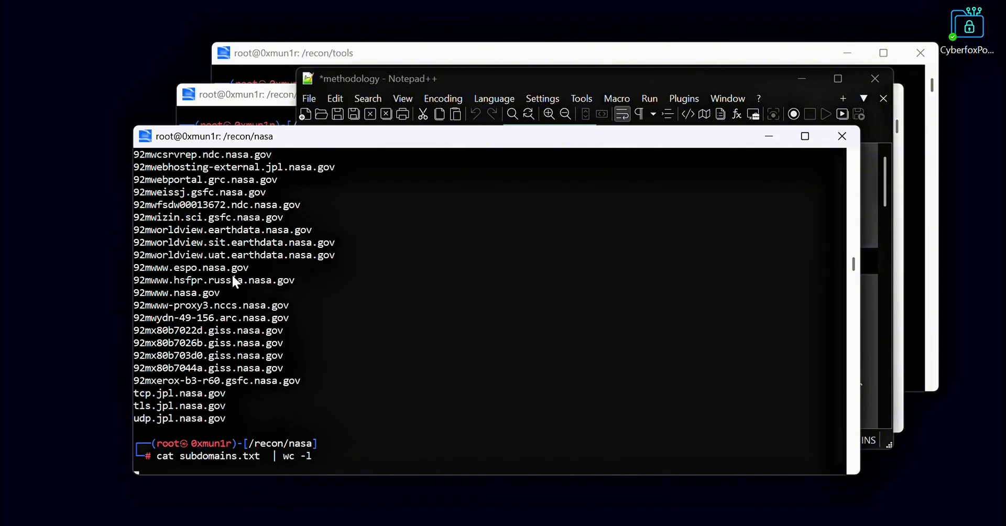
pyautogui.press('Return')
pyautogui.write('cat domains.txt')
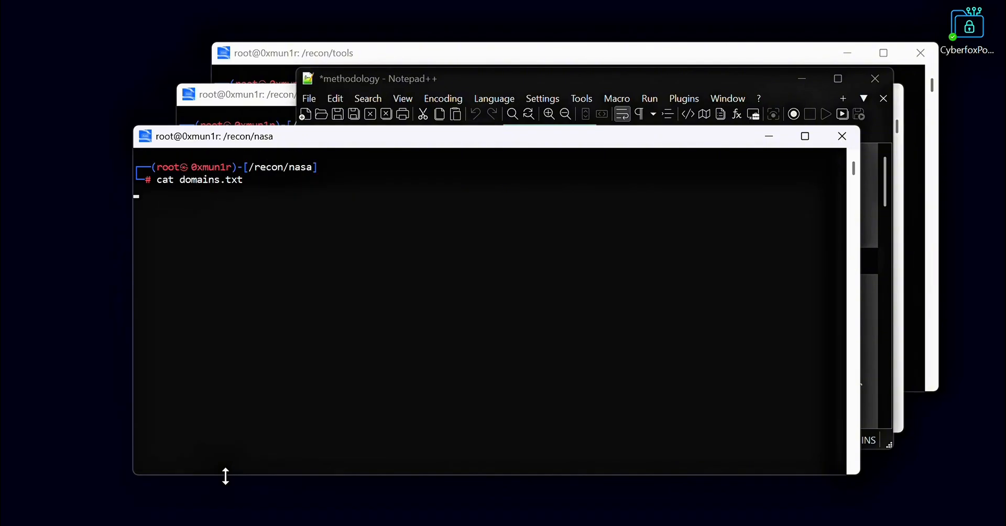
pyautogui.press('Return')
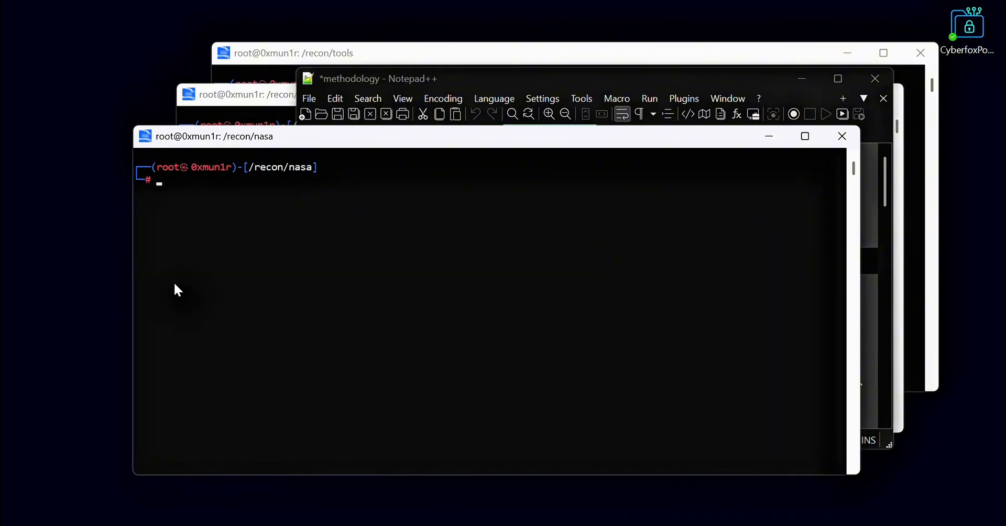
pyautogui.moveTo(359, 201)
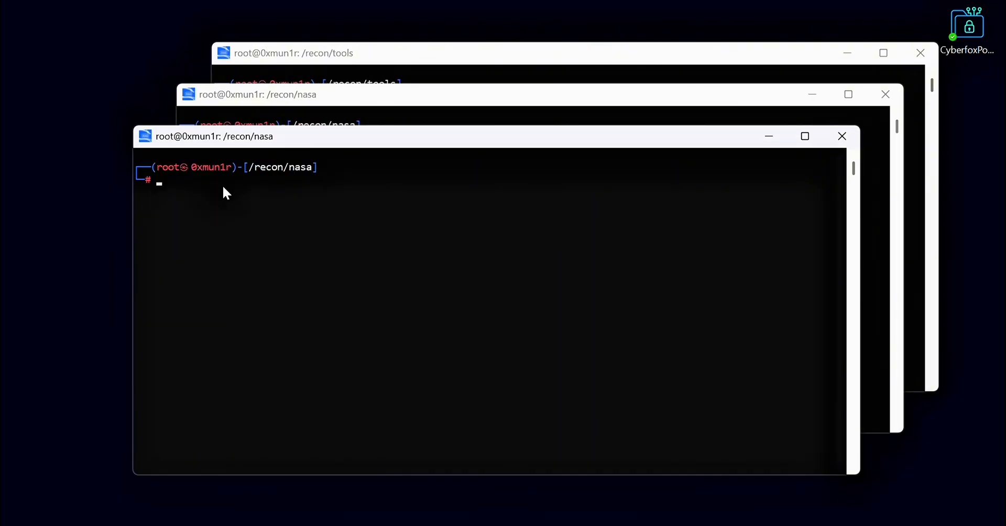
pyautogui.moveTo(297, 196)
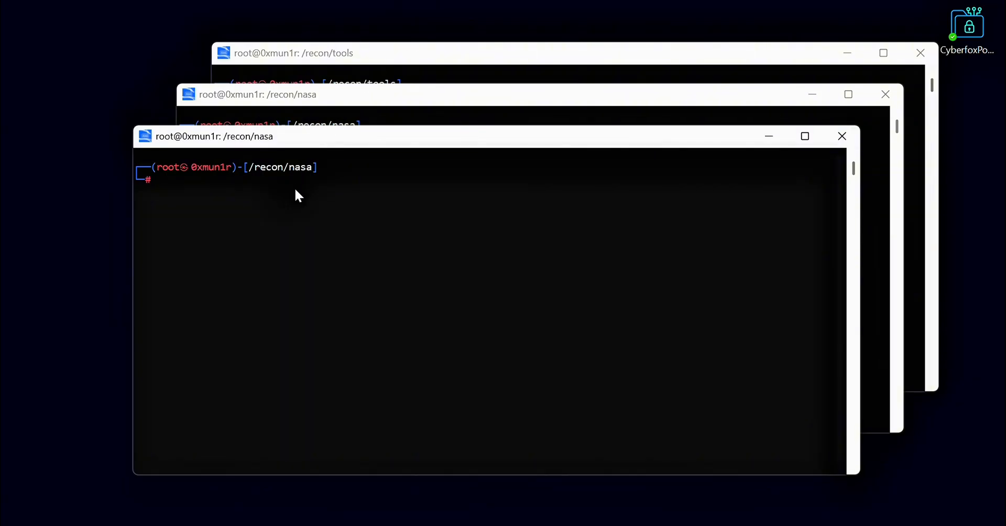
# Open the SecLists collection and list the wordlists in Discovery/DNS/
pyautogui.write('secli')
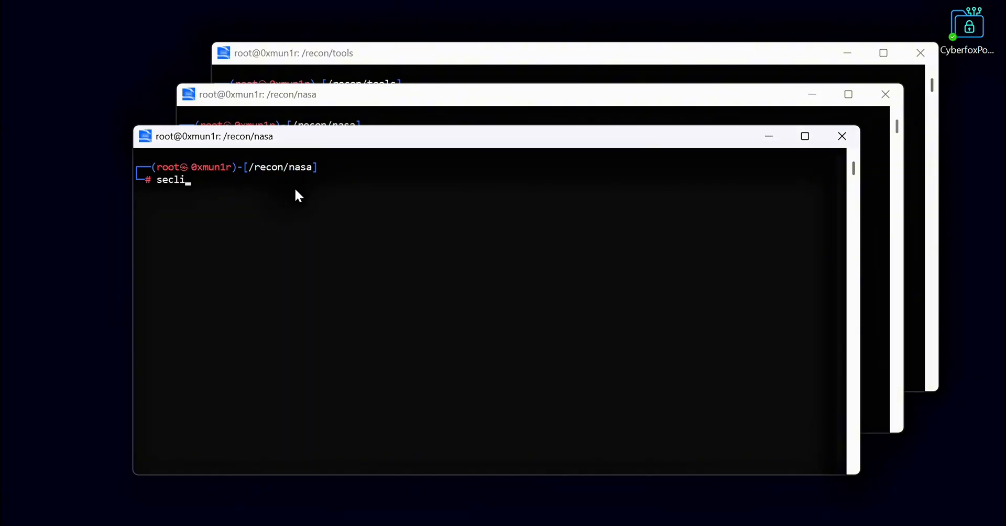
pyautogui.write('sts')
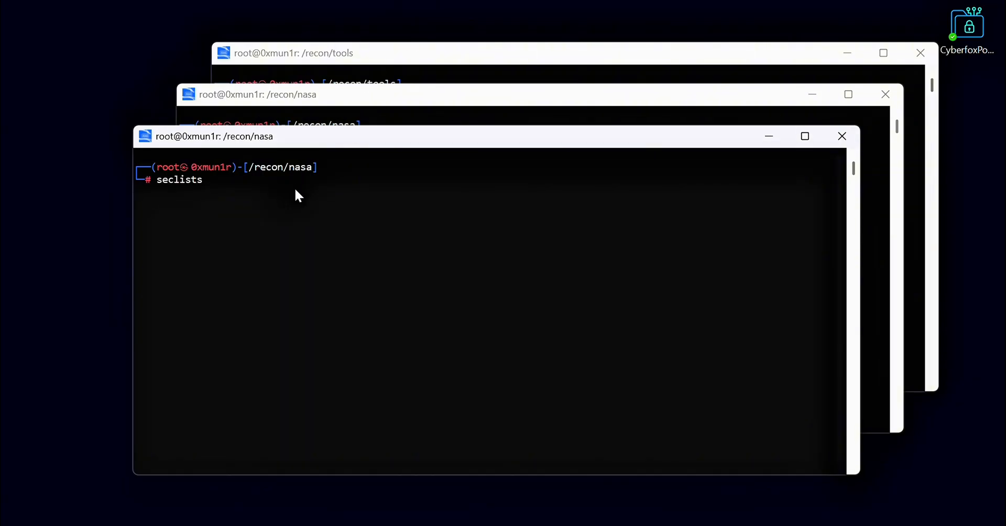
pyautogui.press('Return')
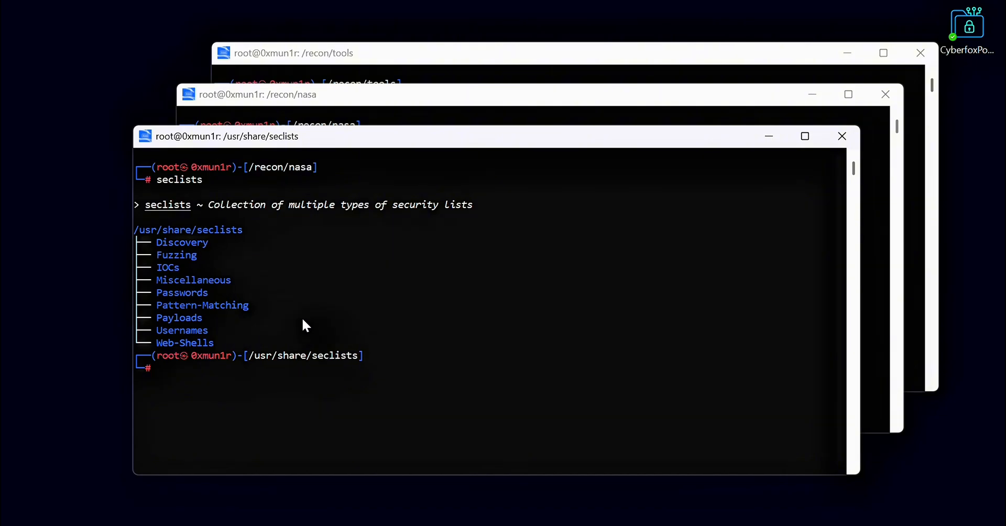
pyautogui.moveTo(234, 265)
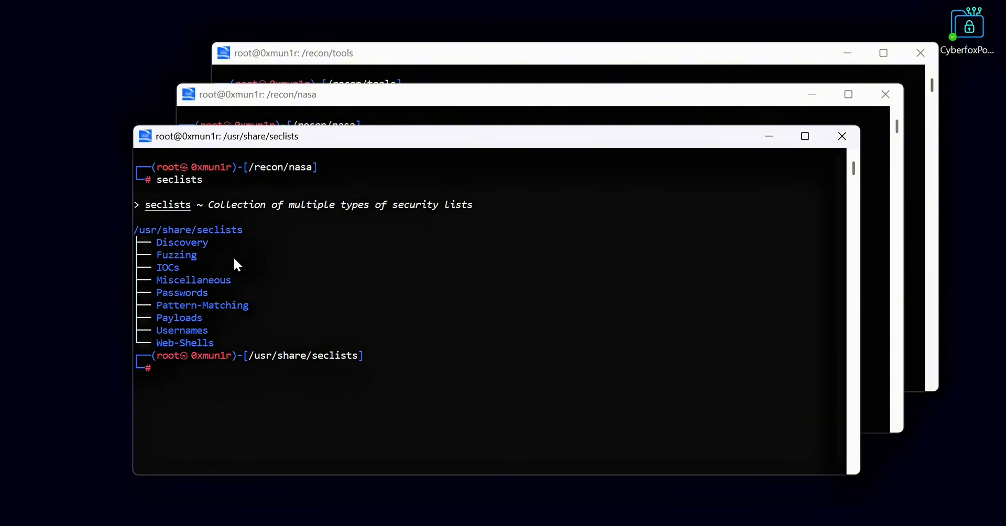
pyautogui.write('cd dis')
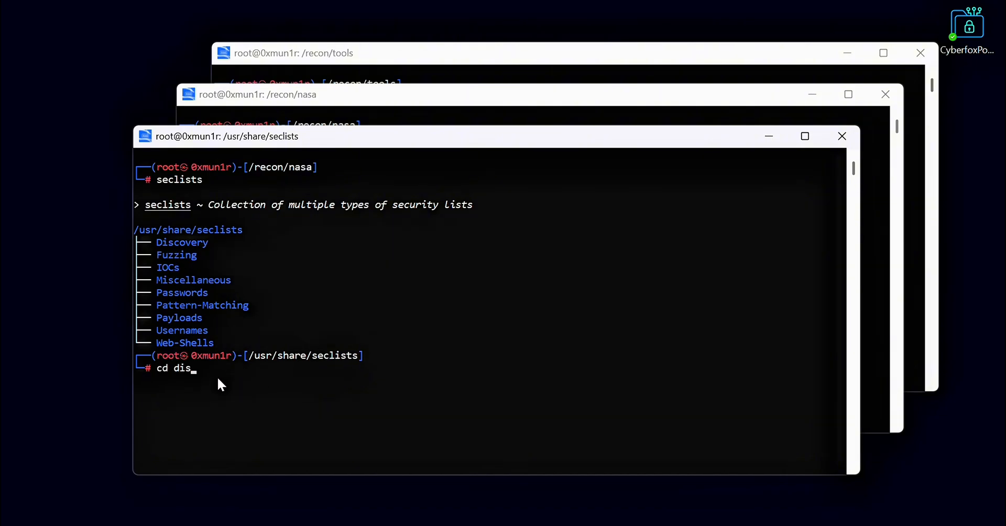
pyautogui.press('BackSpace')
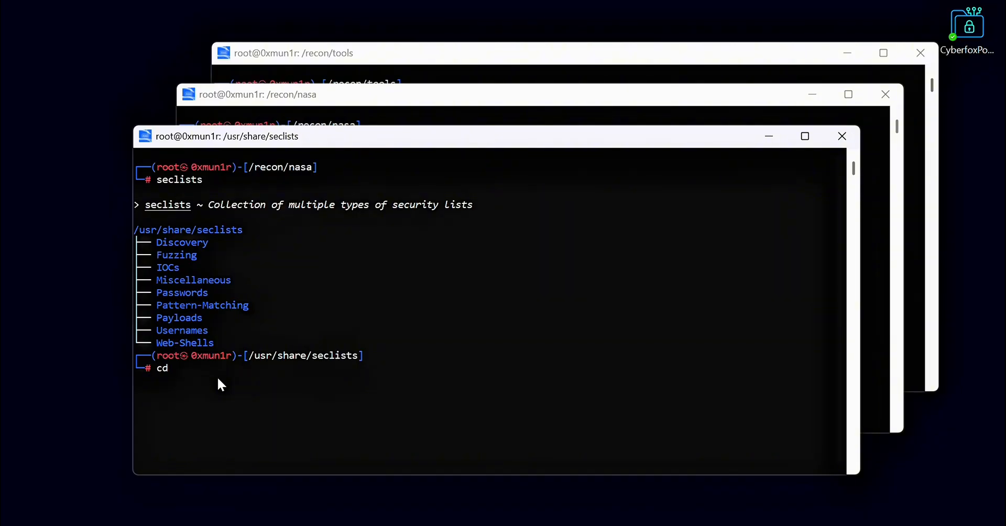
pyautogui.write('Discovery/')
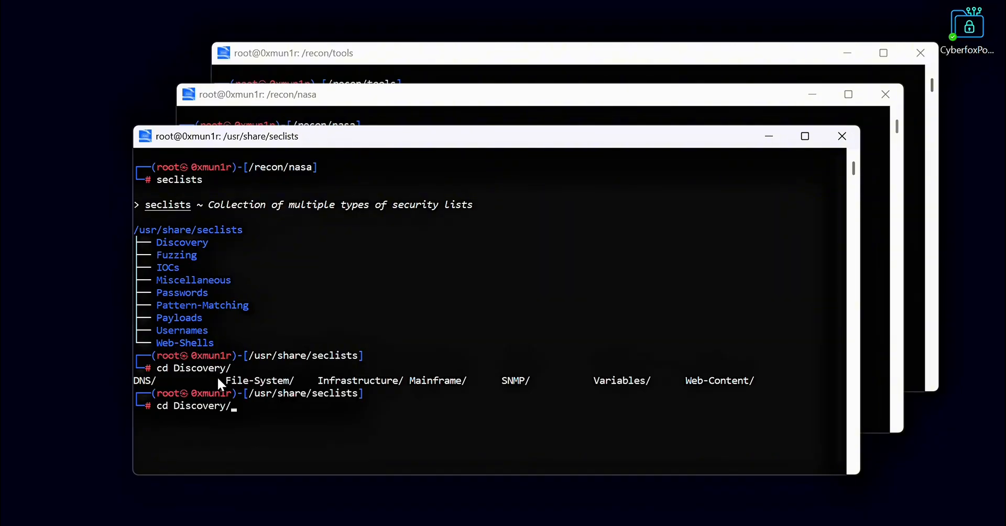
pyautogui.write('D')
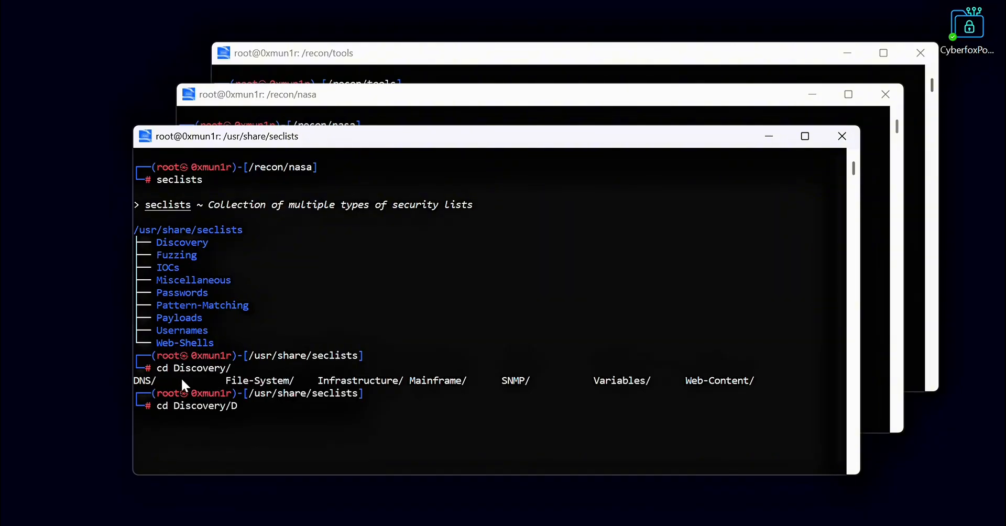
pyautogui.press('Return')
pyautogui.write('cd')
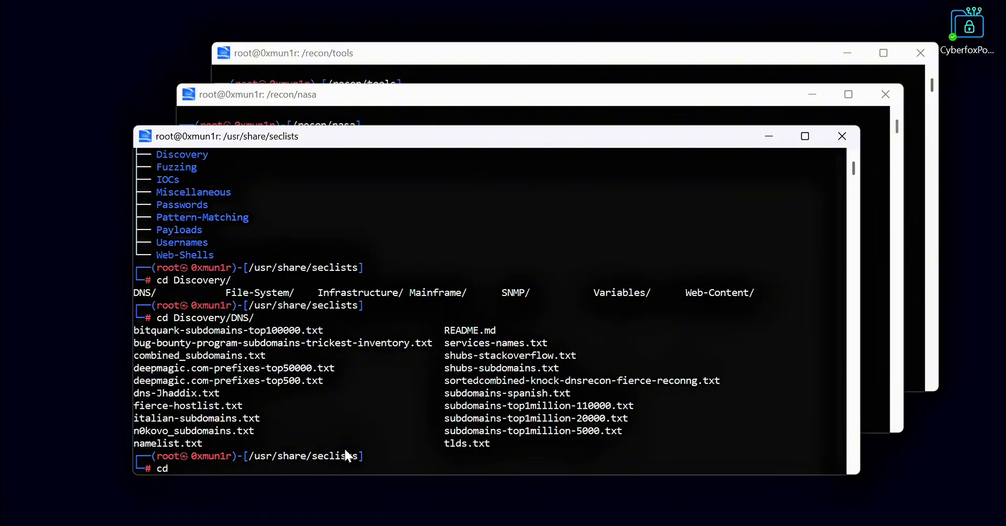
# Change back to the /recon/nasa/ working folder
pyautogui.write('/')
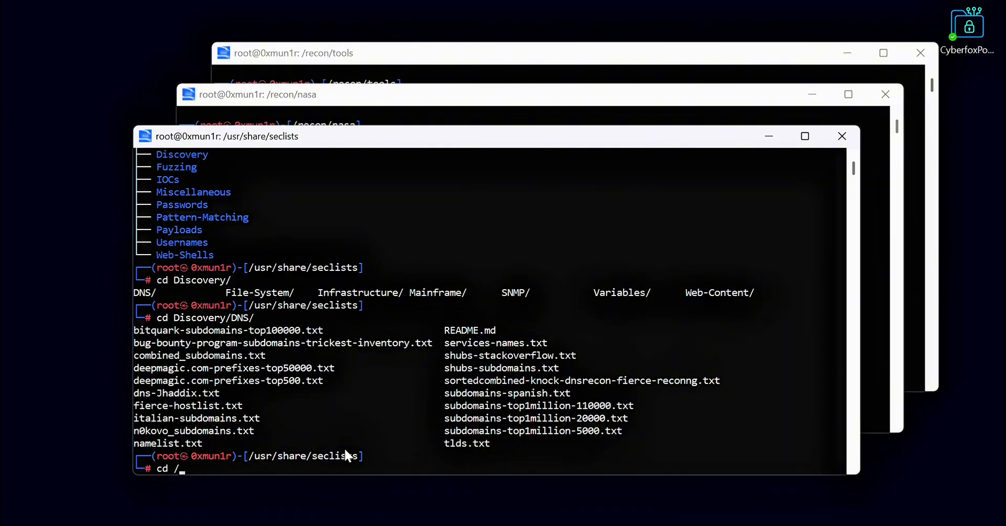
pyautogui.write('recon/nasa/')
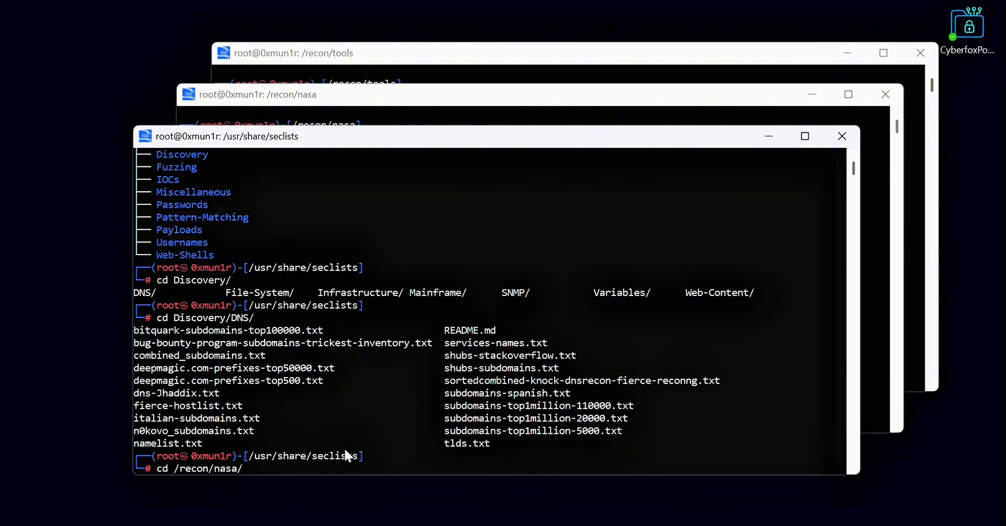
pyautogui.press('Return')
pyautogui.write('dnsvalidator -tL https://public-dns.info/nameservers.txt -threads 200 -o resolvers.txt')
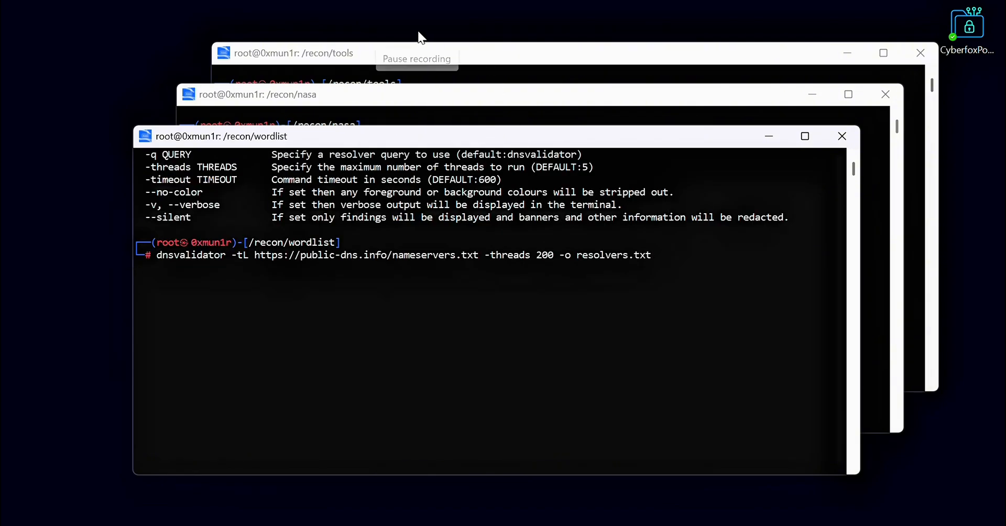
# Run dnsvalidator on public-dns.info nameservers with 200 threads, saving valid resolvers to resolvers.txt
pyautogui.press('Return')
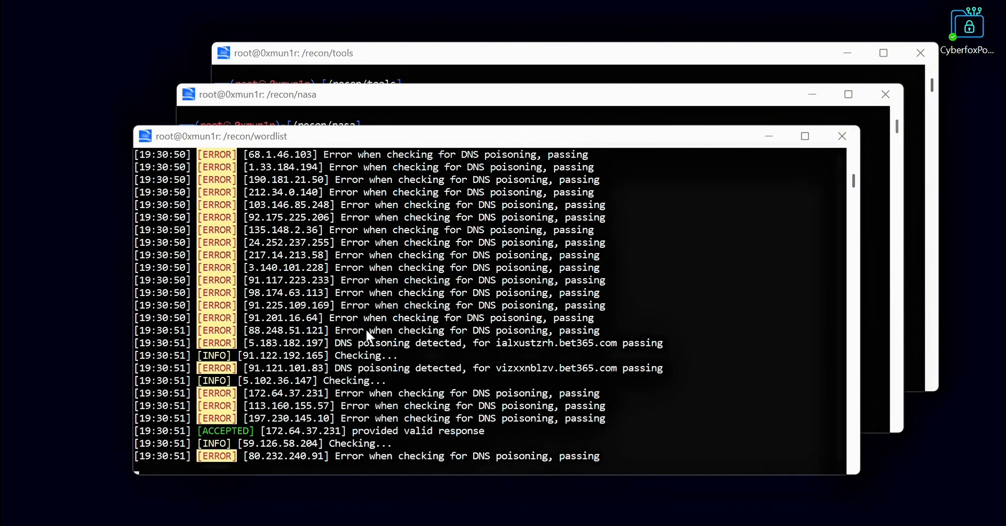
pyautogui.moveTo(421, 29)
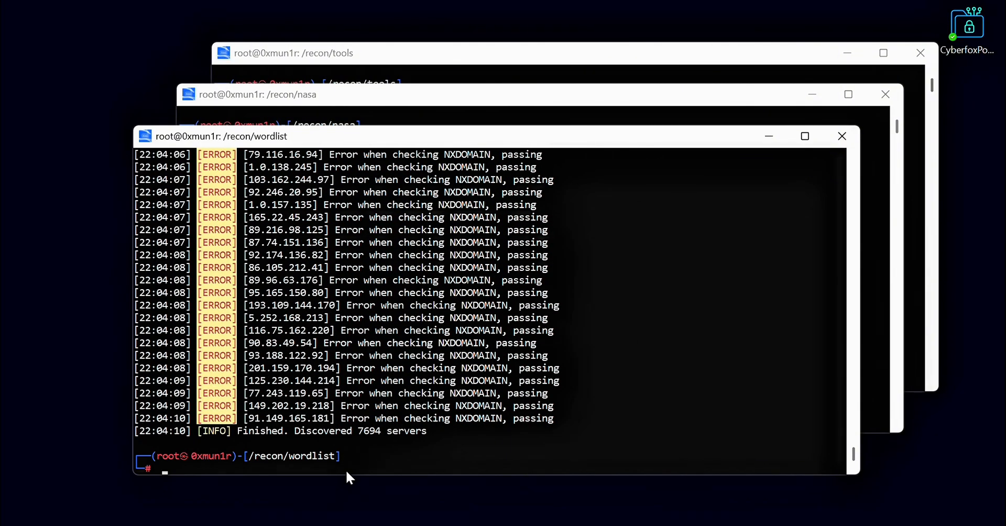
# Count resolvers.txt lines (7694 validated resolvers) and clear the terminal
pyautogui.write('cat resolvers.txt')
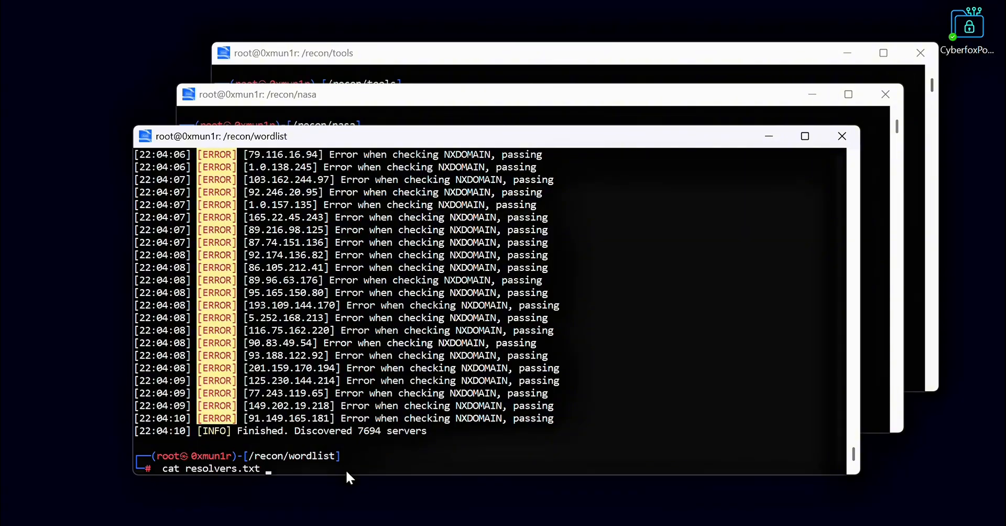
pyautogui.write('|')
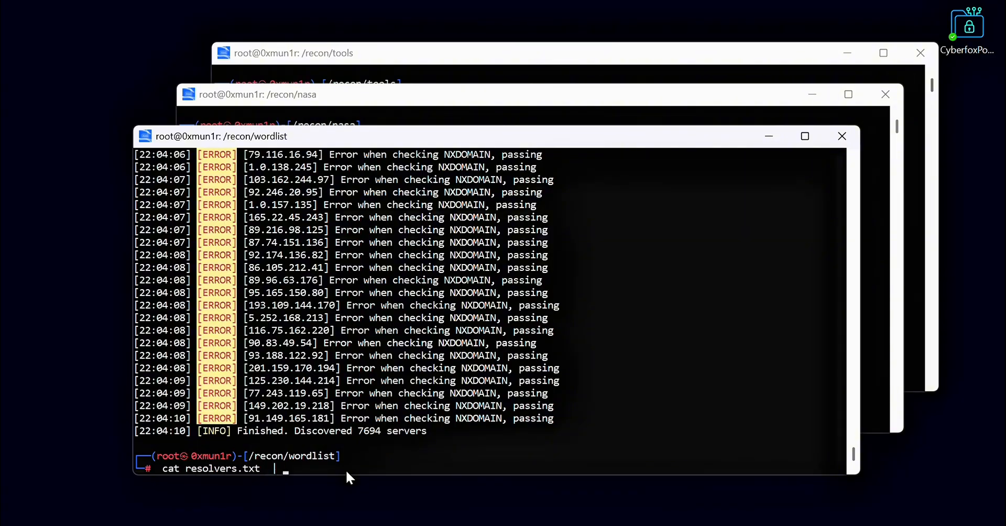
pyautogui.press('Return')
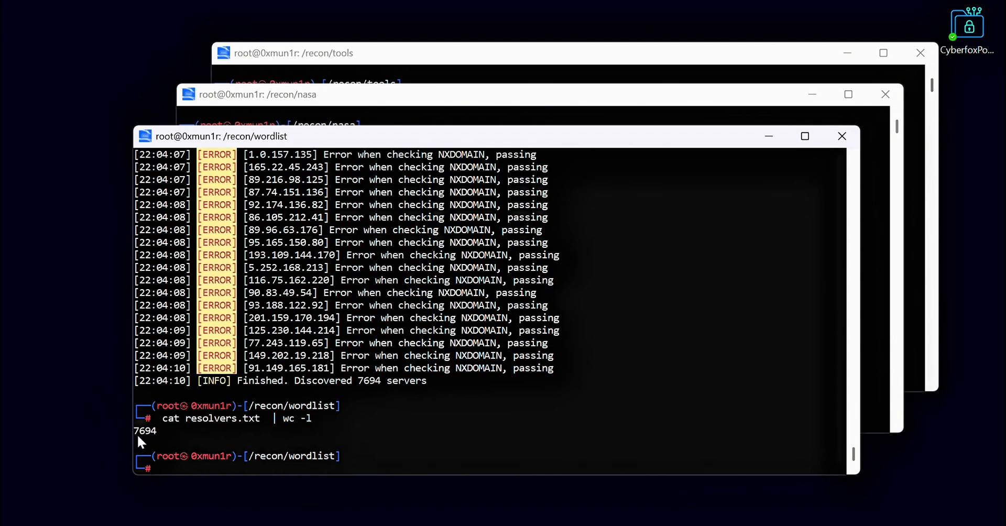
pyautogui.write('cat resol')
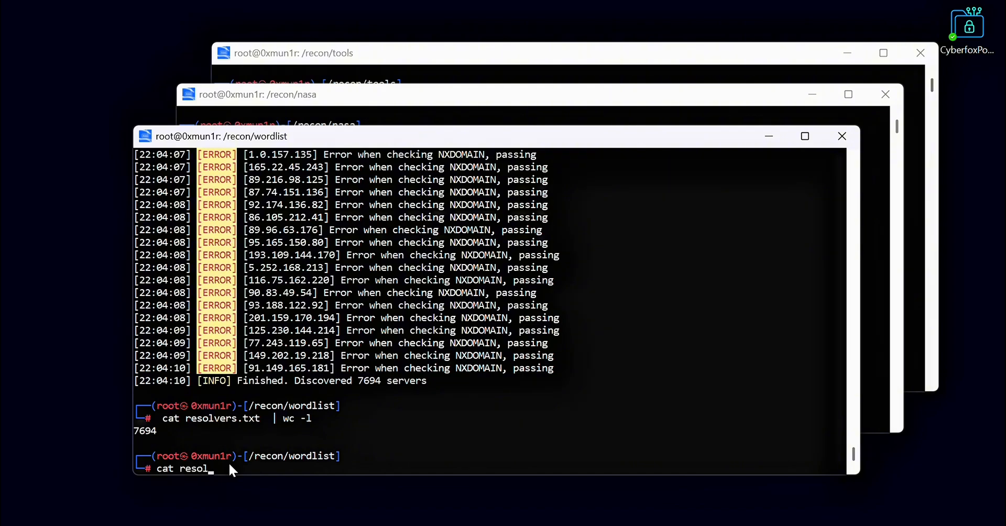
pyautogui.press('Return')
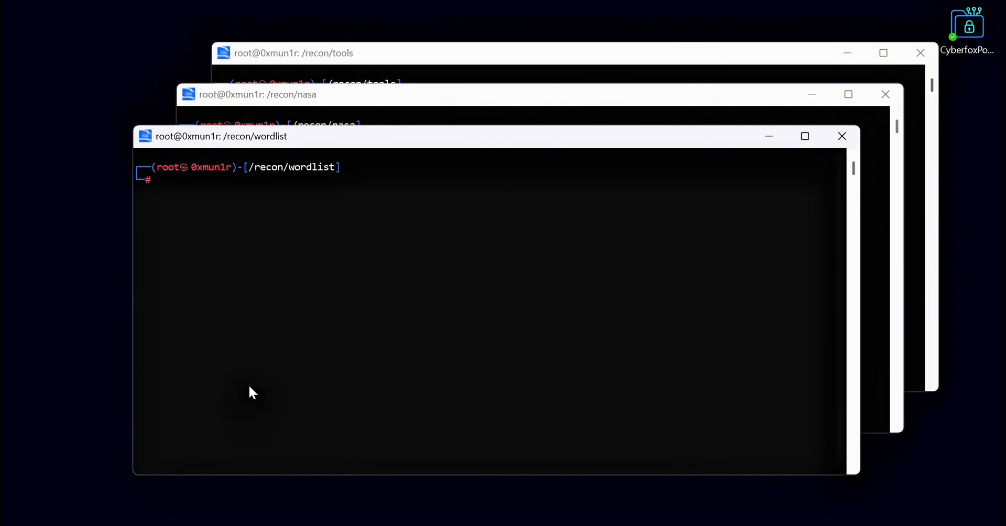
# Review shuffledns -h, mark the -massdns option, and begin a new shuffledns command
pyautogui.write('sh')
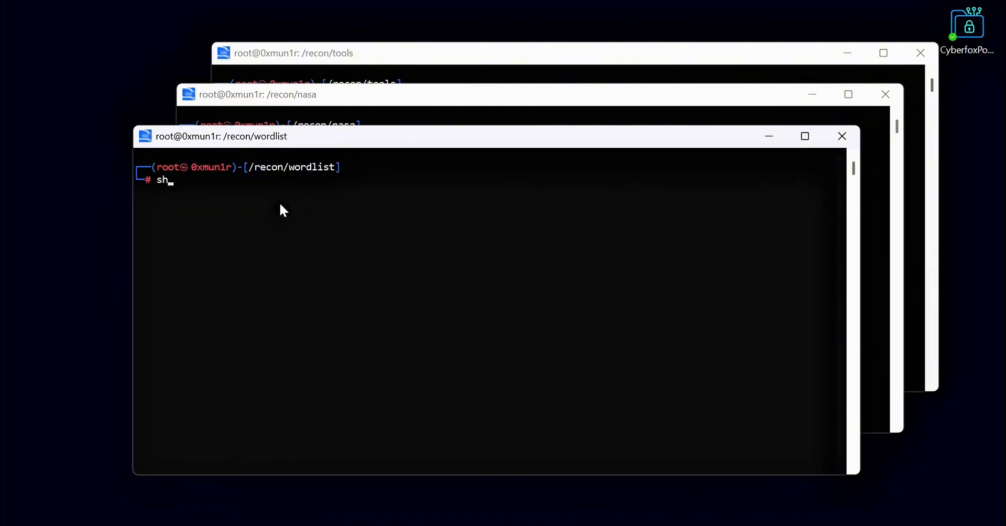
pyautogui.write('uffle')
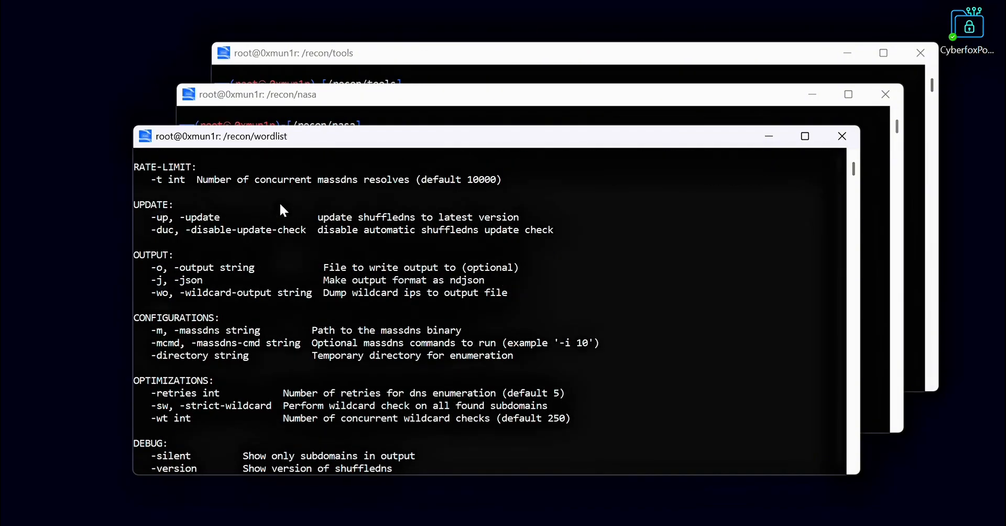
pyautogui.doubleClick(185, 330)
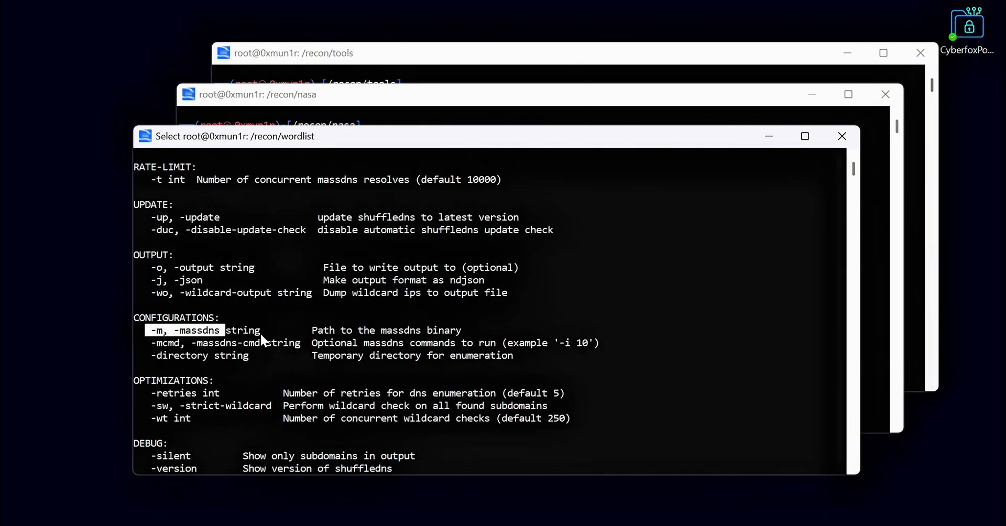
pyautogui.write('mas')
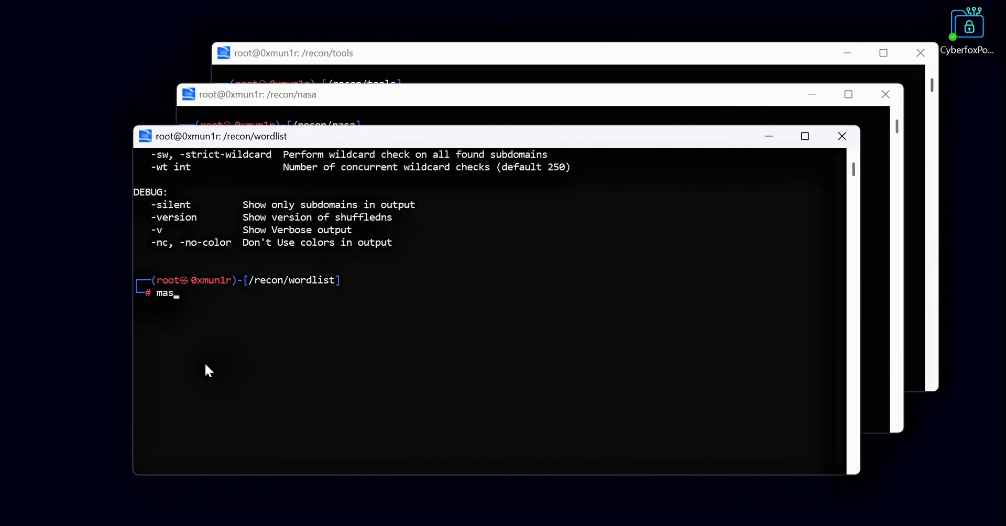
pyautogui.write('sdns -')
pyautogui.write('shuffled')
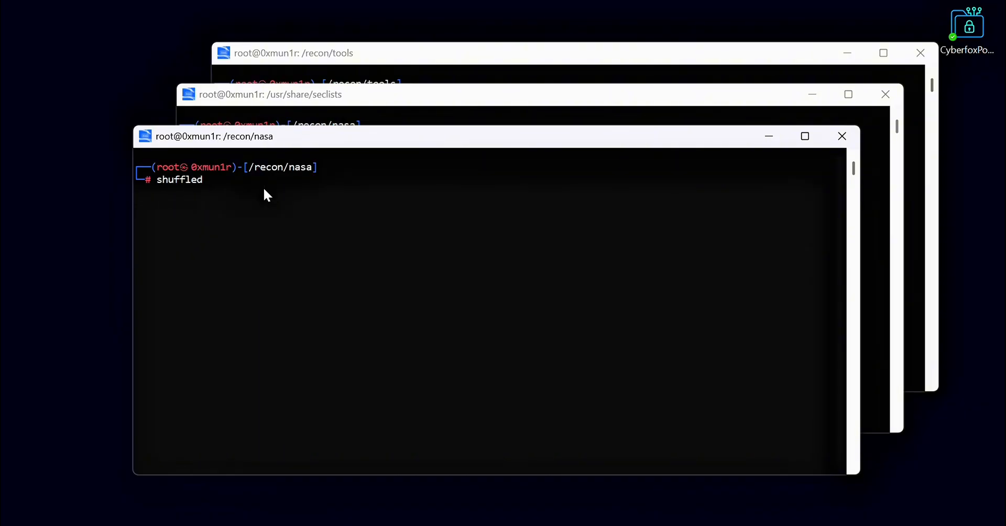
# Compose shuffledns -d nasa.gov with the seclists n0kovo DNS wordlist and /recon/wordlist/resolvers.txt
pyautogui.write('ns -d nasa.gov')
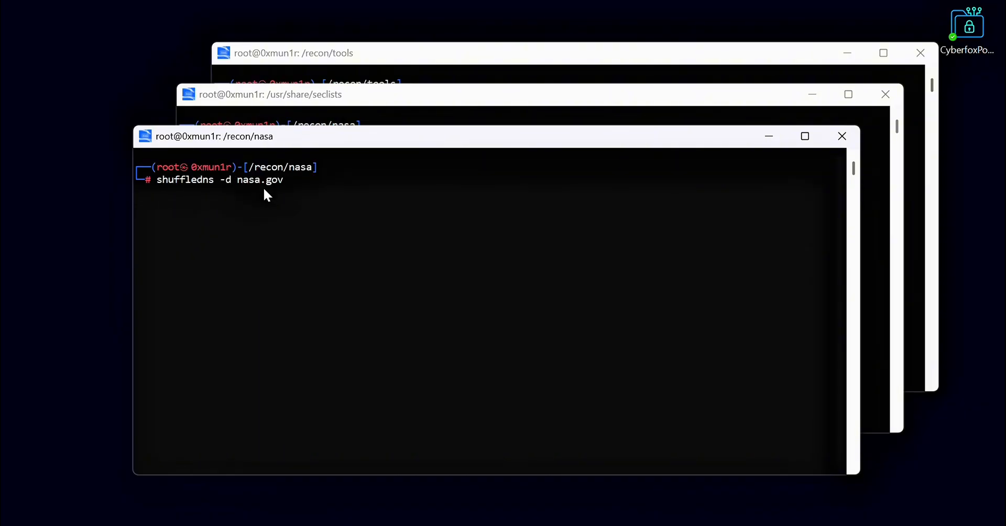
pyautogui.write('-w /usr/')
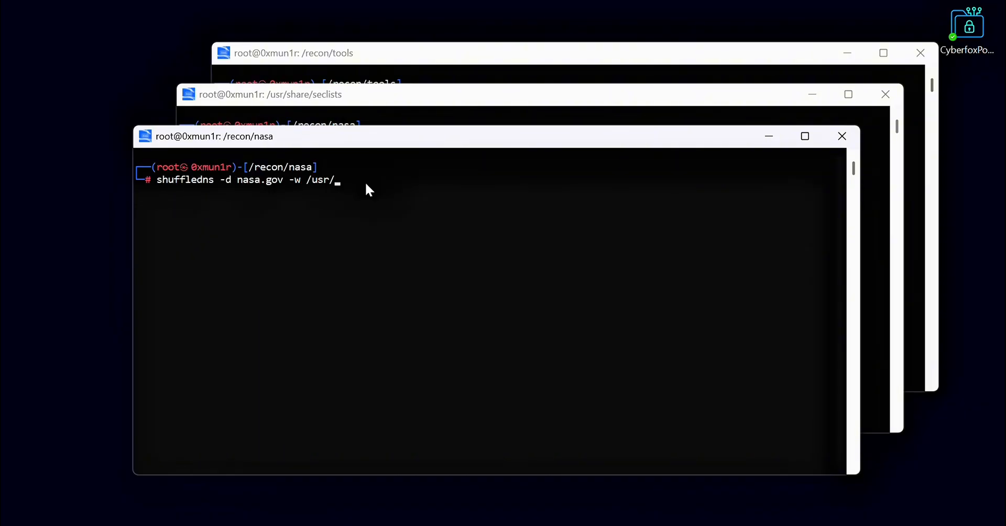
pyautogui.write('share/bin/')
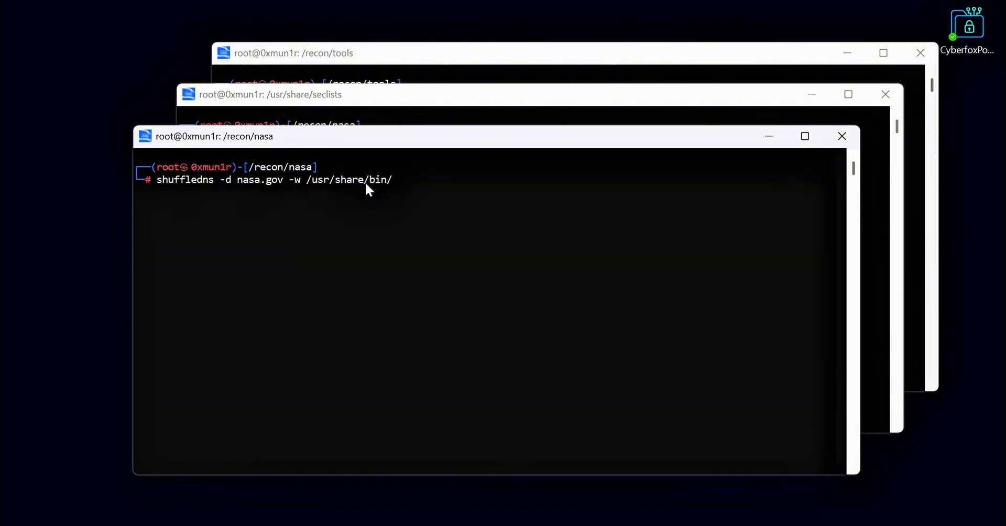
pyautogui.press('BackSpace')
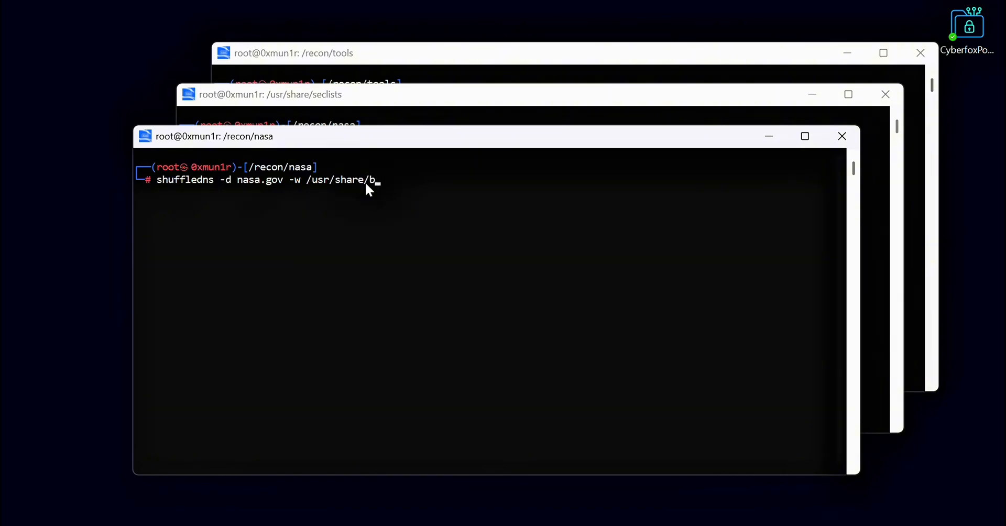
pyautogui.write('eclists/Discovery/')
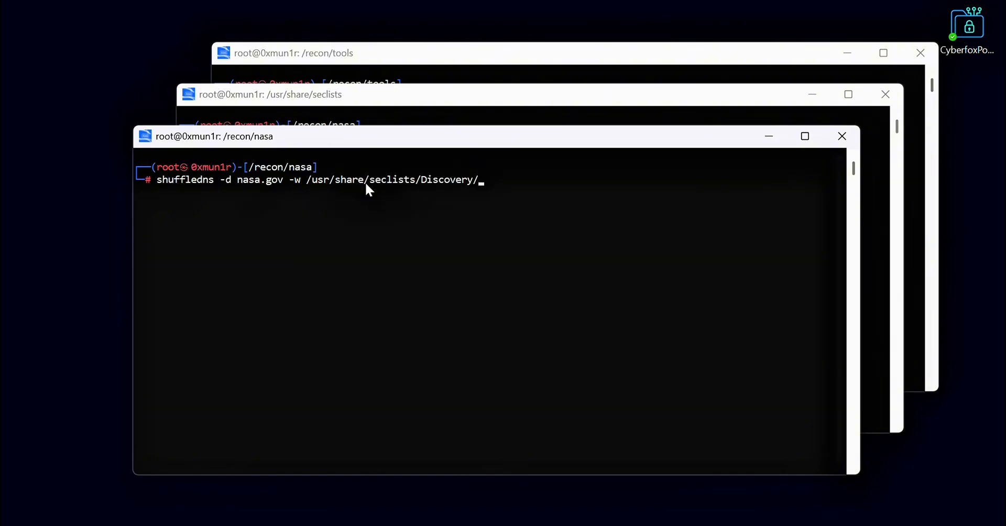
pyautogui.write('DNS/n0kovo_subdomains.txt  -r')
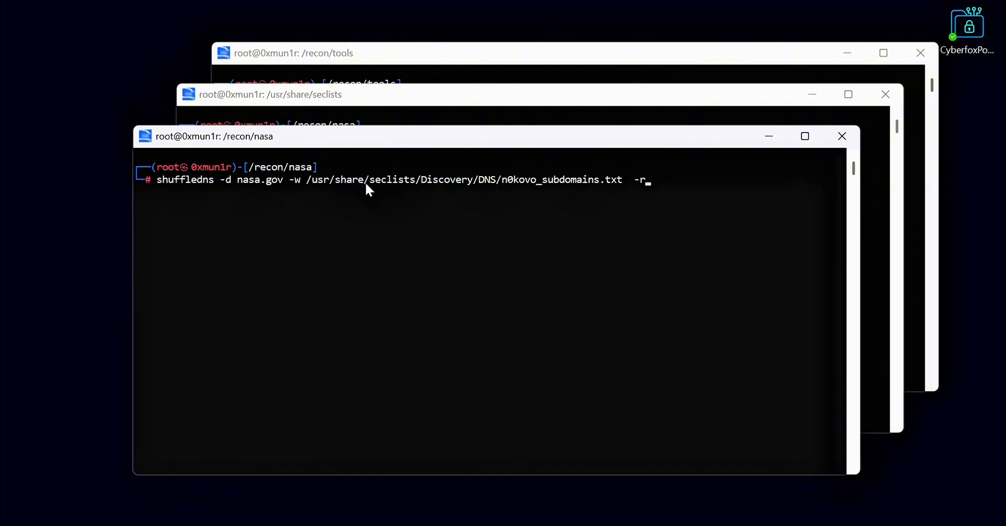
pyautogui.write('/recon/wordlist/resolvers.txt')
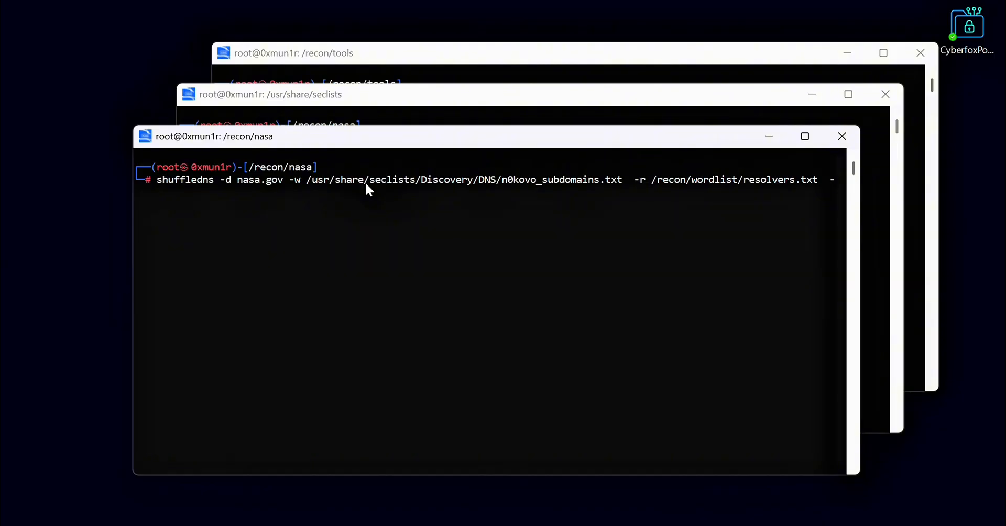
# Add -mode bruteforce with the massdns binary and -o brute_subdomain.txt, then launch the brute-force
pyautogui.write('-mode b')
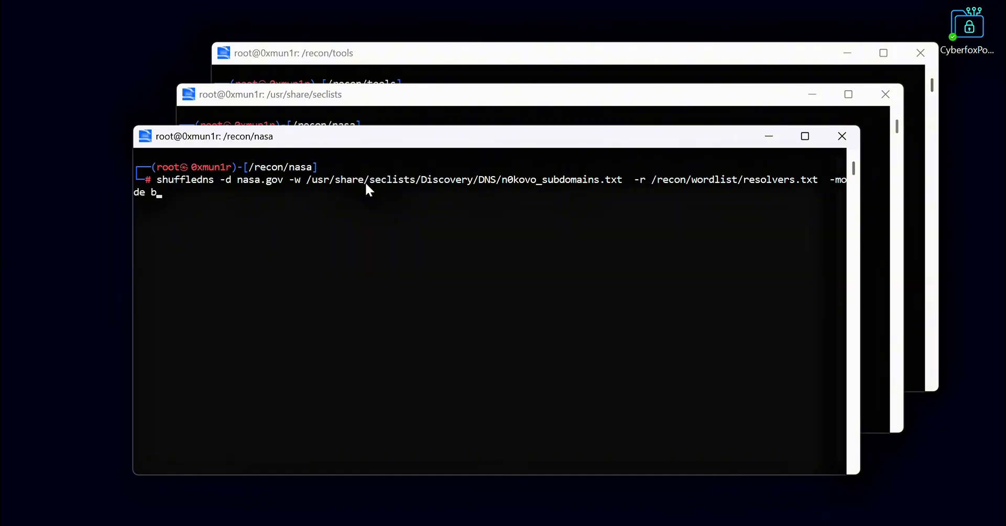
pyautogui.write('ruteforce -m')
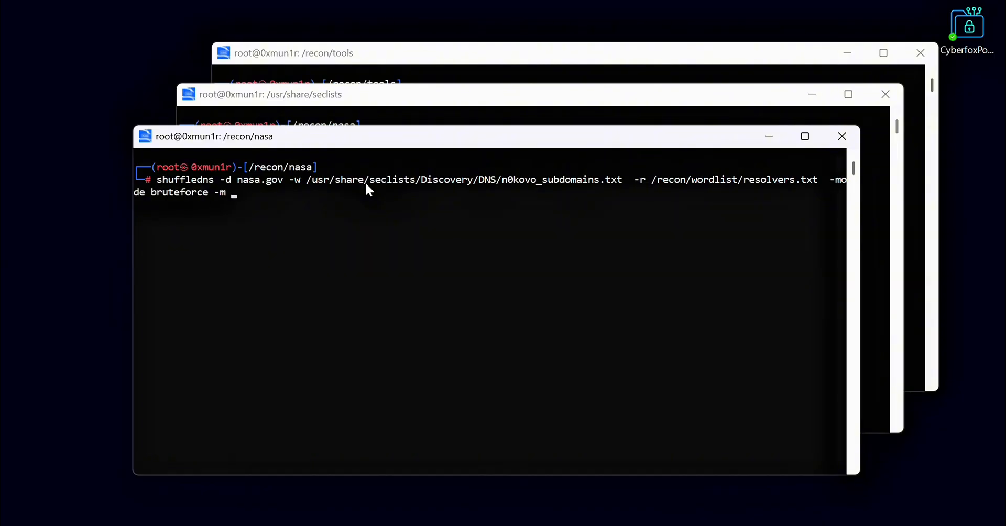
pyautogui.write('/bin')
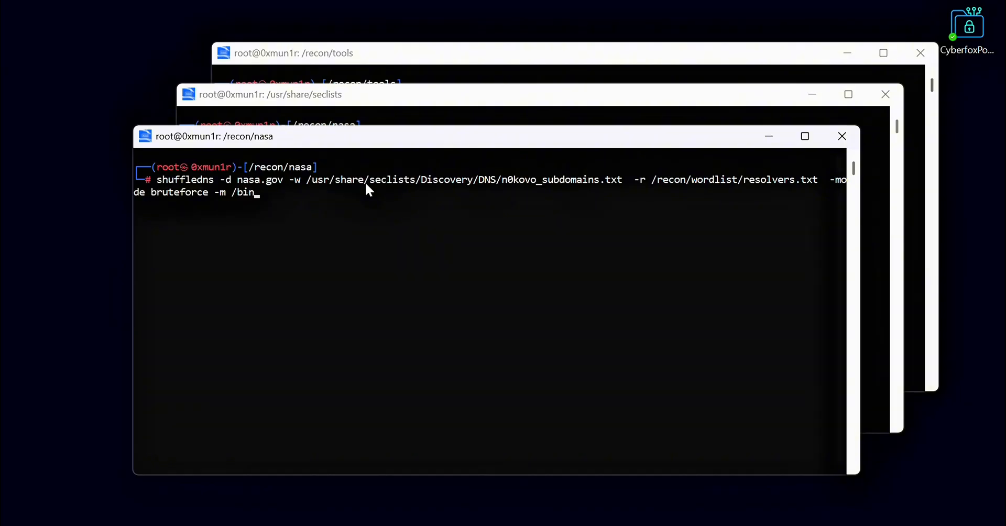
pyautogui.write('massdns')
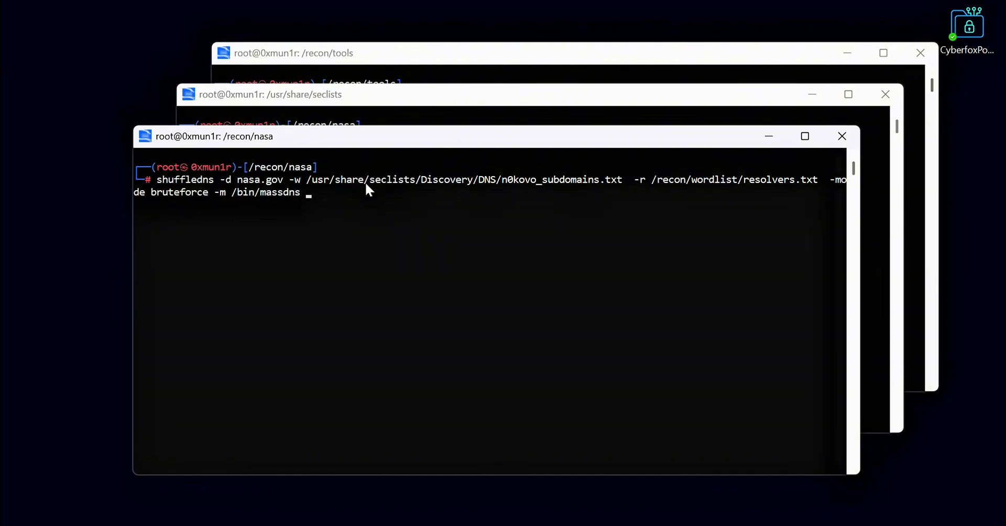
pyautogui.write('-o bryte_sub.txt')
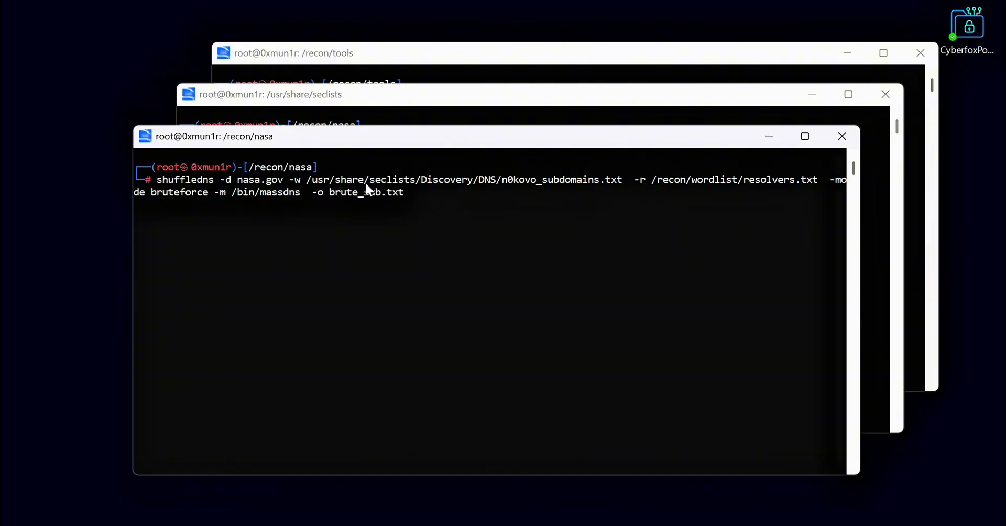
pyautogui.press('Return')
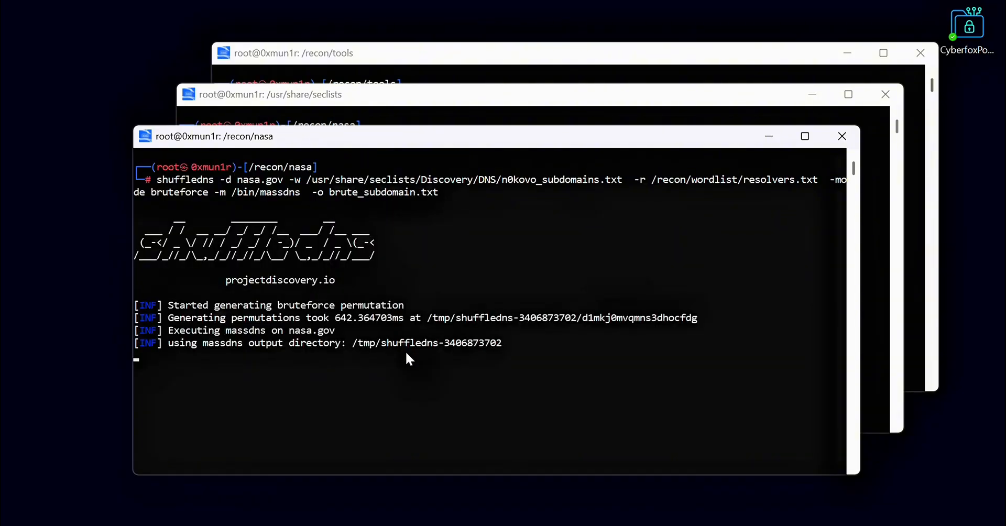
pyautogui.moveTo(417, 40)
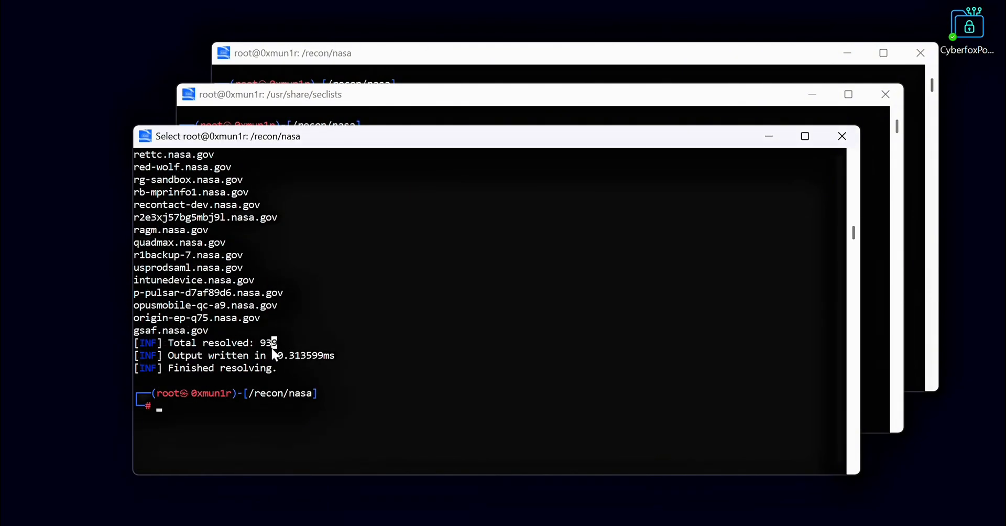
# Count brute_subdomain.txt lines with wc -l (15066)
pyautogui.write('cat')
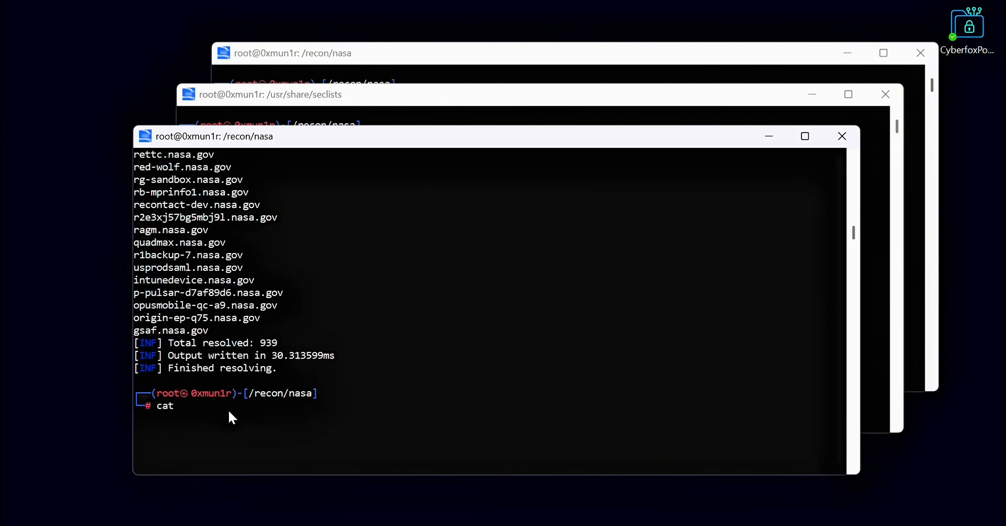
pyautogui.write('br')
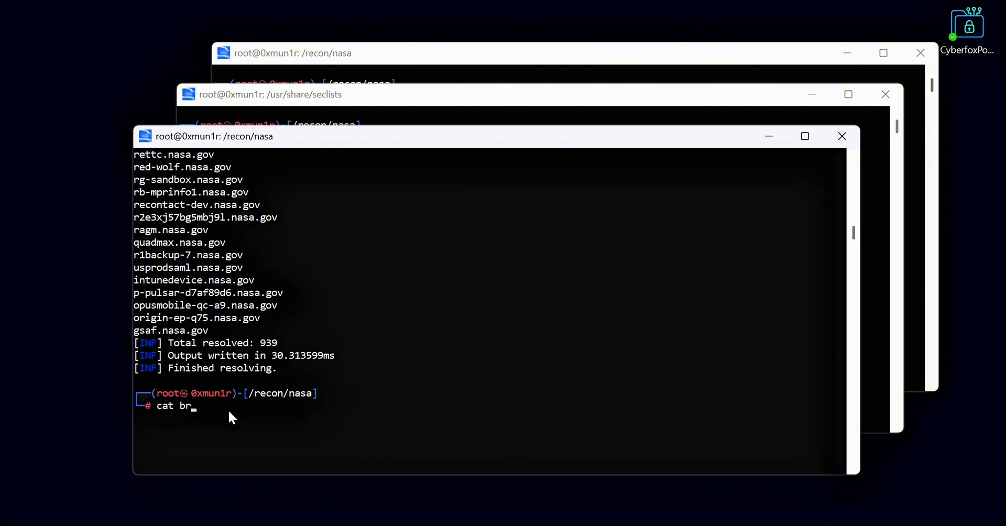
pyautogui.write('ute_subdomain.txt |')
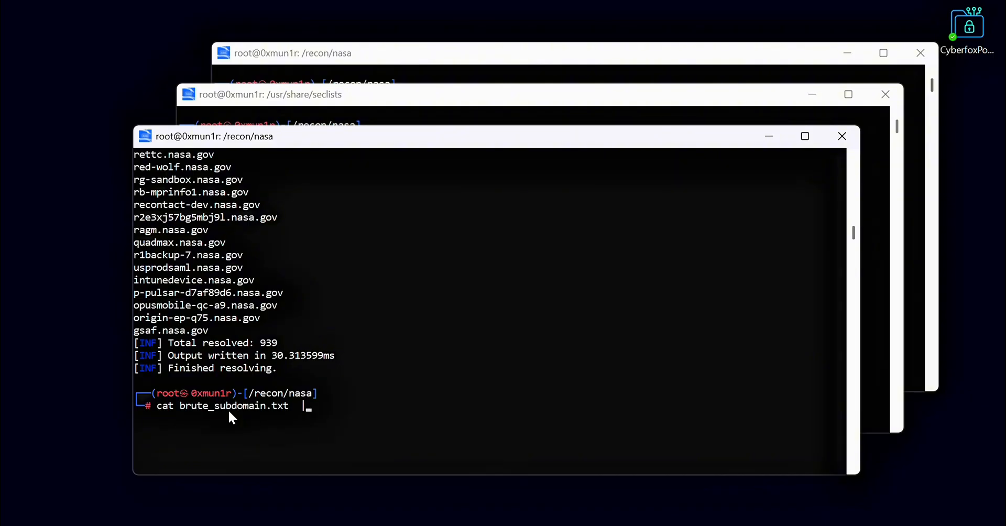
pyautogui.write('| wc -1')
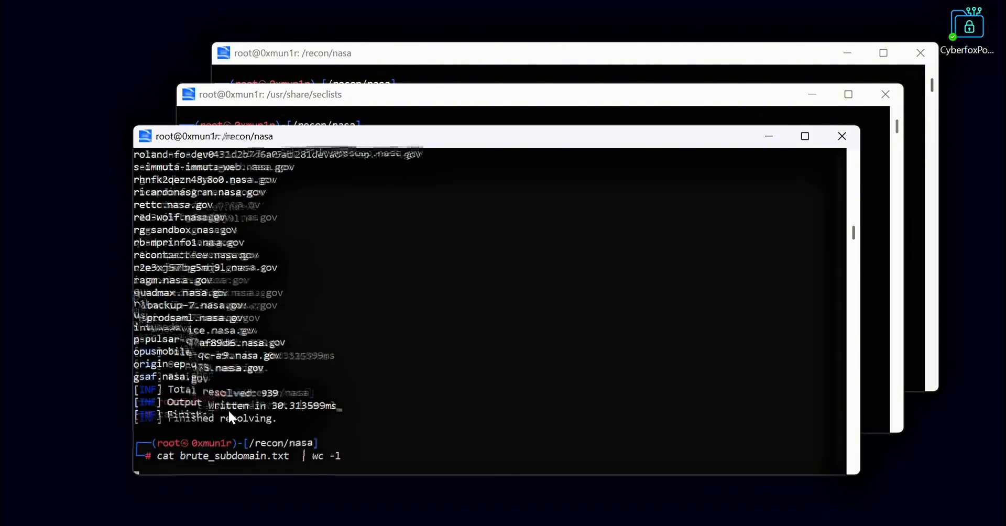
pyautogui.press('Return')
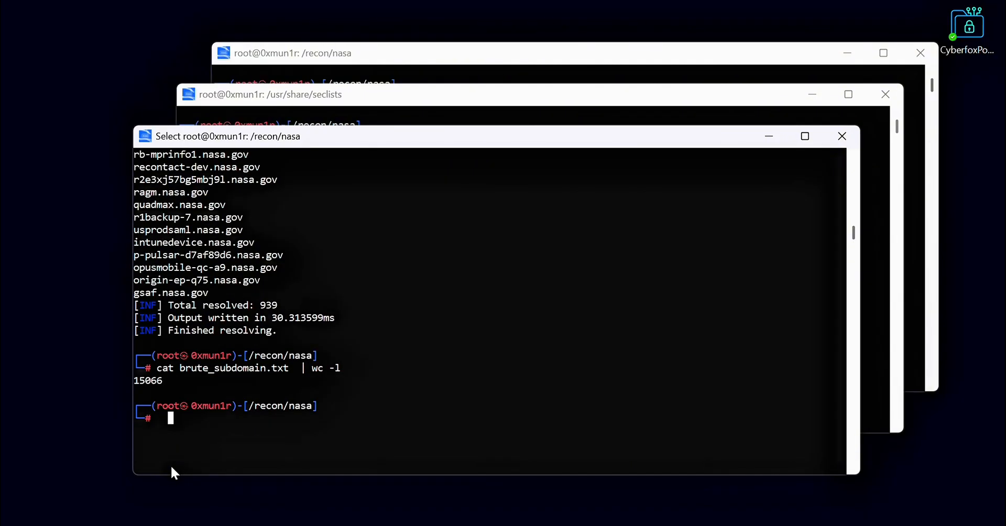
# Count the entries in subdomains.txt with cat | wc
pyautogui.write('cat subdo')
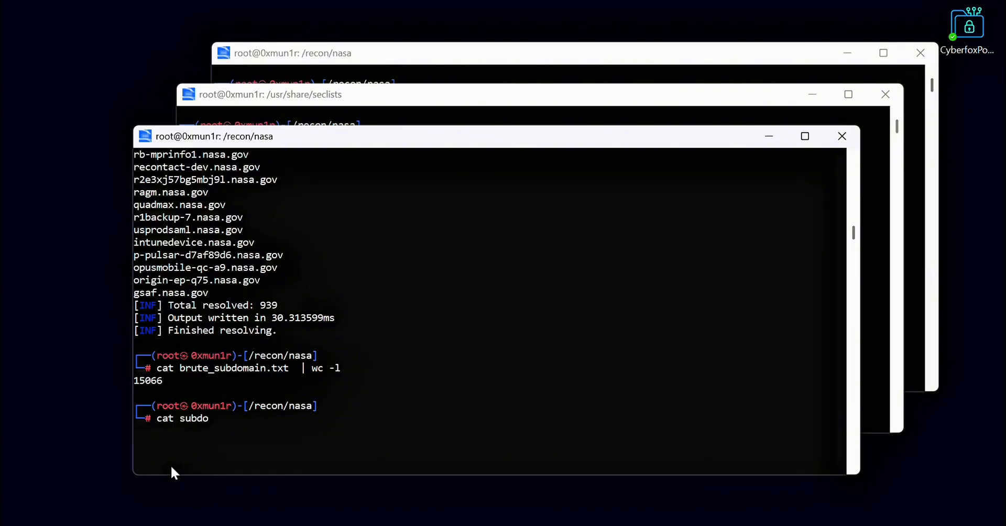
pyautogui.write('mains')
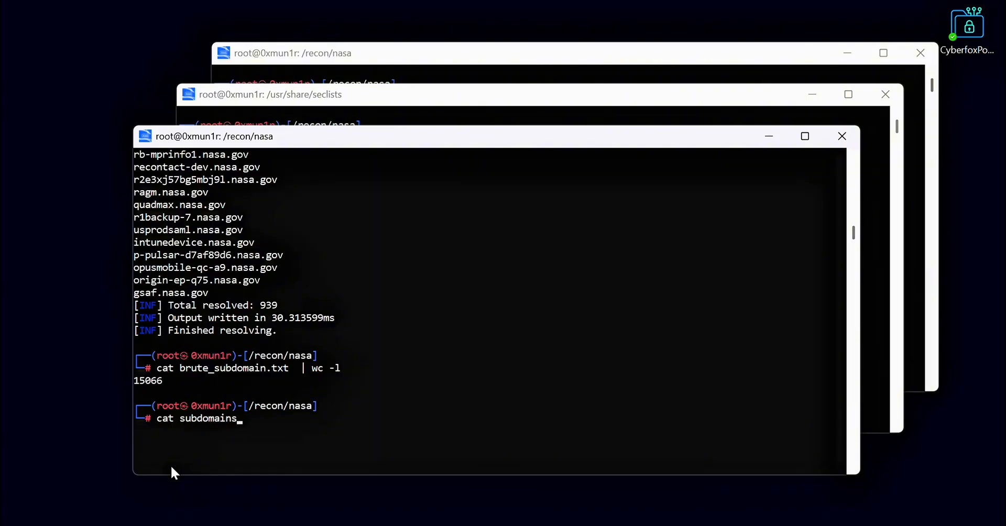
pyautogui.write('.txt')
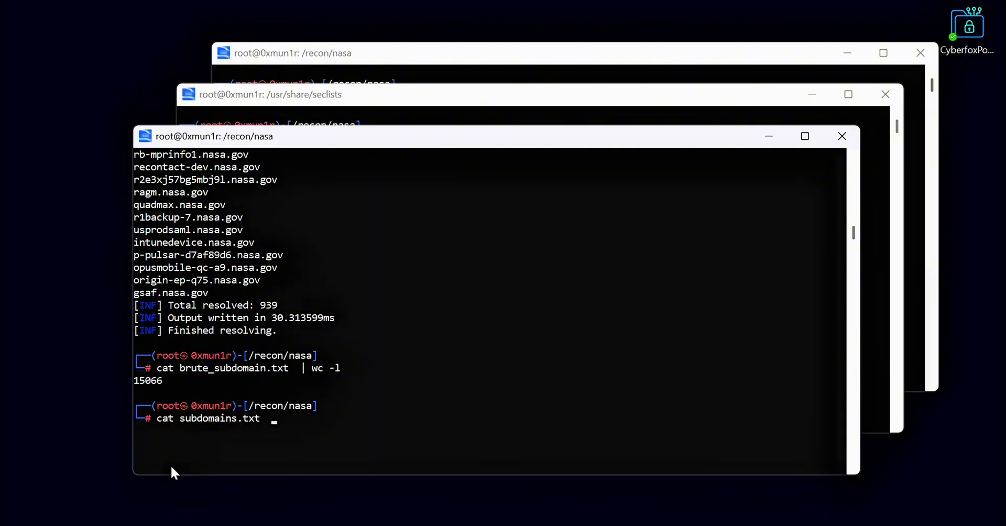
pyautogui.write('| wc')
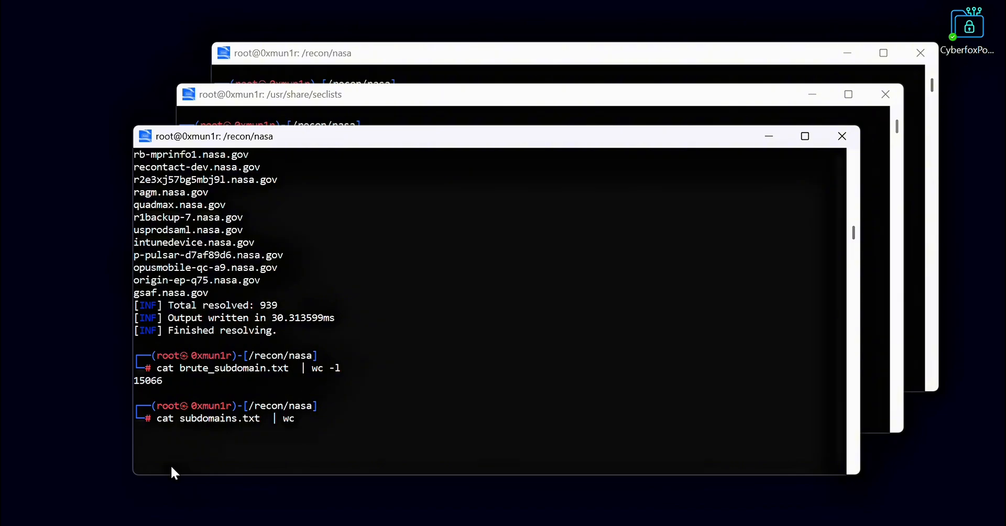
pyautogui.press('Return')
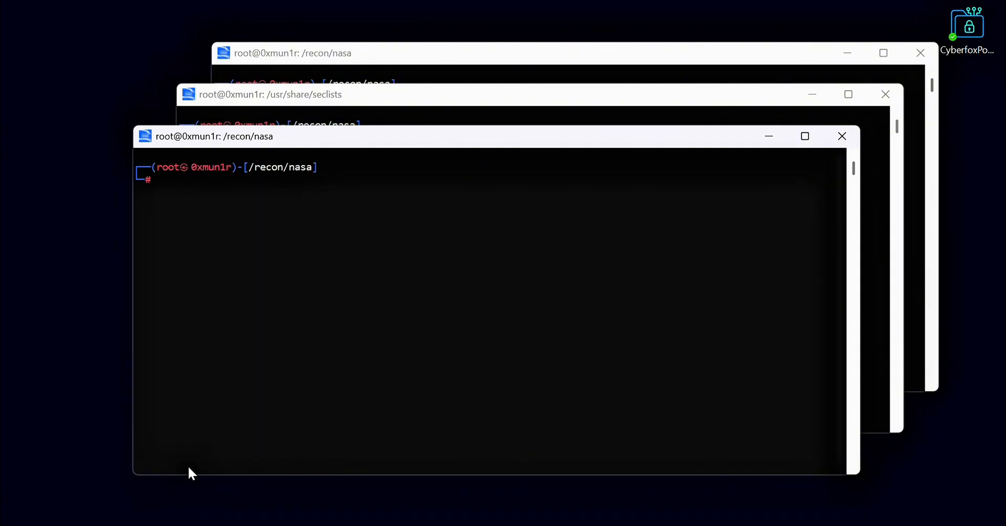
pyautogui.moveTo(226, 319)
pyautogui.write('ls')
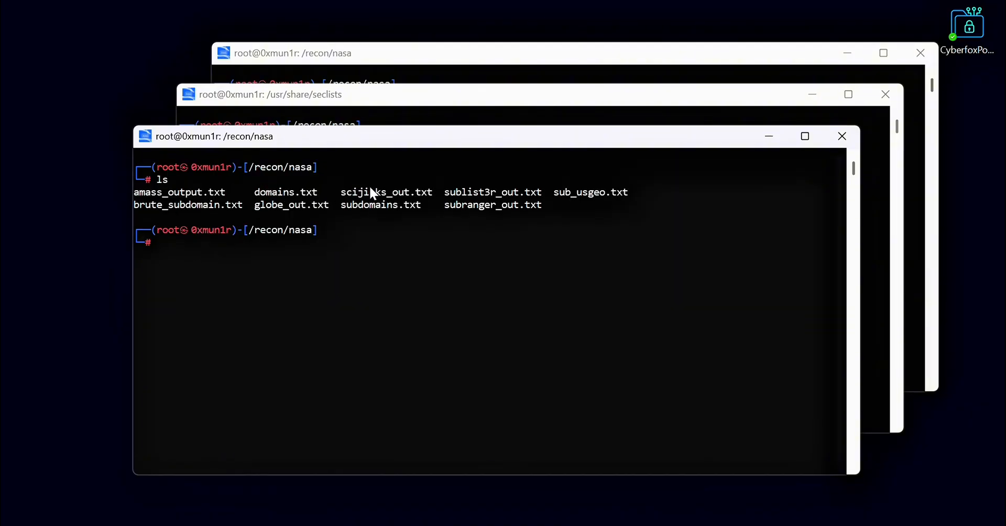
# Remove amass_output.txt and discard a first draft of the merge command
pyautogui.write('rm')
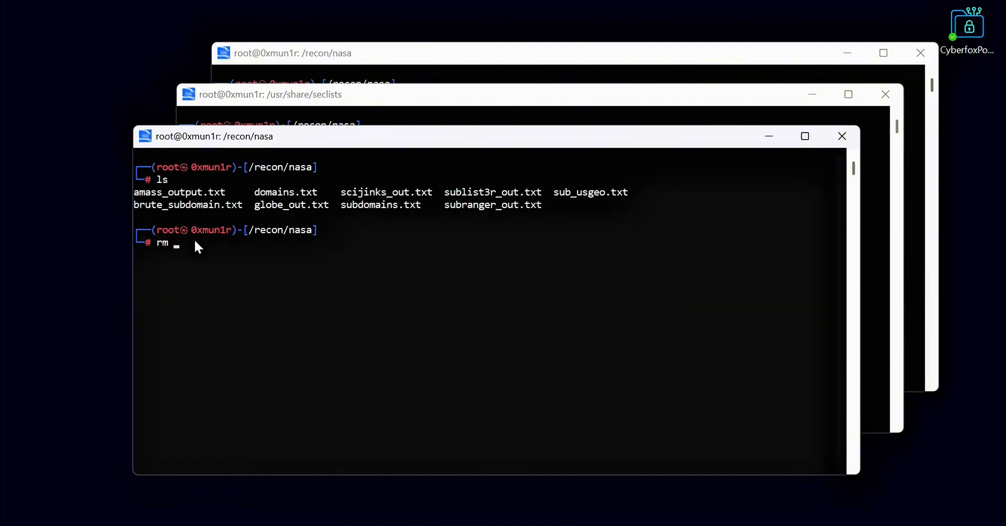
pyautogui.write('-rf amass_output.txt')
pyautogui.write('ls')
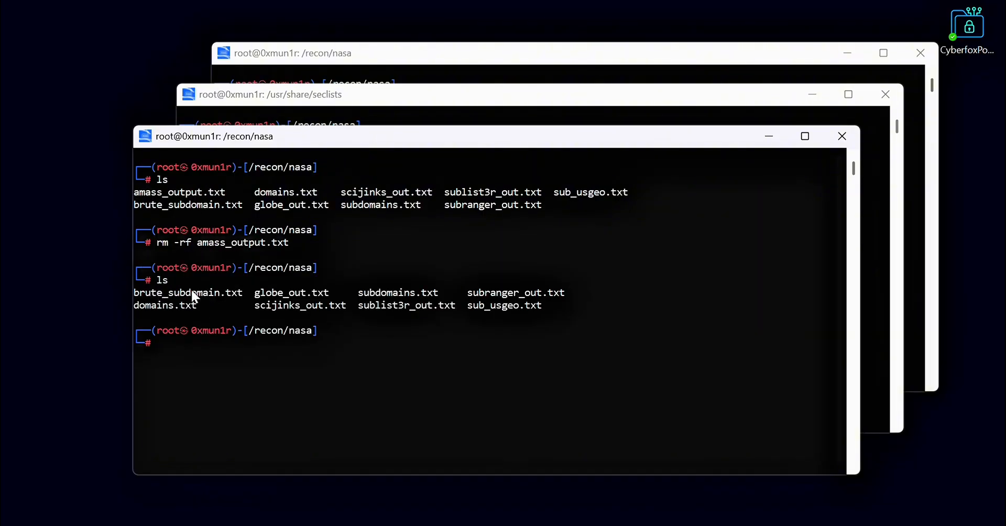
pyautogui.moveTo(435, 296)
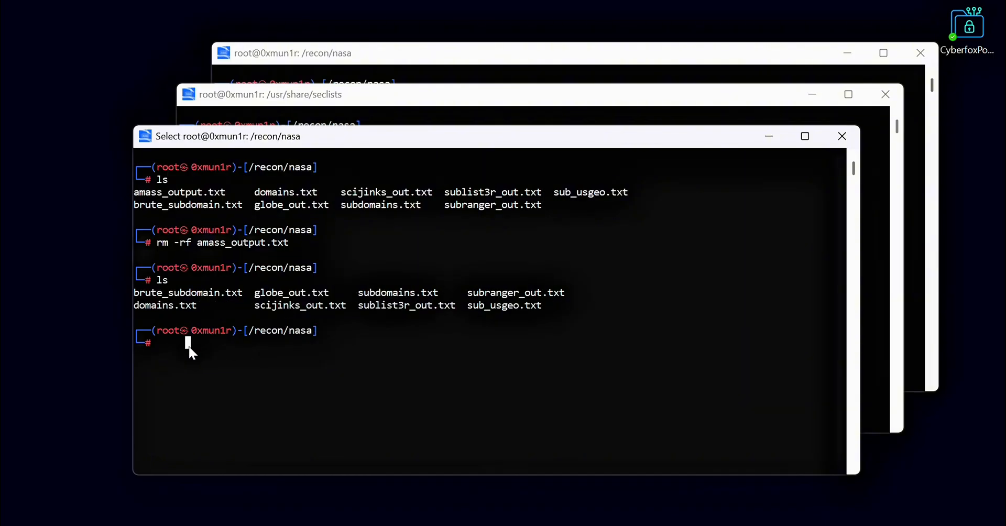
pyautogui.write('cat brute_subdomain.txt')
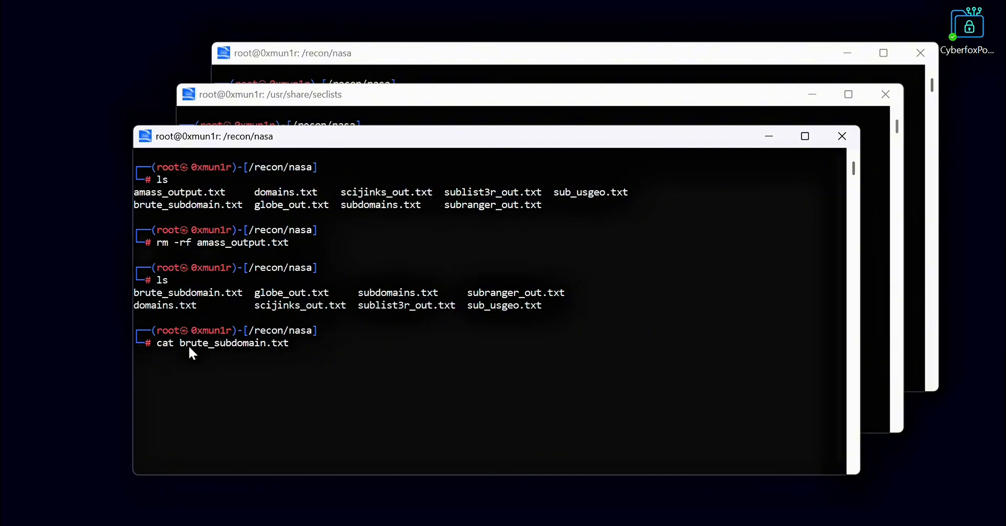
pyautogui.write('globe_out.txt subdomains')
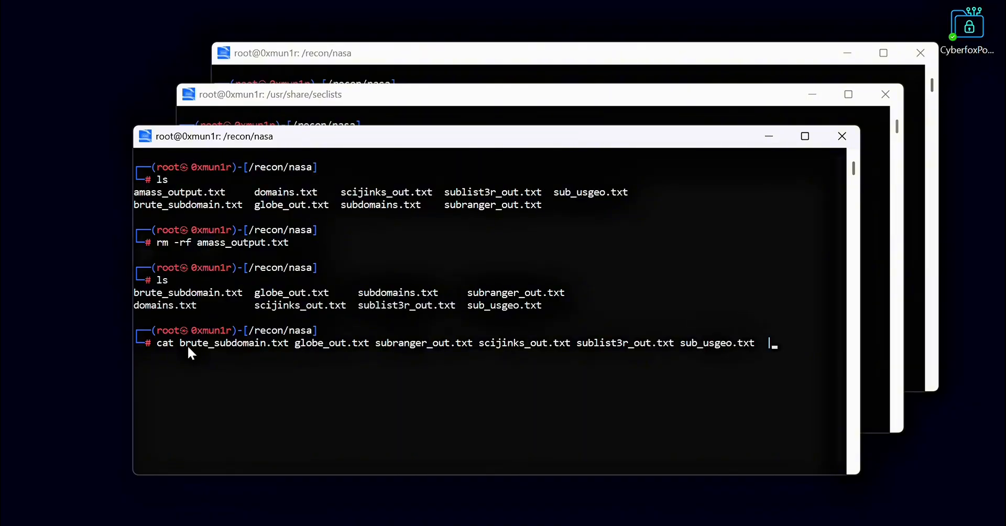
pyautogui.press('Return')
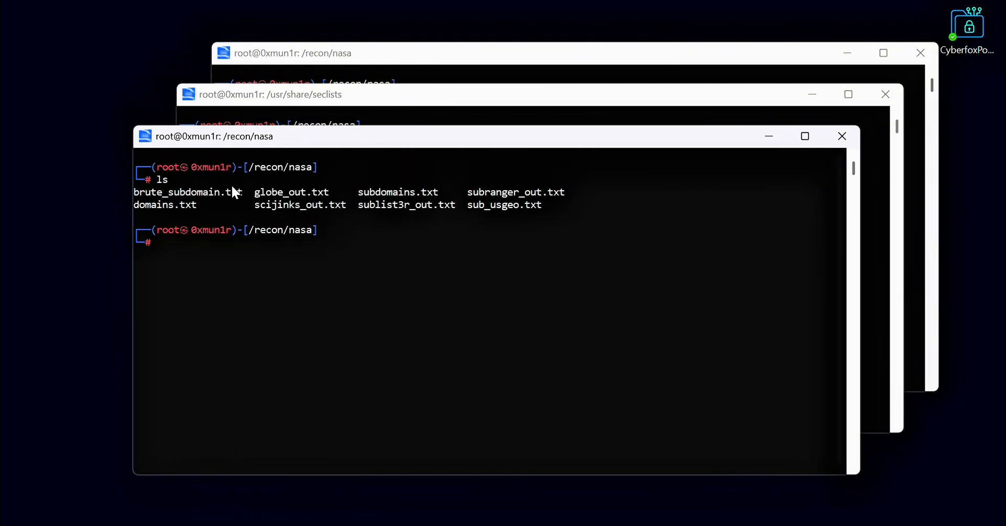
# Merge brute_subdomain, globe_out, sublist3r_out and sub_usgeo via sort -u | anew into subdomains.txt
pyautogui.write('cat brute_subdomain.txt globe_out.txt subdomains.txt subranger_out.txt scijinks_out.txt')
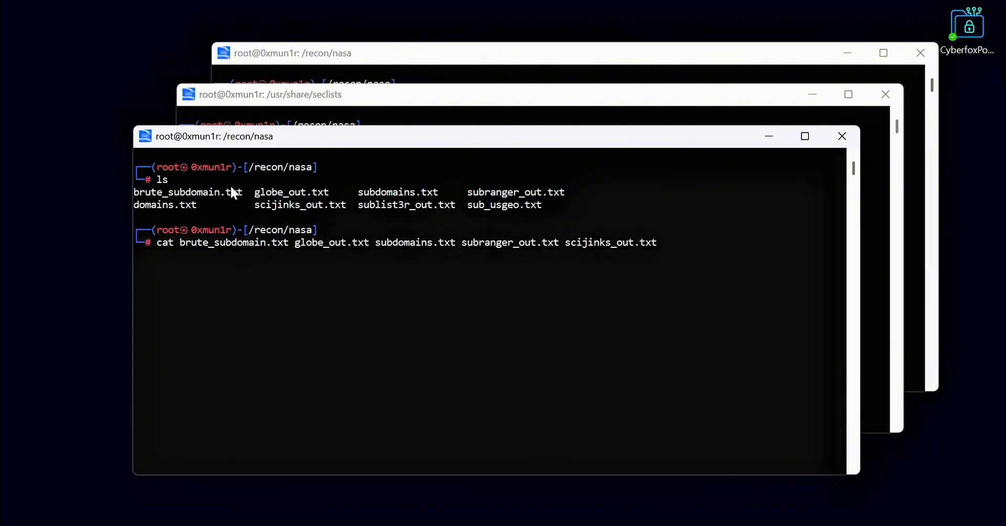
pyautogui.write('sublist3r_out.txt sub_usgeo.txt')
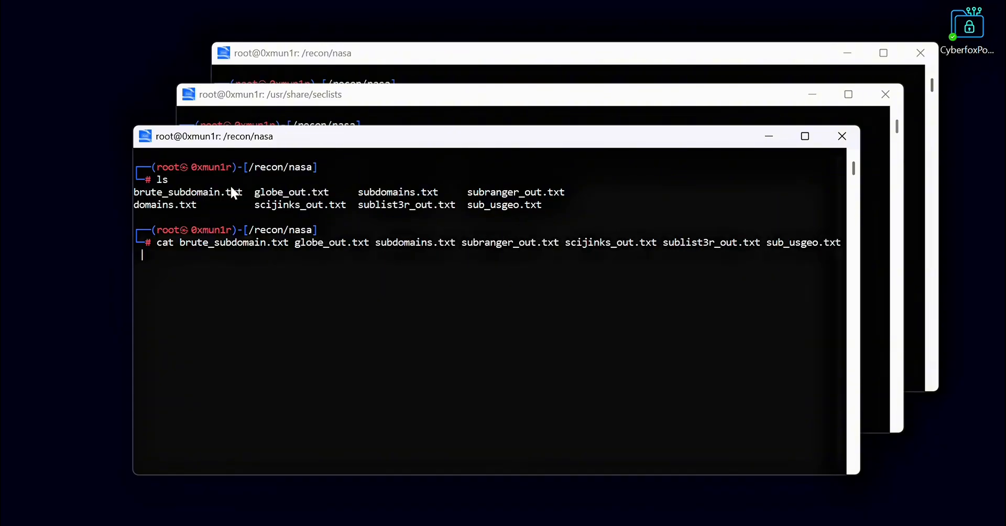
pyautogui.write('| sort -u | tee s')
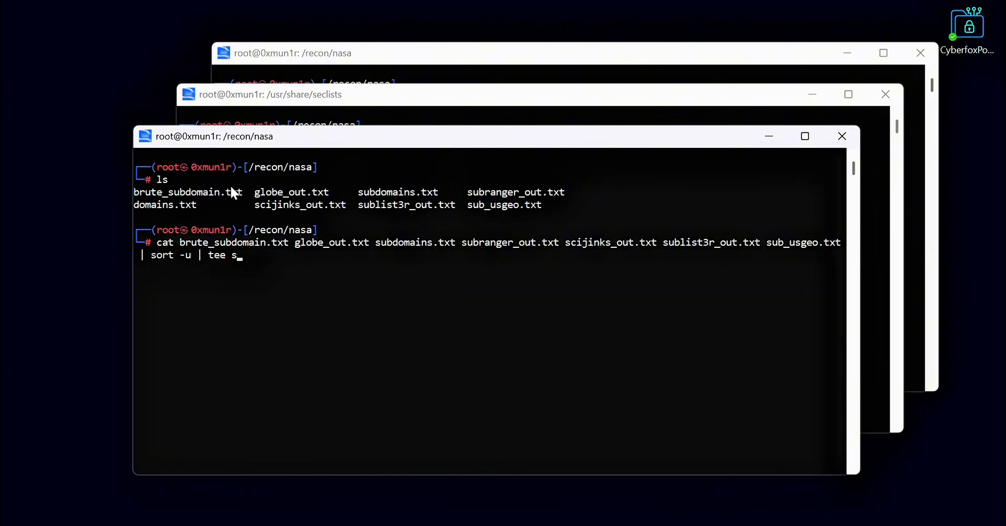
pyautogui.write('anew subdomains.txt')
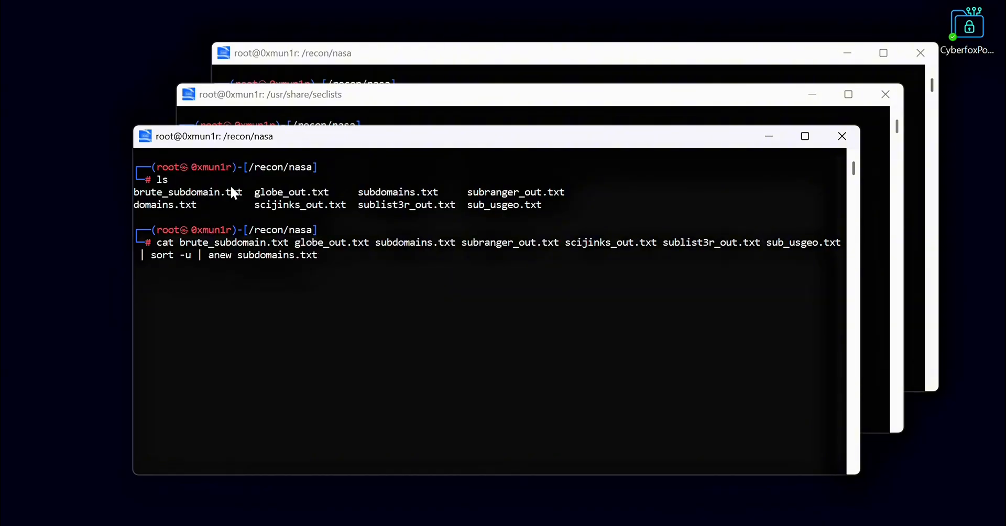
pyautogui.press('Return')
pyautogui.write('rm -rf subranger_out.txt')
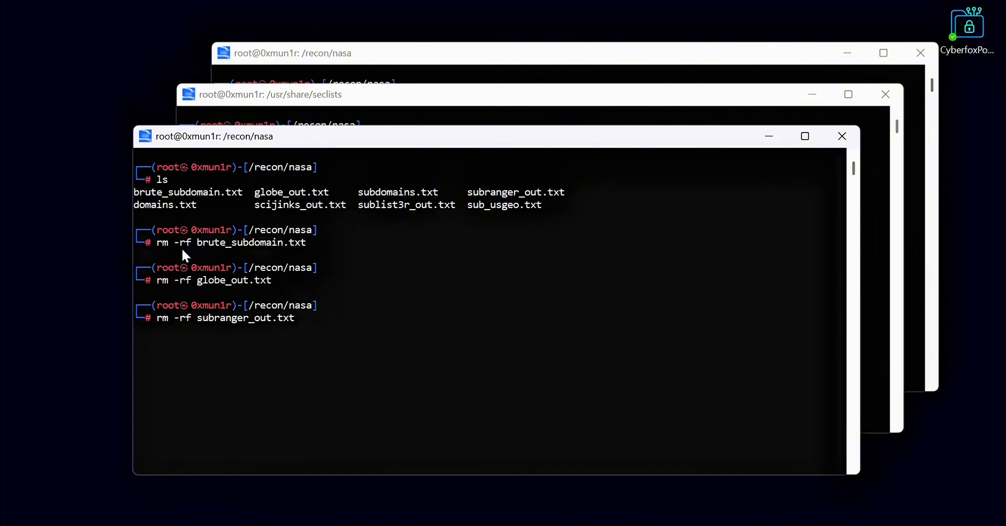
# Delete the remaining individual tool output files (scijinks_out, sublist3r_out, sub_usgeo)
pyautogui.write('scijinks_out.txt sublist3r_out.txt su')
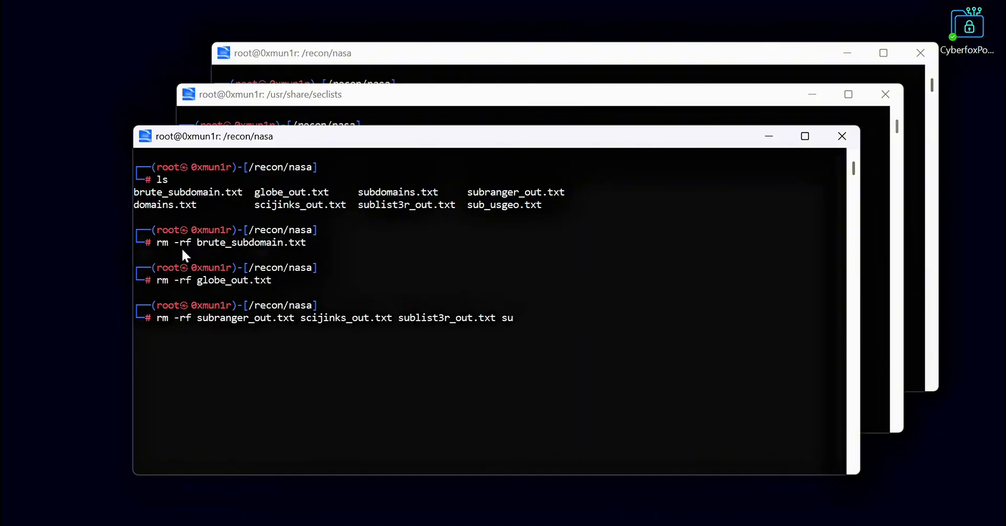
pyautogui.press('Return')
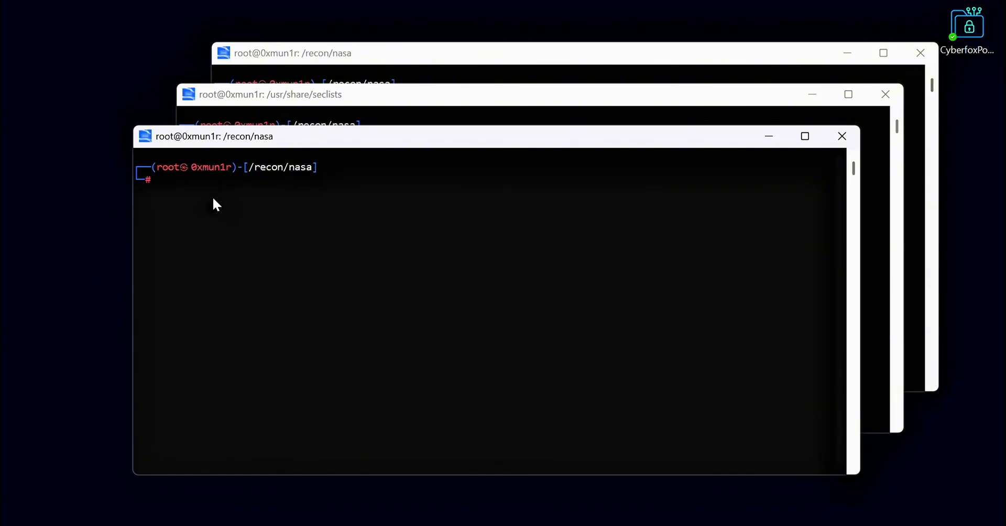
# Probe subdomains.txt with httpx-toolkit -o active_subdomains.txt and scroll the live nasa.gov URLs
pyautogui.write('cat')
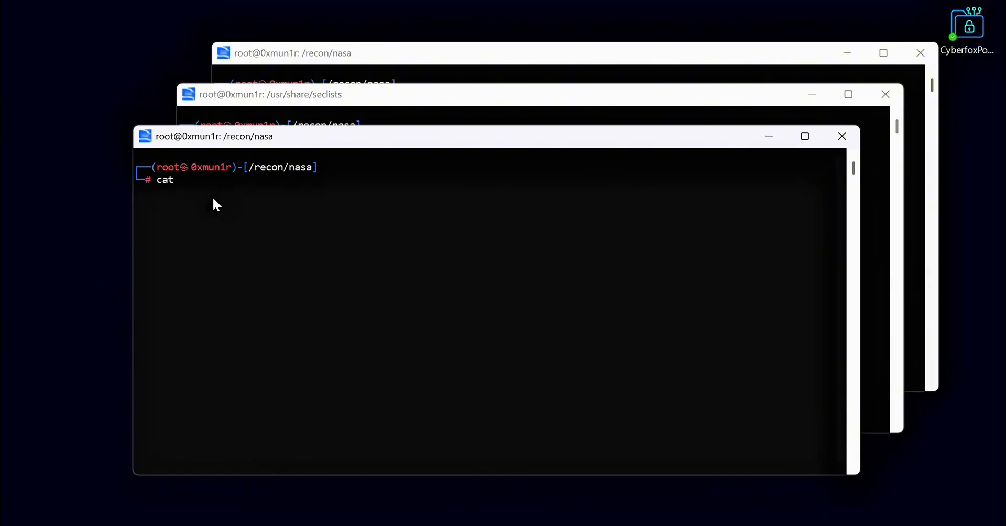
pyautogui.write('subdoma')
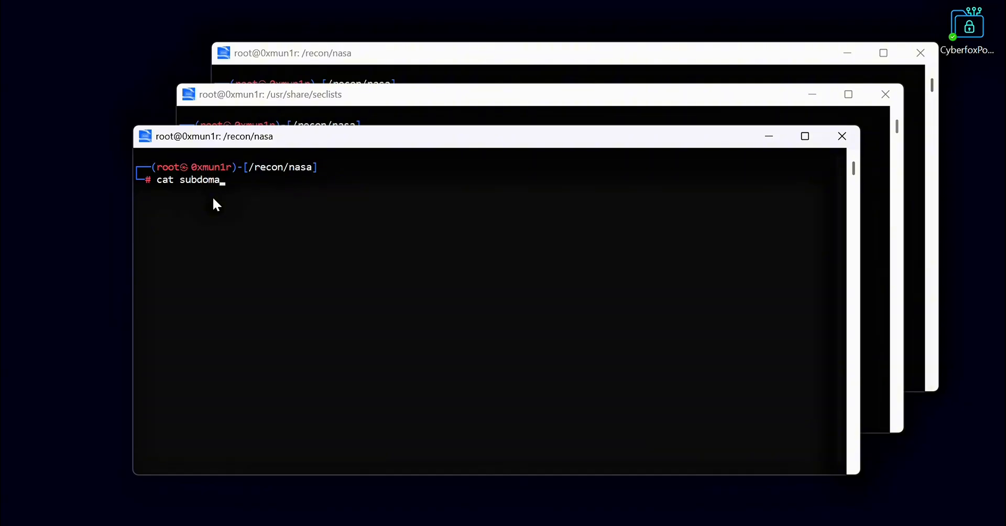
pyautogui.write('ins.txt')
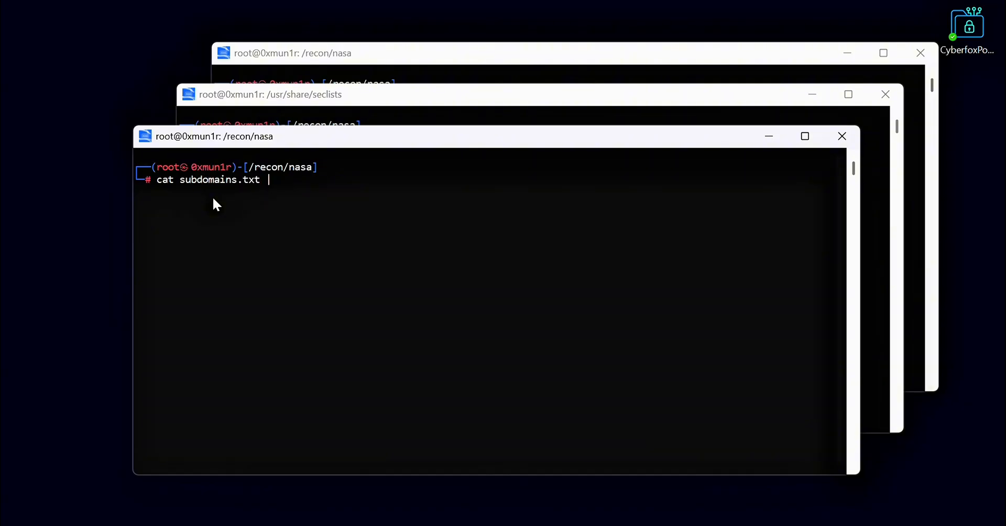
pyautogui.write('| http')
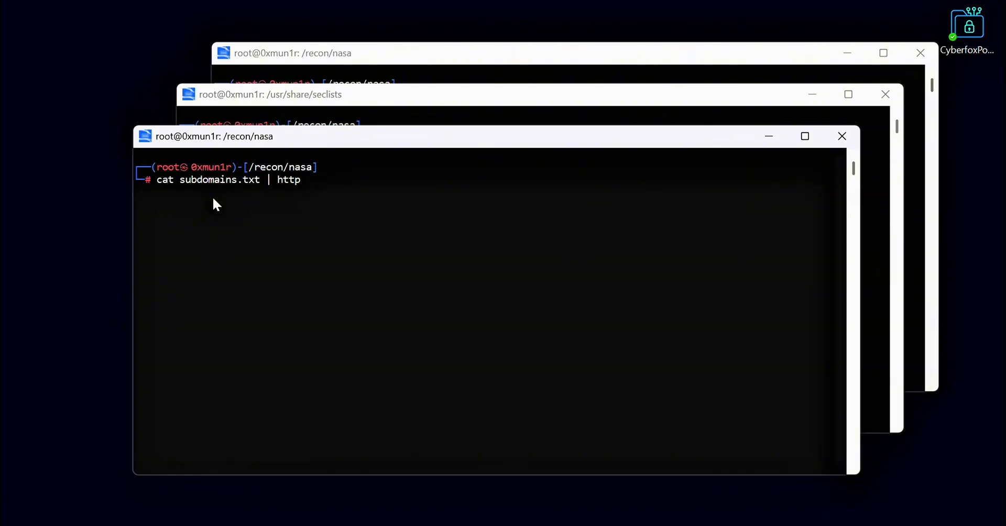
pyautogui.write('x')
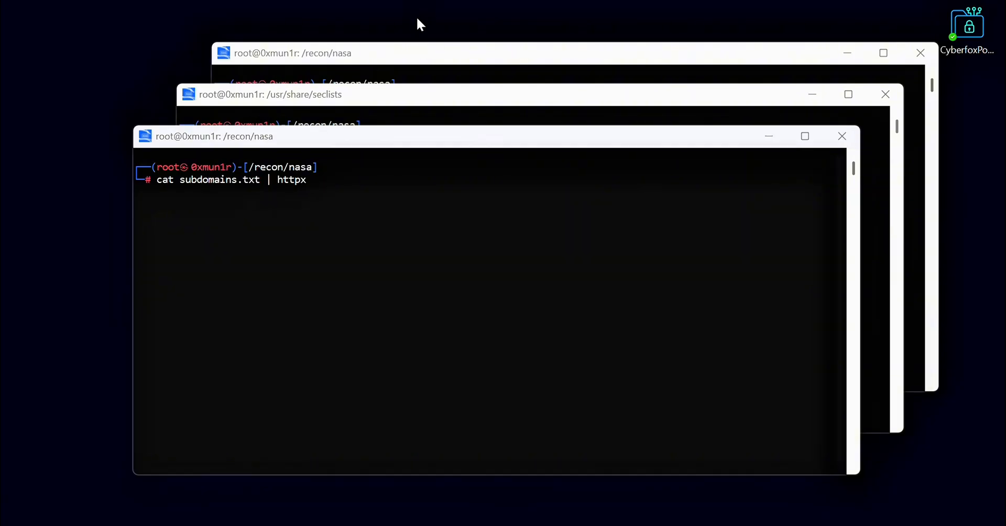
pyautogui.write('-')
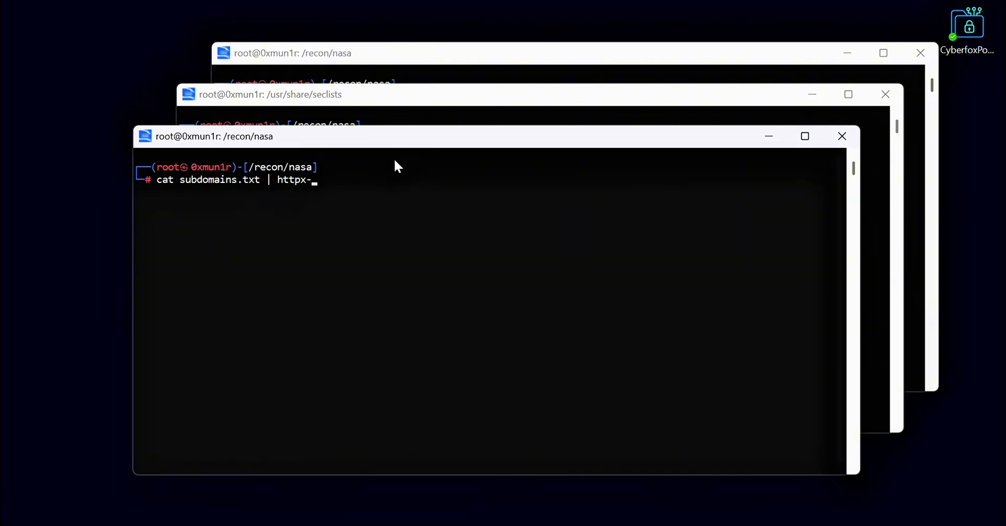
pyautogui.write('toolkit')
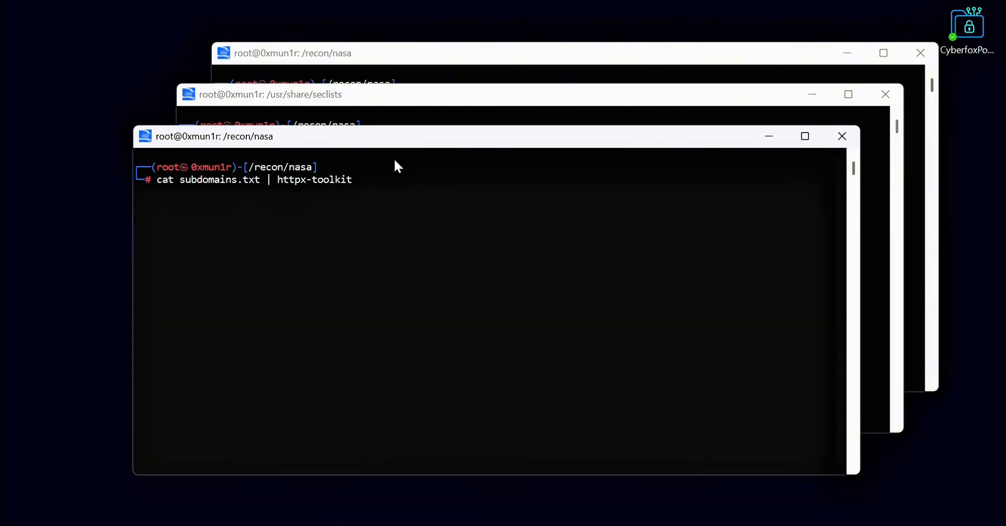
pyautogui.write('-o')
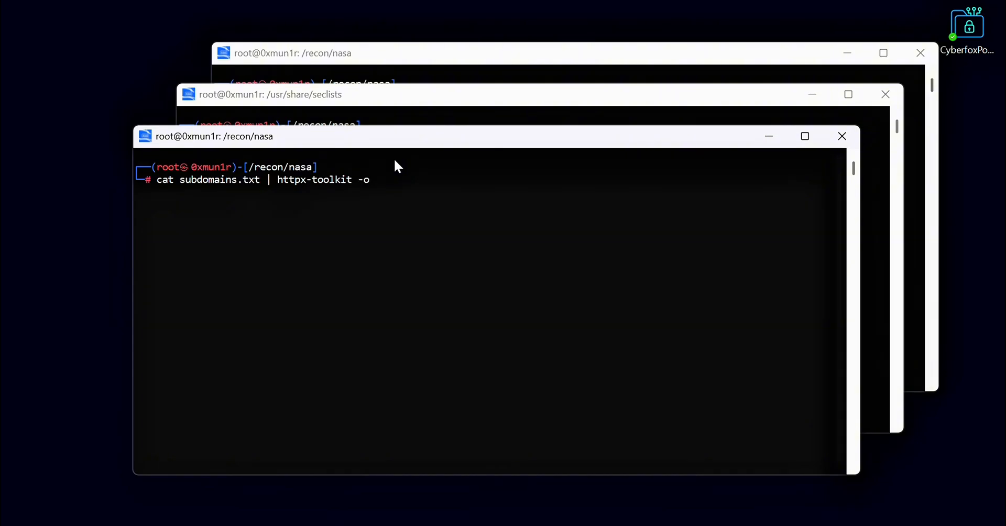
pyautogui.write('active_subdom')
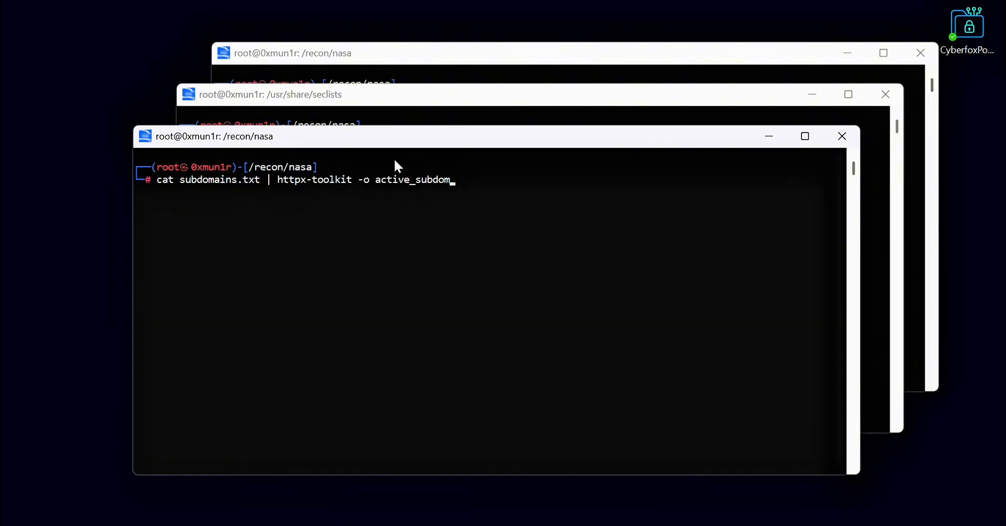
pyautogui.press('Return')
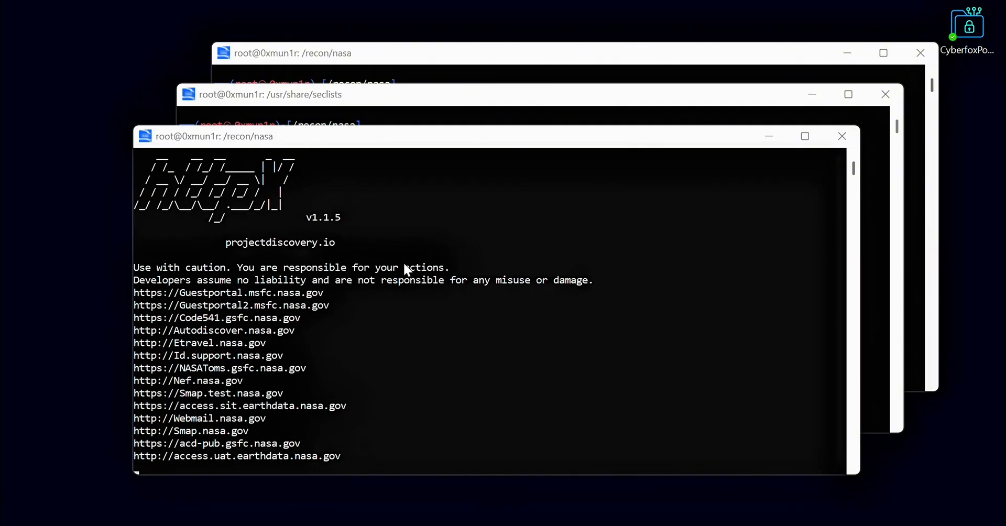
pyautogui.scroll(-3)
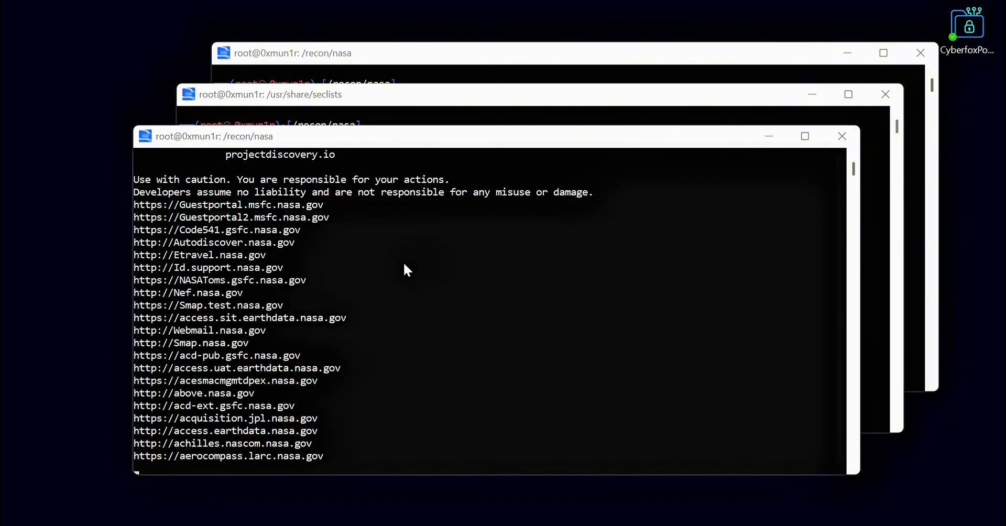
pyautogui.scroll(-3)
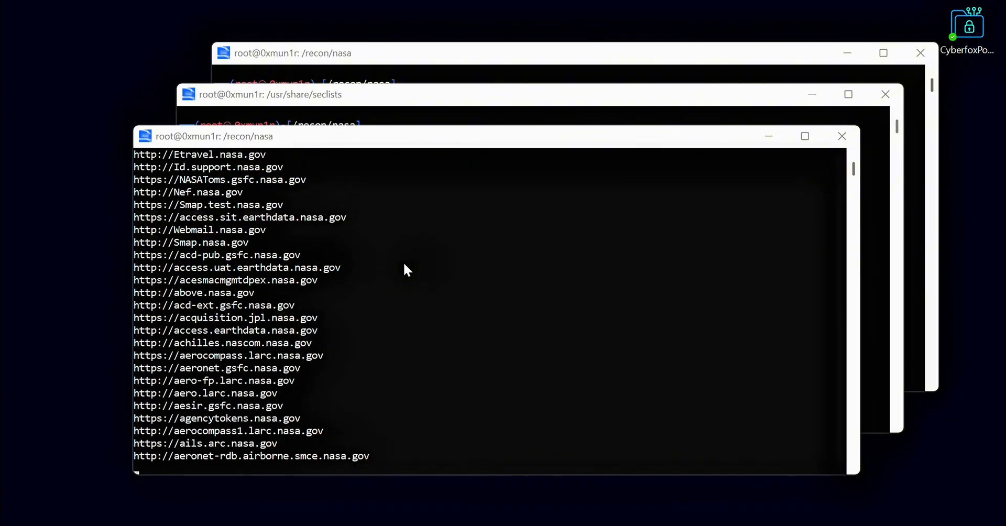
pyautogui.scroll(-3)
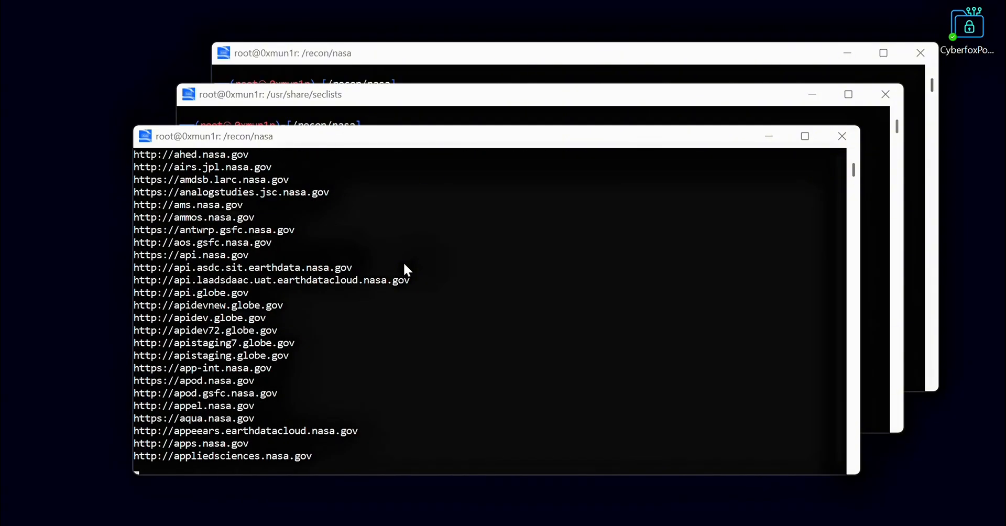
pyautogui.scroll(-3)
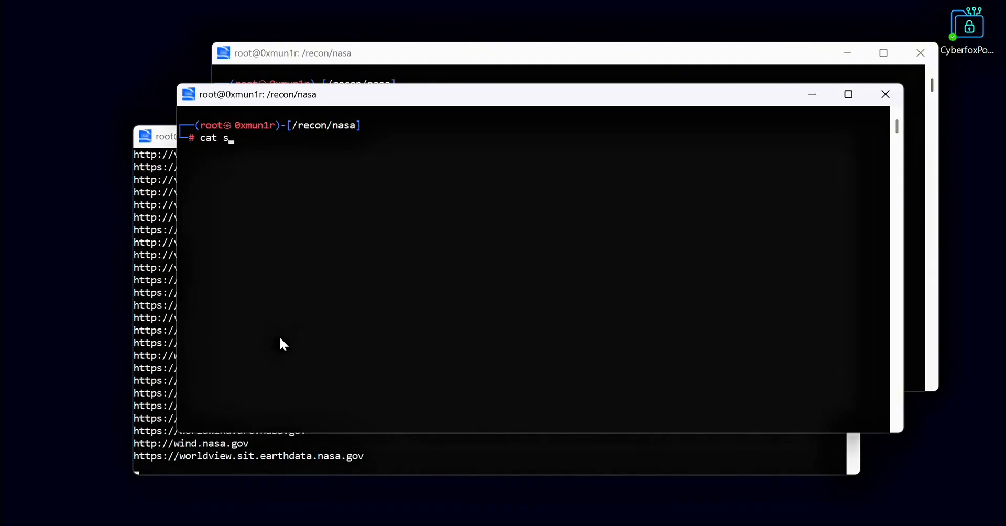
# Draft cat subdomains.txt | httpx-toolkit -sc -ip -title -server with threads 100 and -o subdomains_info.txt, fixing the thread option
pyautogui.write('ubdomains.txt | https')
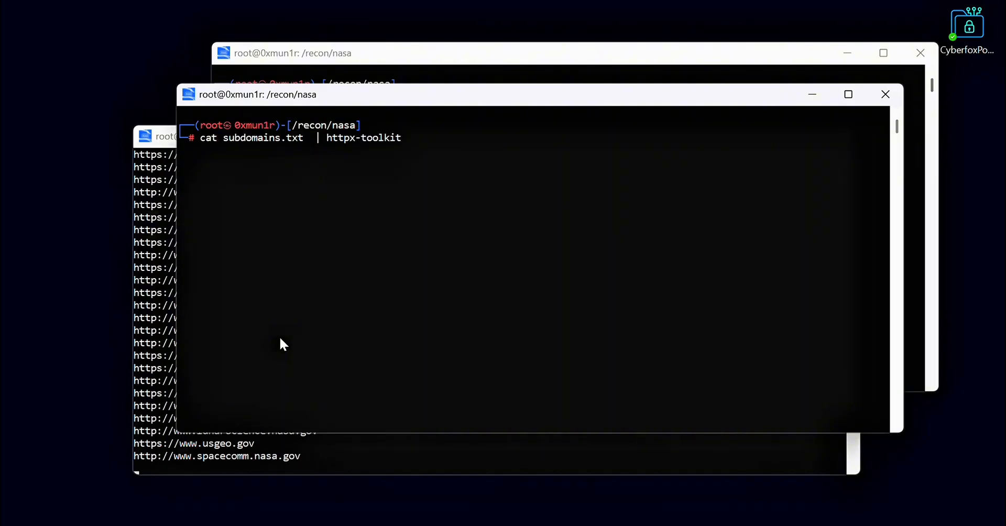
pyautogui.write('-sc -ip')
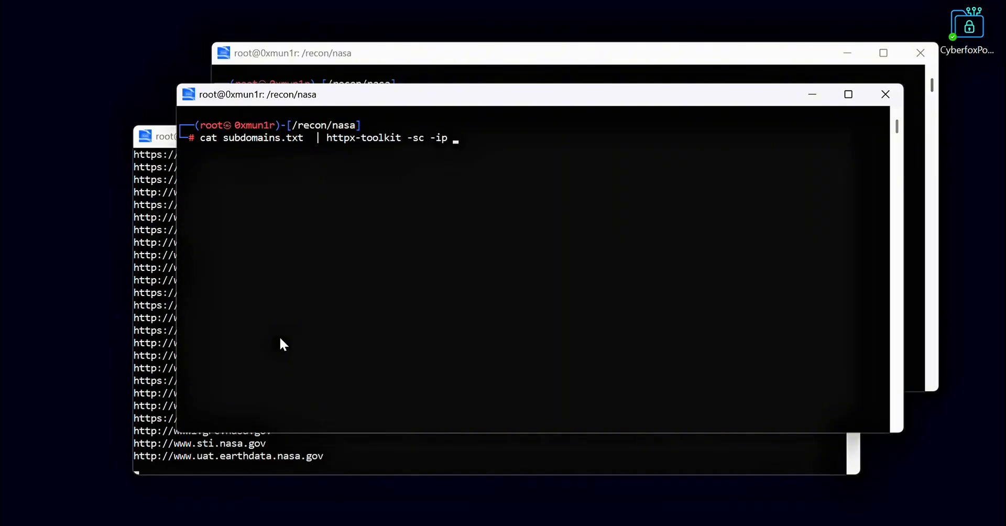
pyautogui.write('-title -')
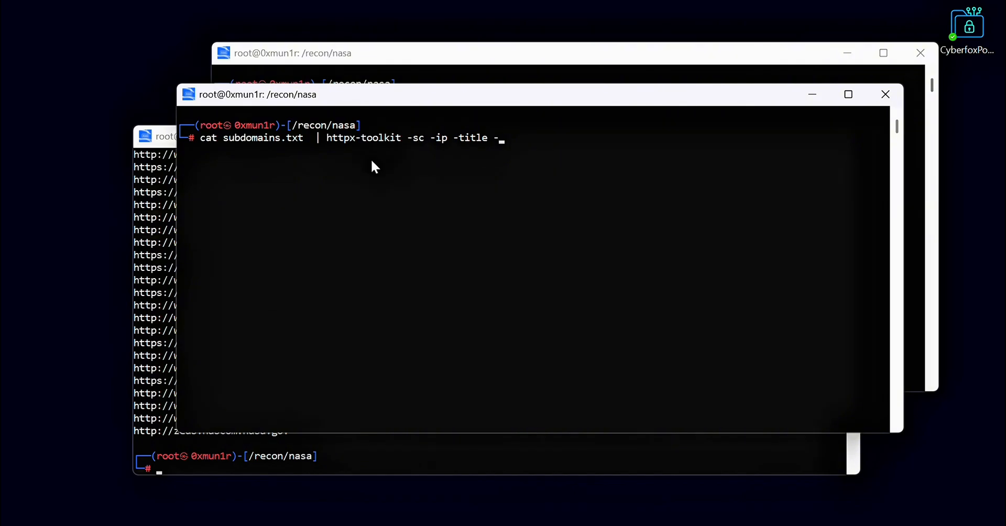
pyautogui.write('server -td -location -thre')
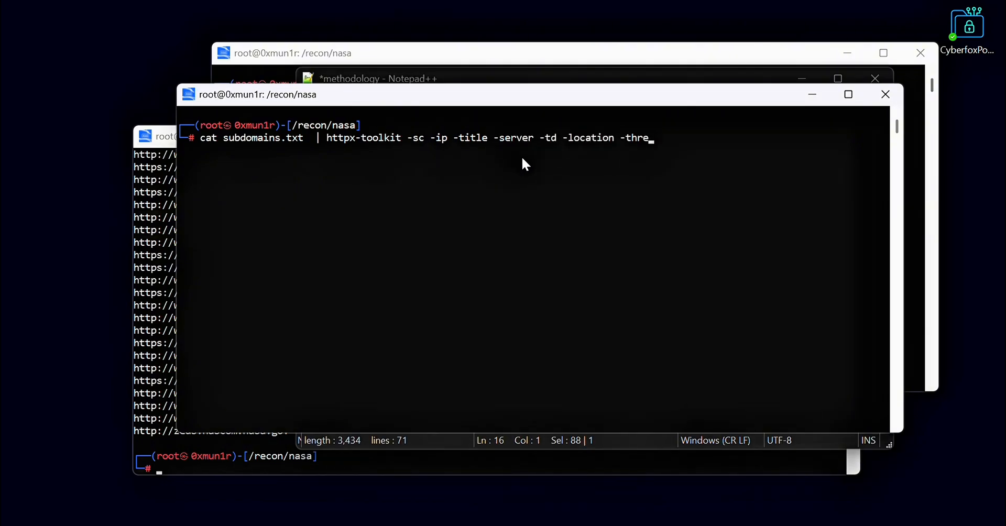
pyautogui.write('ad 100 -o')
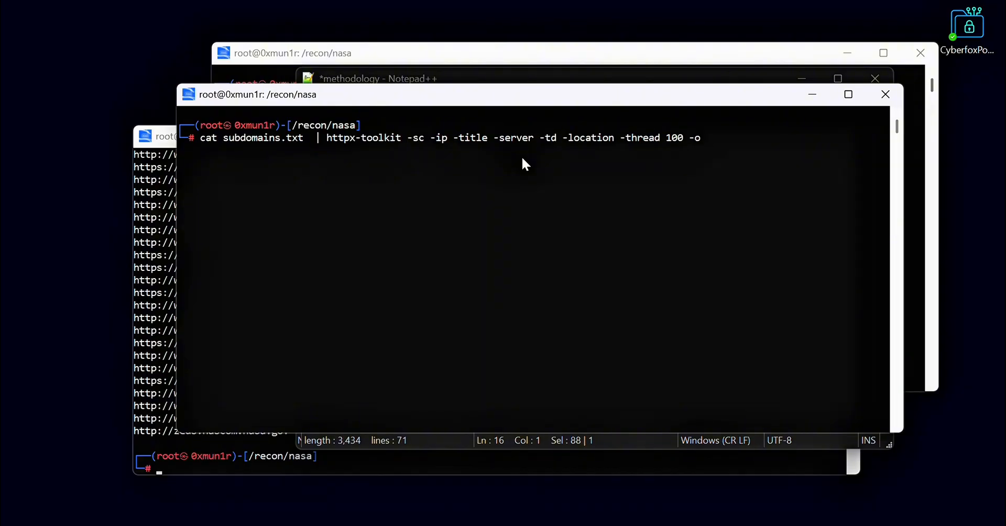
pyautogui.write('subdomains_i')
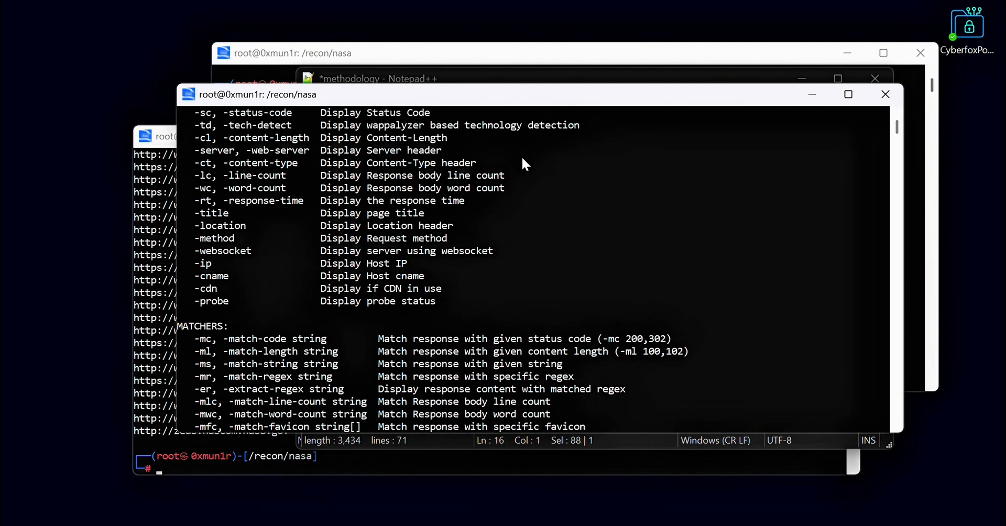
pyautogui.scroll(-3)
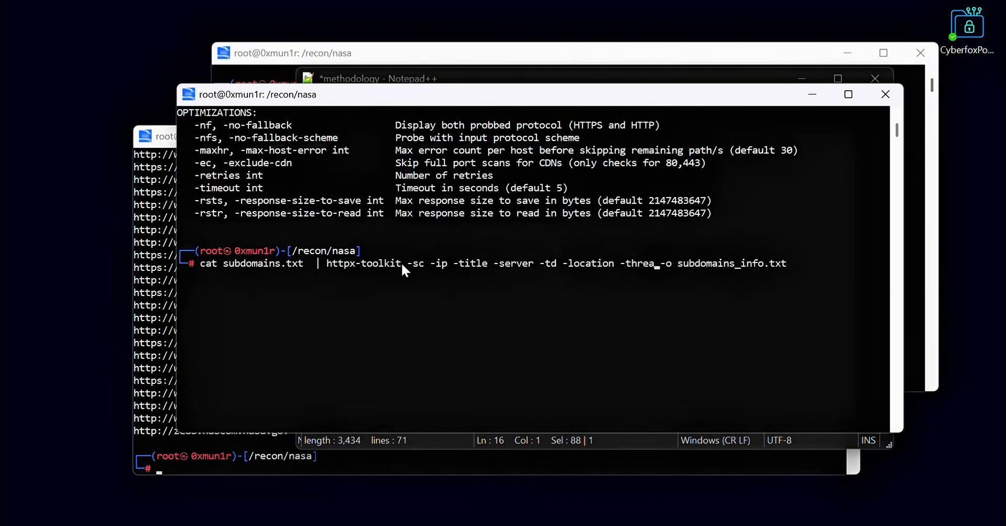
pyautogui.press('Return')
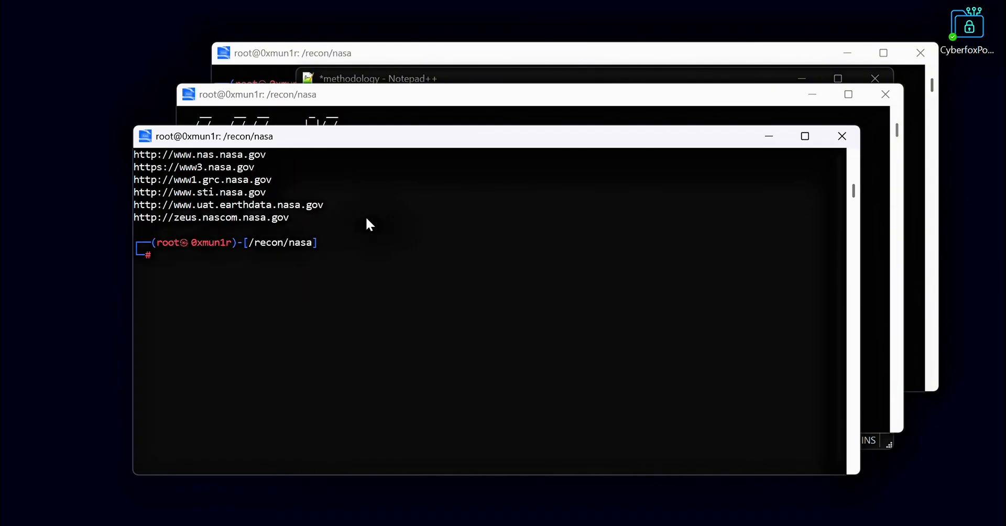
# Count active_subdomains.txt (695 lines) and the full subdomains.txt with wc -l
pyautogui.write('cat active_subdomains.txt')
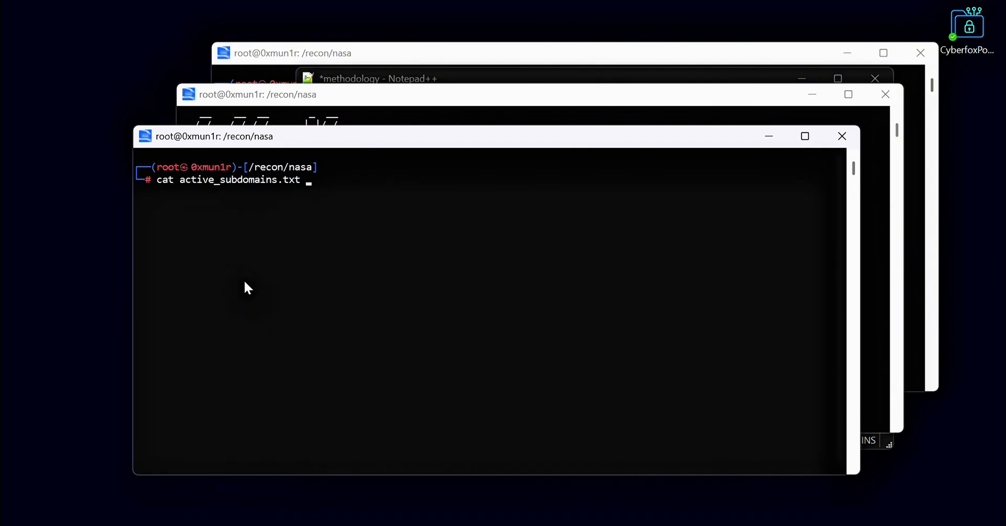
pyautogui.press('Return')
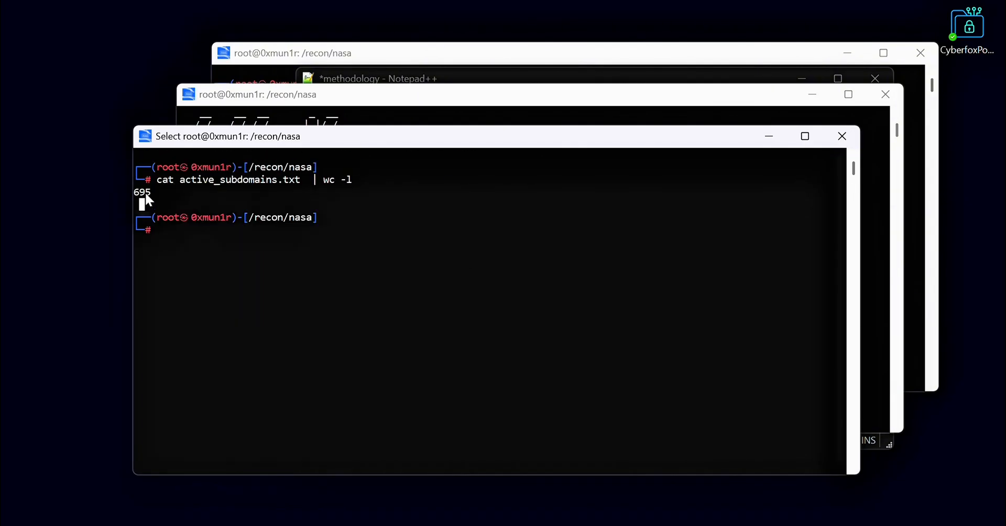
pyautogui.moveTo(164, 230)
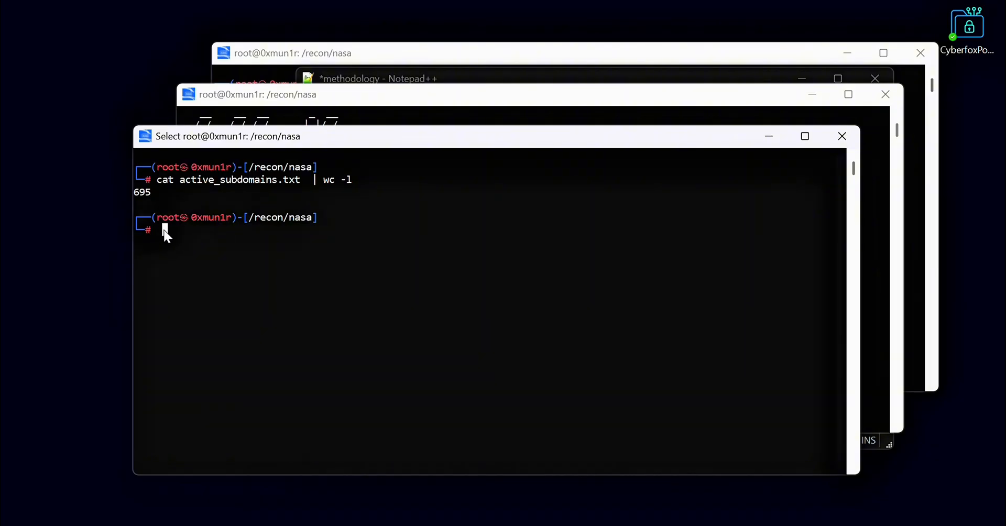
pyautogui.write('cat subdomains')
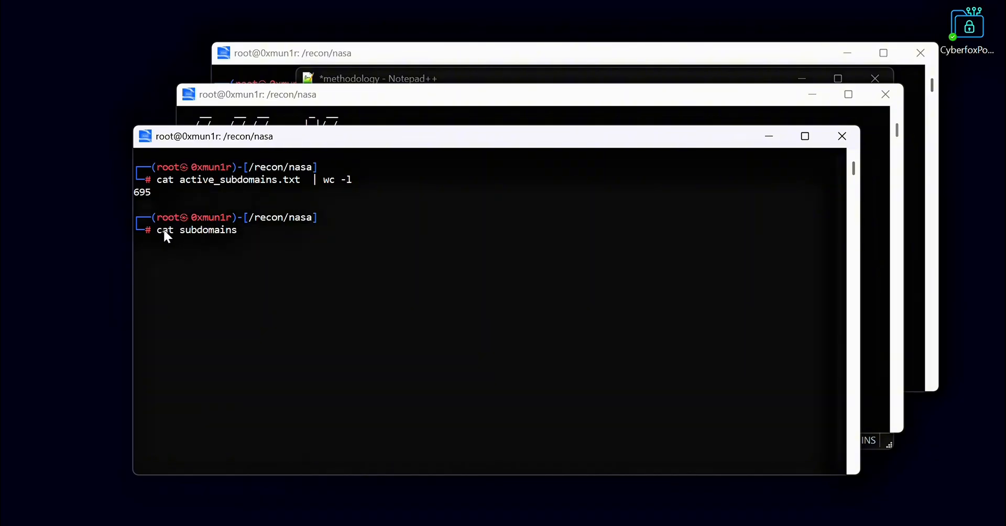
pyautogui.press('Return')
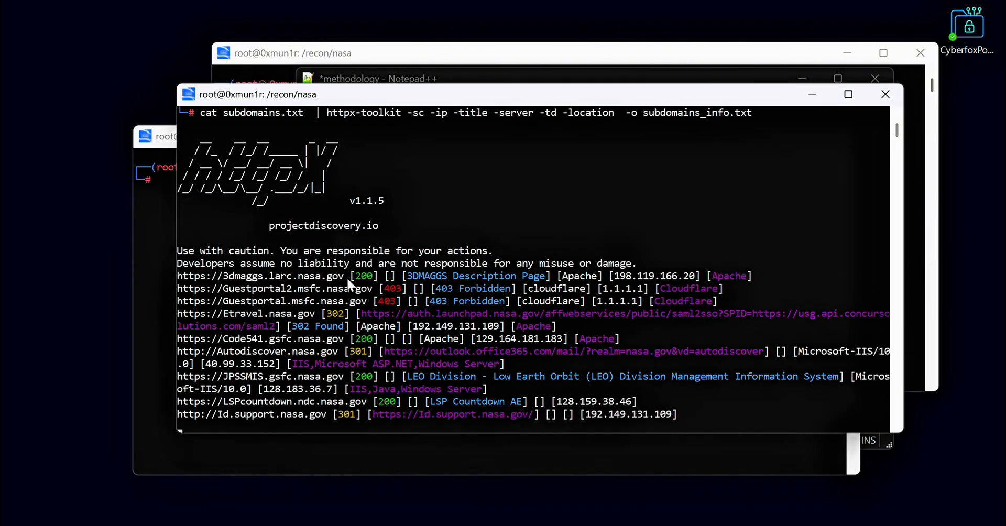
# Scroll the detailed httpx-toolkit results for aerocenter, ahed and airs.jpl.nasa.gov
pyautogui.scroll(-3)
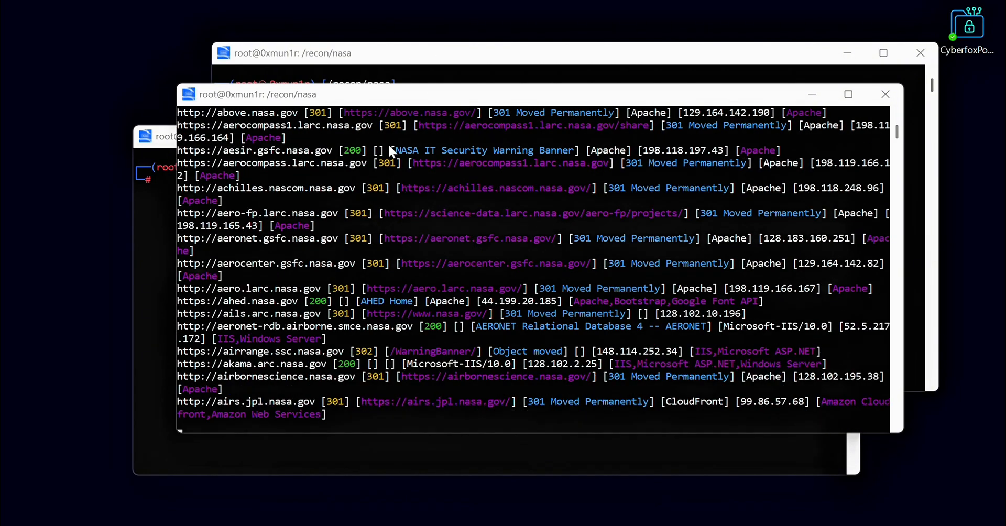
pyautogui.scroll(-3)
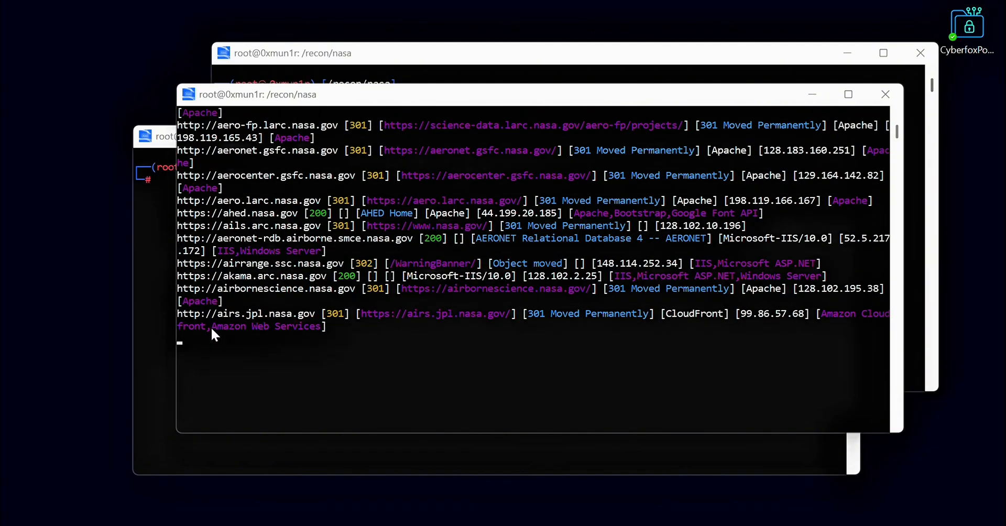